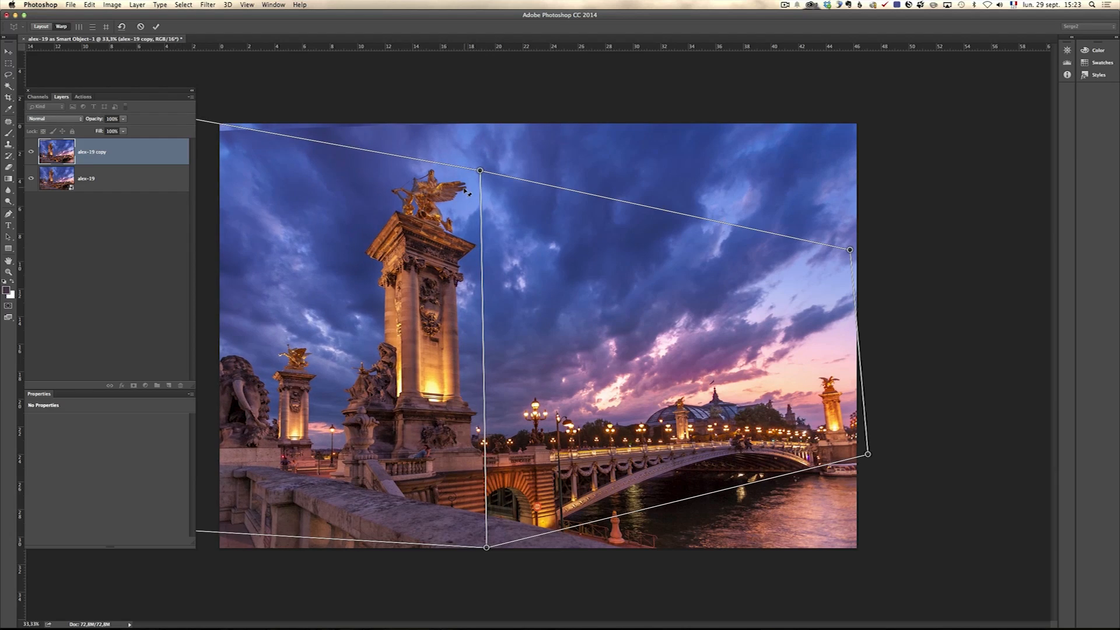
Step: Reshape the Perspective Warp plane to fit the bridge scene
{"action": "left_click_drag", "start_coordinate": [478, 172], "coordinate": [484, 159]}
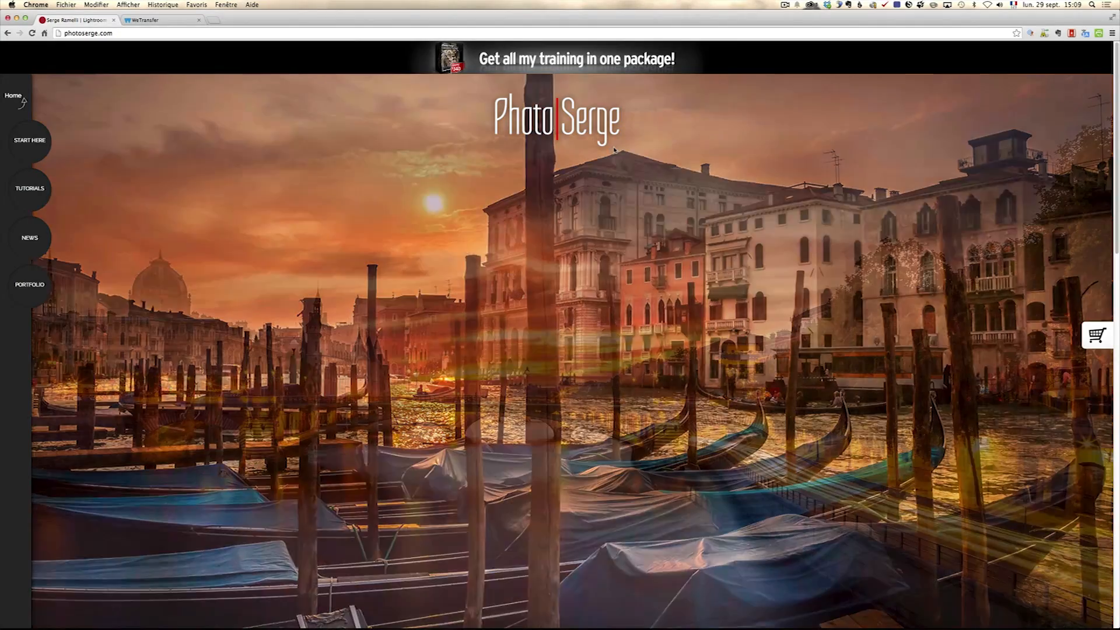
Step: Go to the photoserge.com newsletter Sign up page with its name and email fields
{"action": "left_click", "coordinate": [30, 236]}
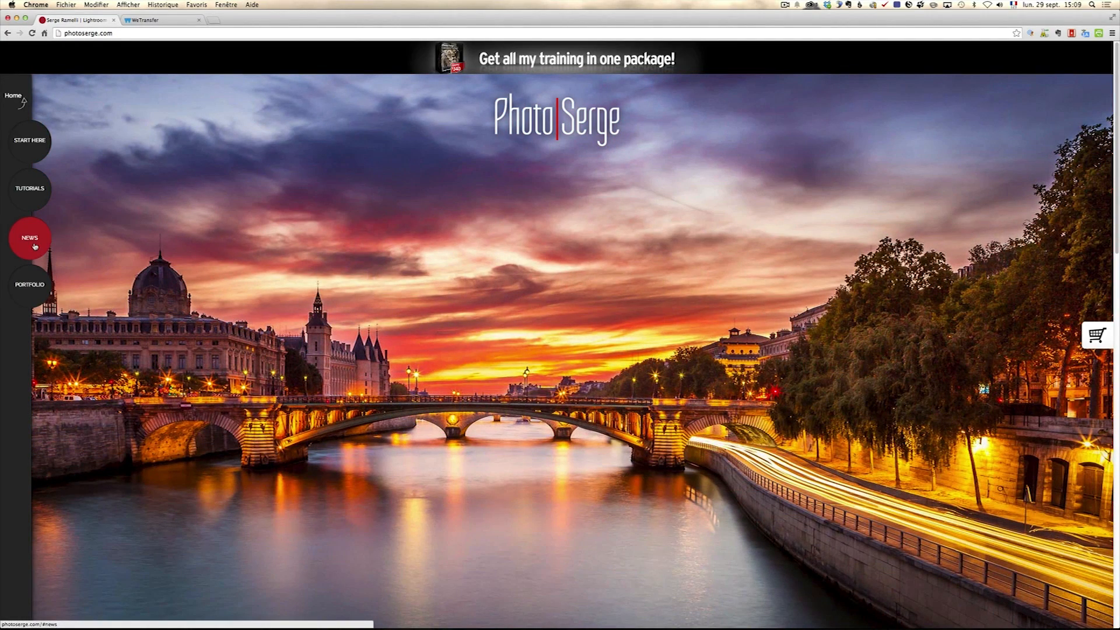
{"action": "left_click", "coordinate": [29, 237]}
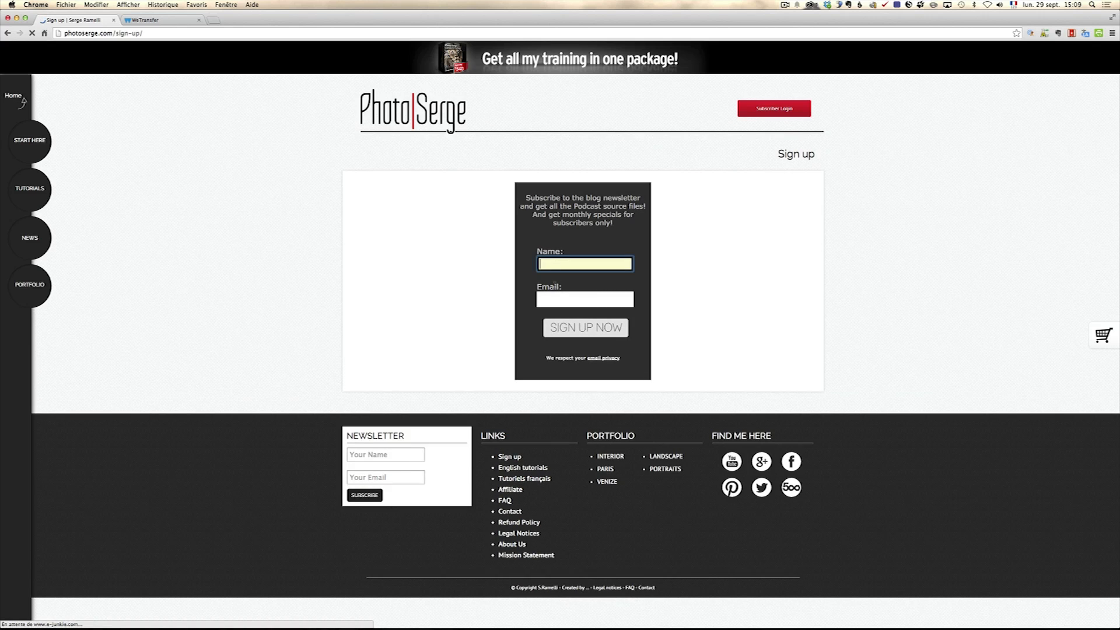
{"action": "left_click", "coordinate": [584, 298]}
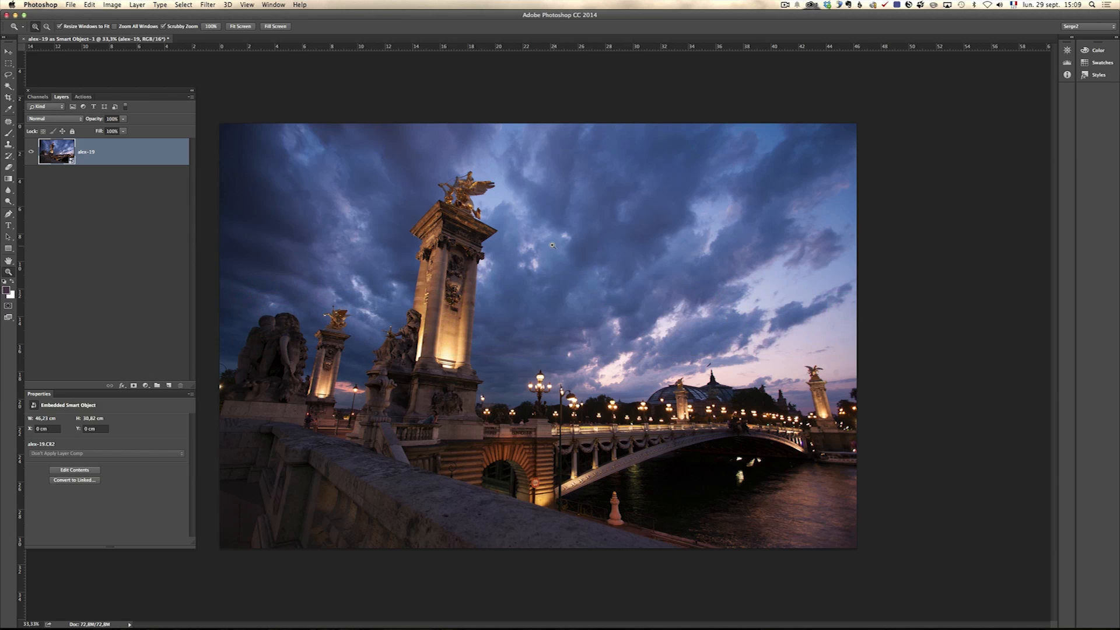
{"action": "mouse_move", "coordinate": [507, 237]}
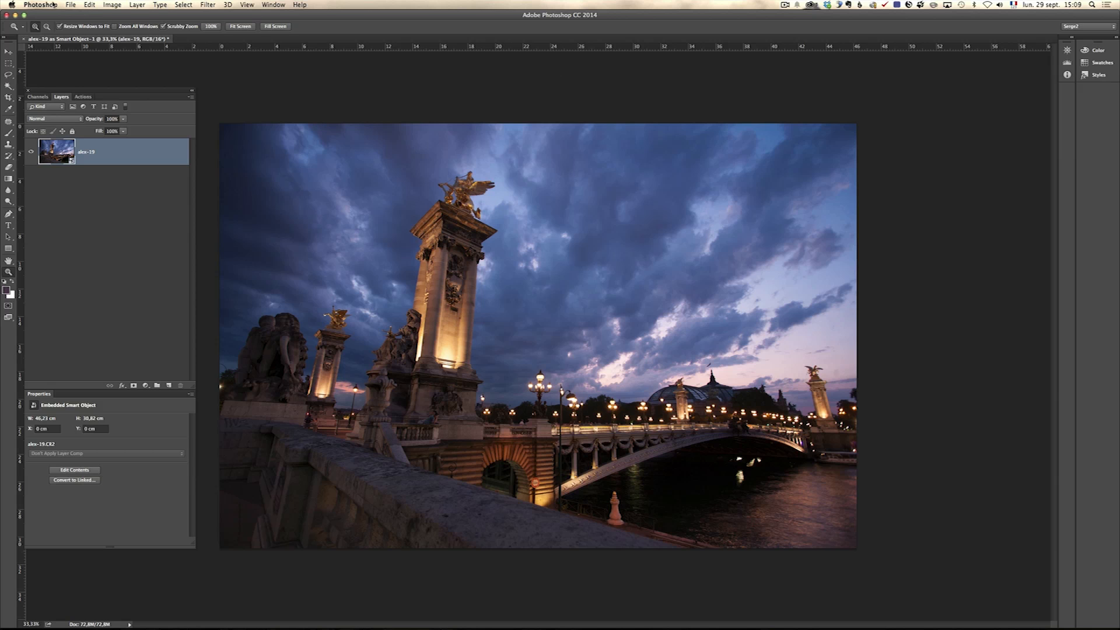
Step: Check the installed Photoshop version from the Photoshop menu
{"action": "left_click", "coordinate": [41, 5]}
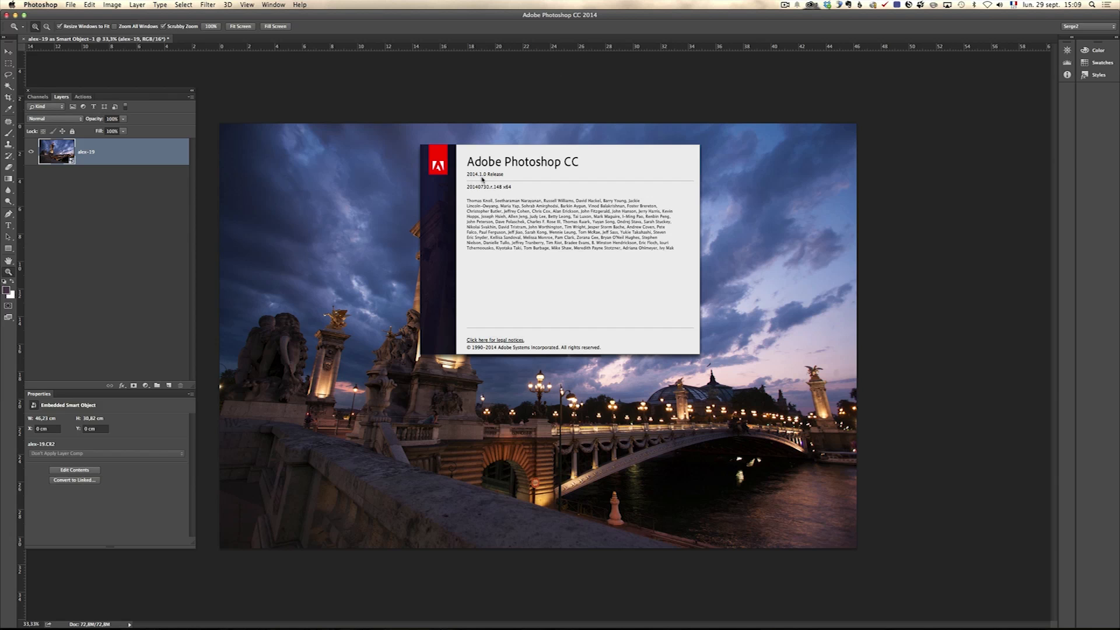
{"action": "mouse_move", "coordinate": [510, 180]}
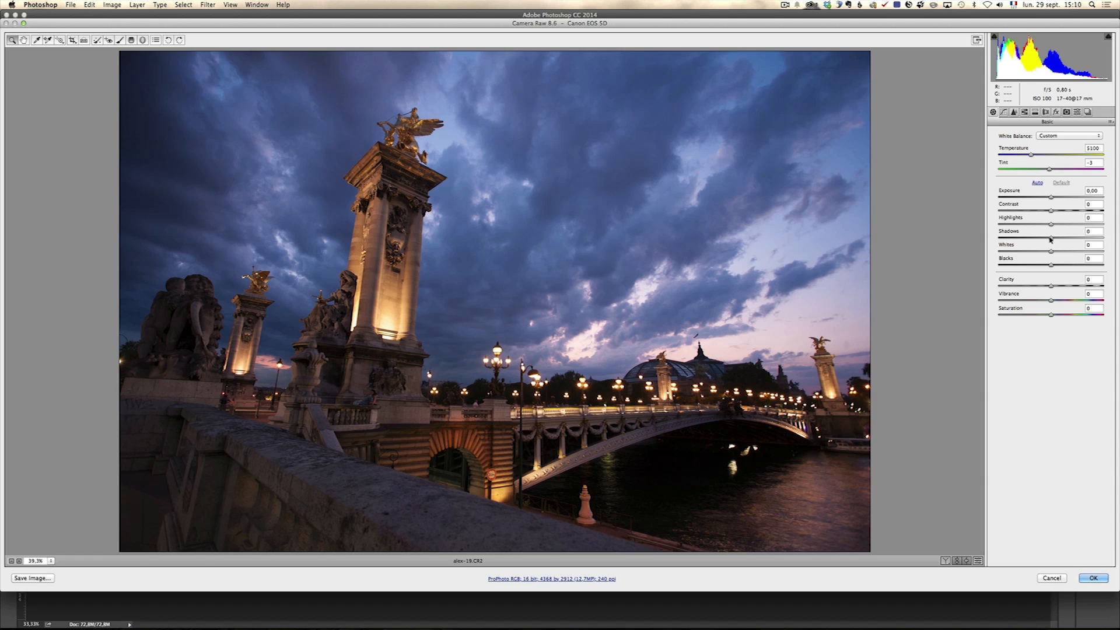
{"action": "mouse_move", "coordinate": [618, 304]}
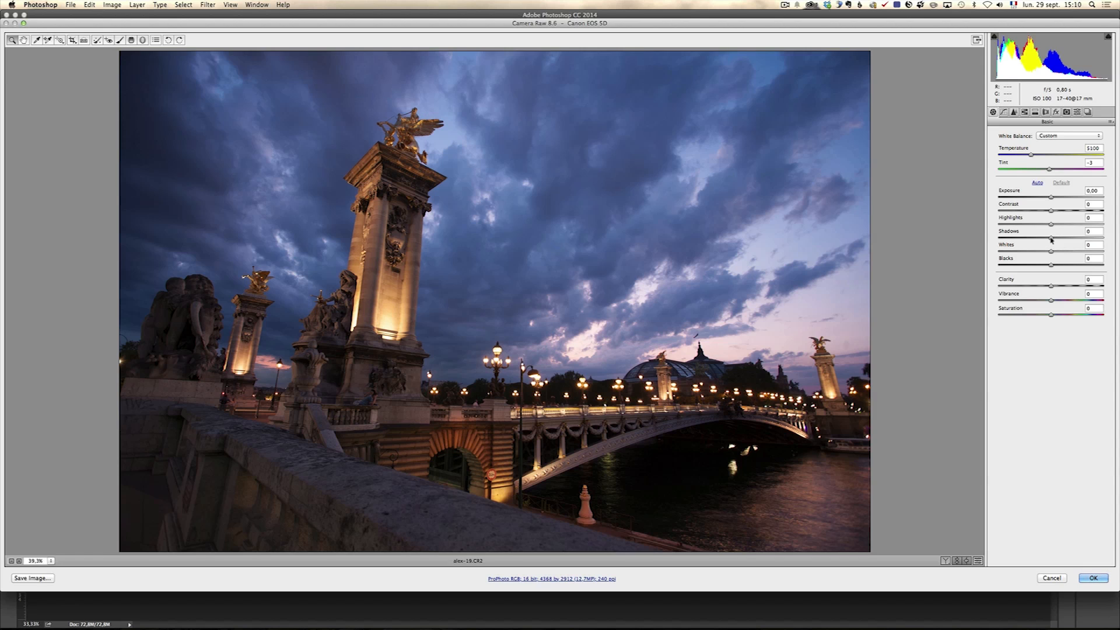
Step: Open up the shadows, then adjust the whites and blacks of the bridge photo
{"action": "left_click_drag", "start_coordinate": [1050, 237], "coordinate": [1085, 237]}
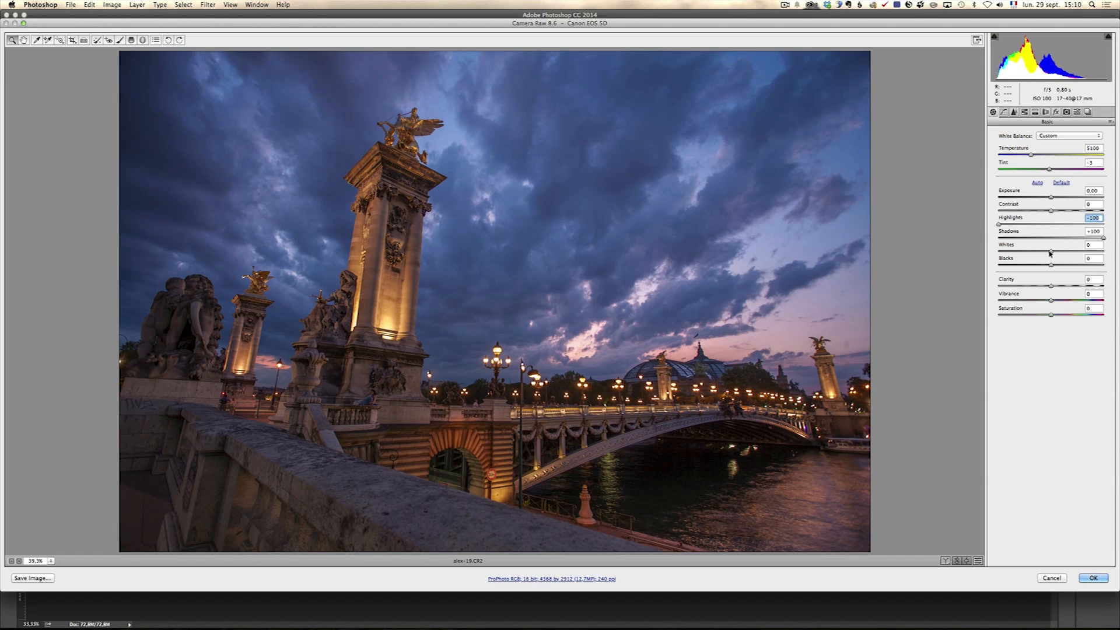
{"action": "left_click", "coordinate": [1093, 244]}
{"action": "type", "text": "+32"}
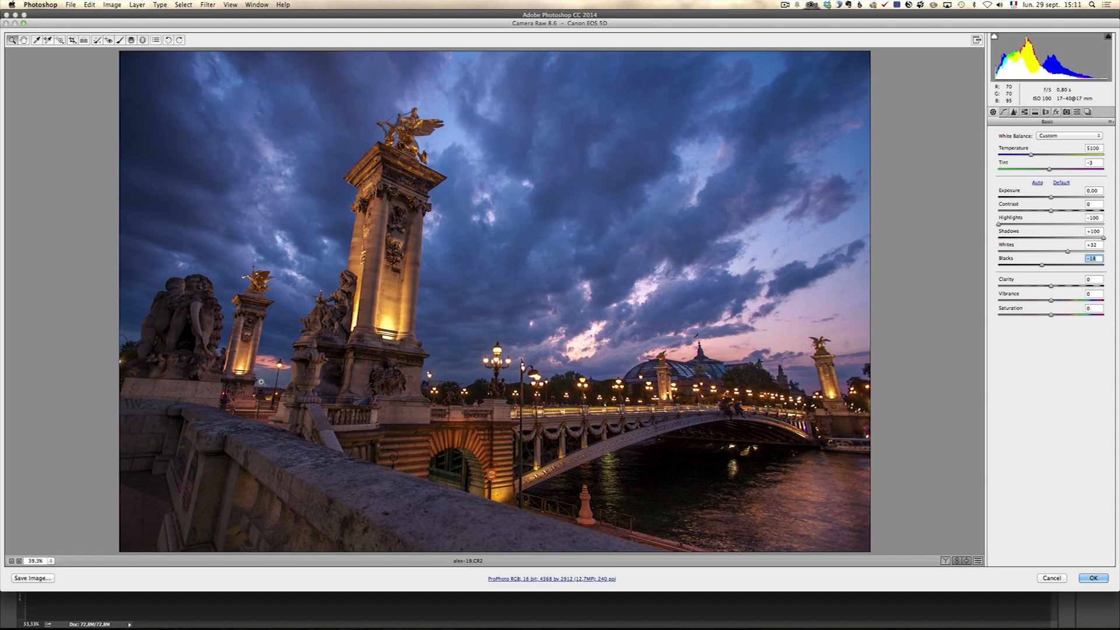
{"action": "mouse_move", "coordinate": [440, 339]}
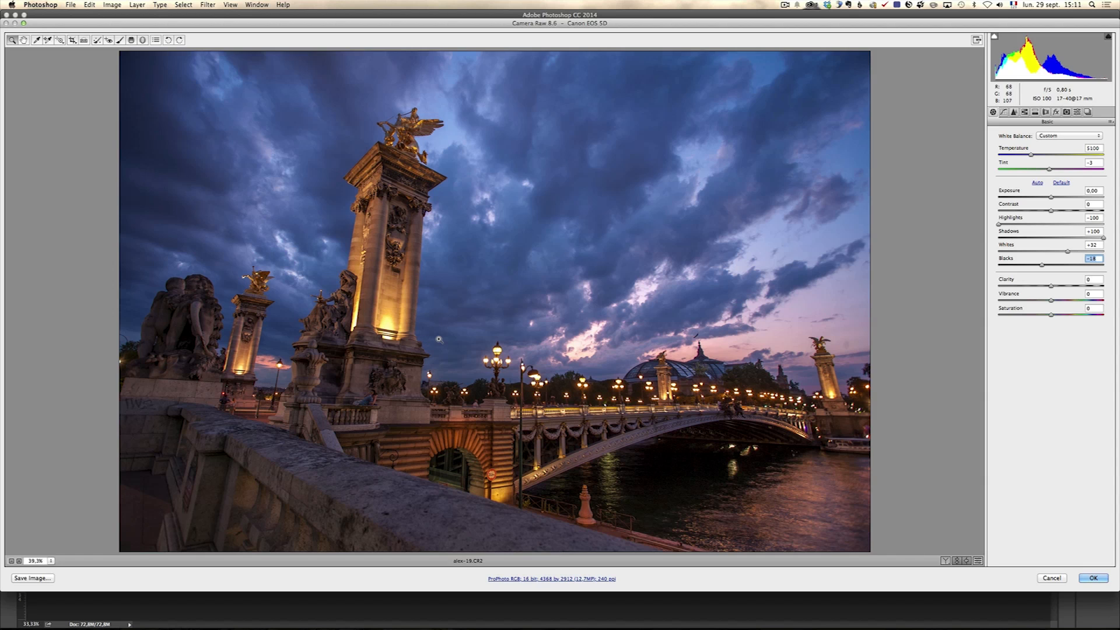
{"action": "mouse_move", "coordinate": [444, 383]}
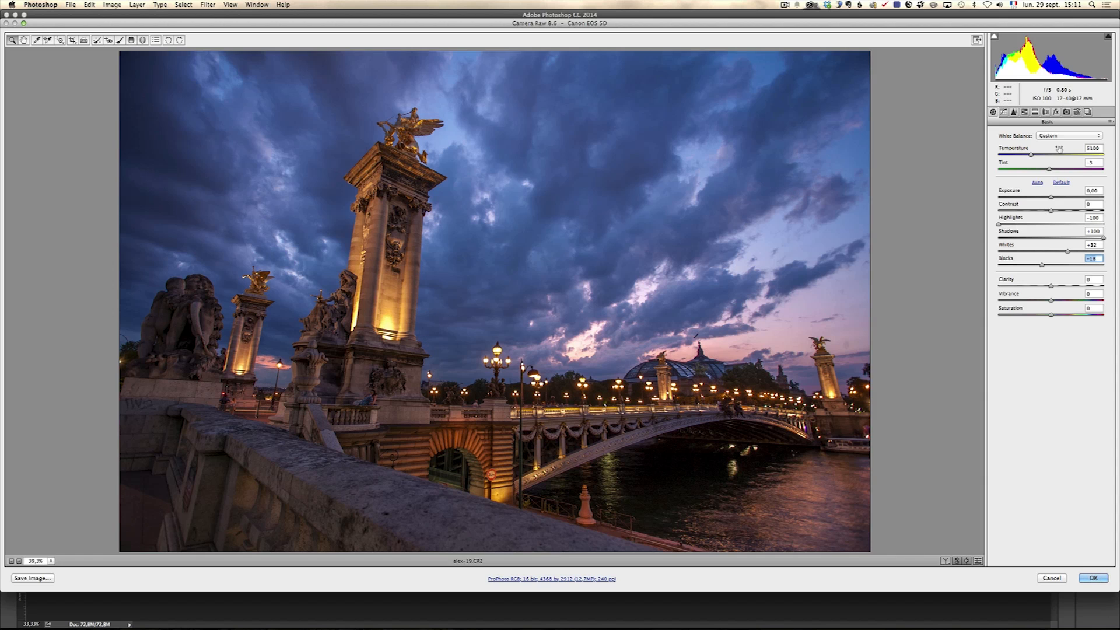
Step: Compare the Daylight, Cloudy and Shade white balance presets and settle on Daylight
{"action": "left_click", "coordinate": [1067, 136]}
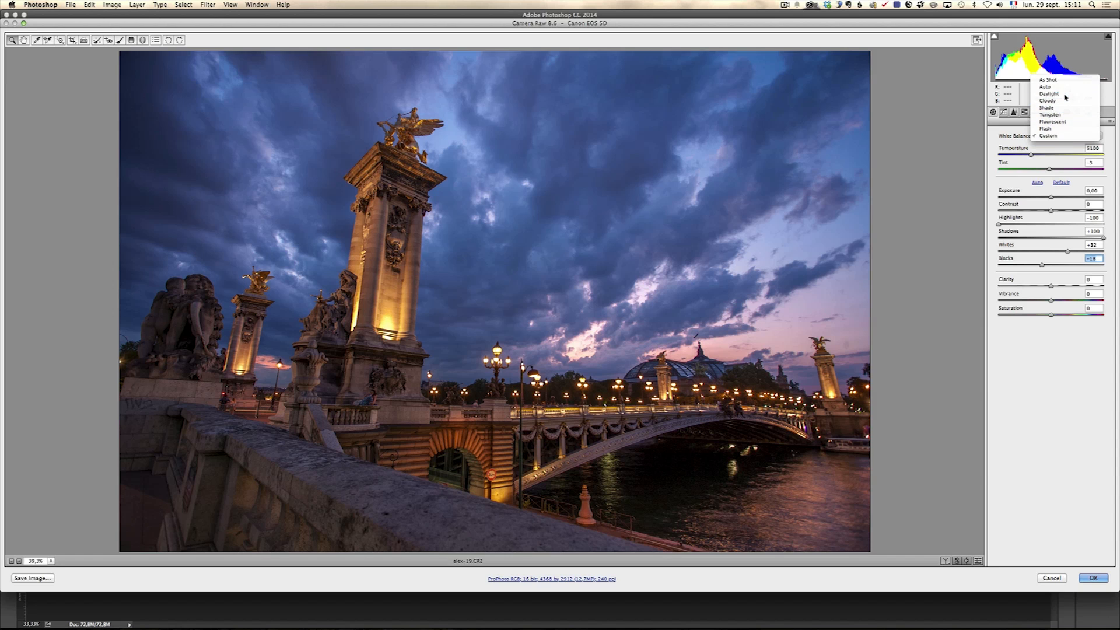
{"action": "left_click", "coordinate": [1048, 93]}
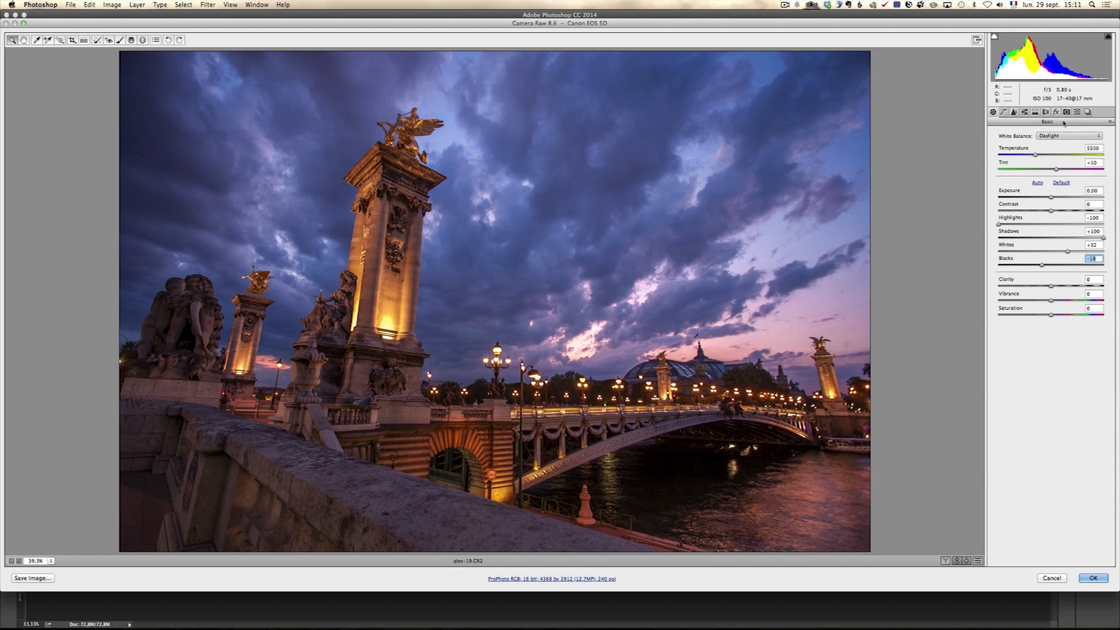
{"action": "left_click", "coordinate": [1068, 135]}
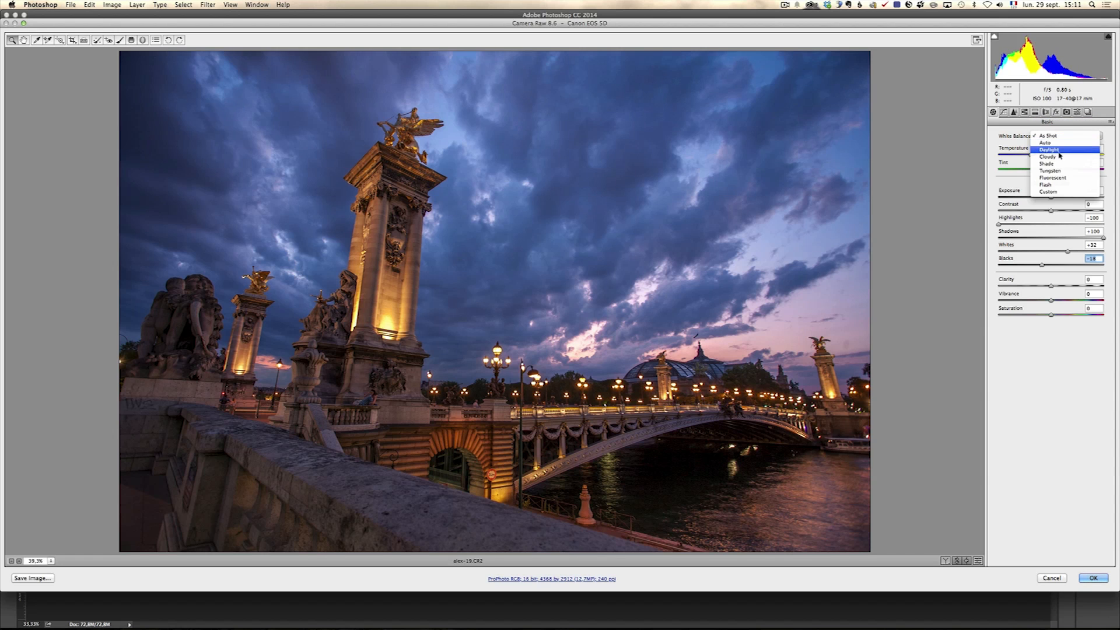
{"action": "left_click", "coordinate": [1048, 150]}
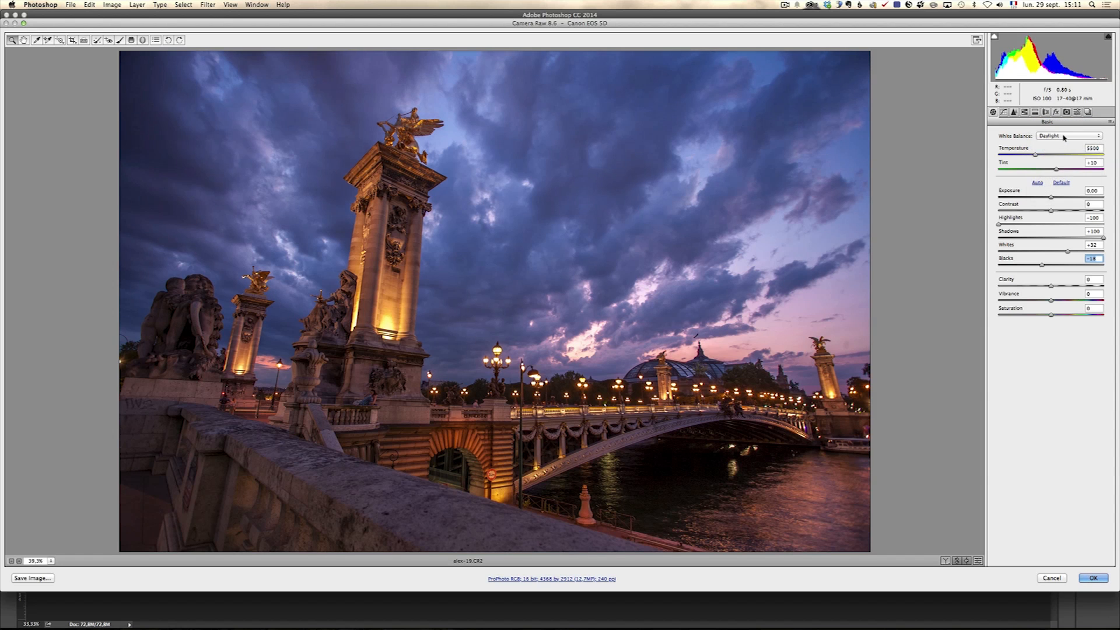
{"action": "left_click", "coordinate": [1067, 135]}
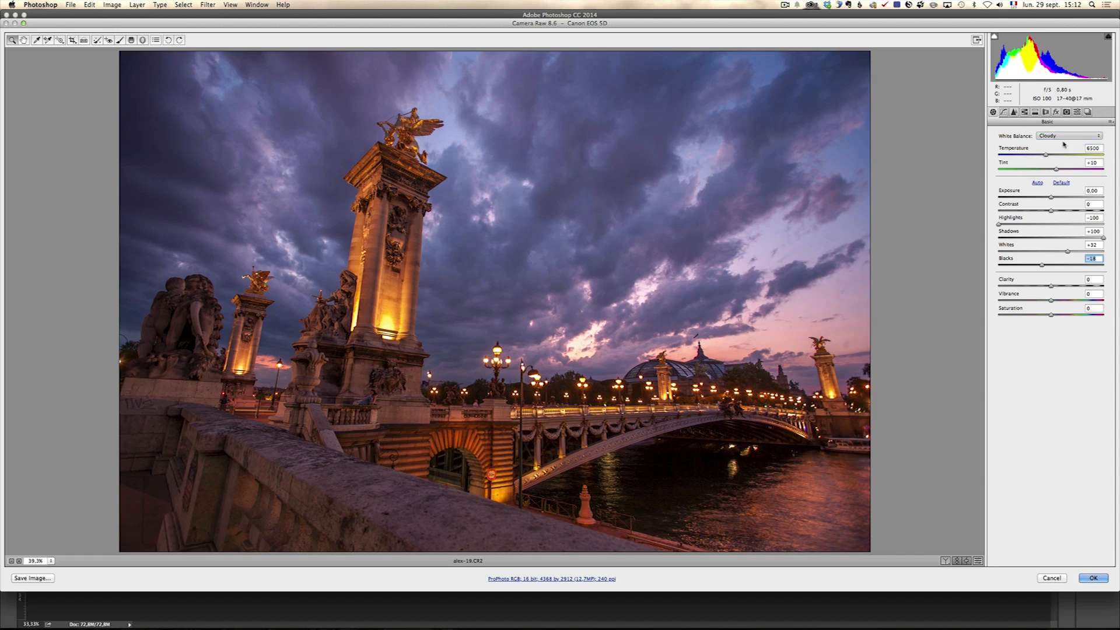
{"action": "left_click", "coordinate": [1070, 135]}
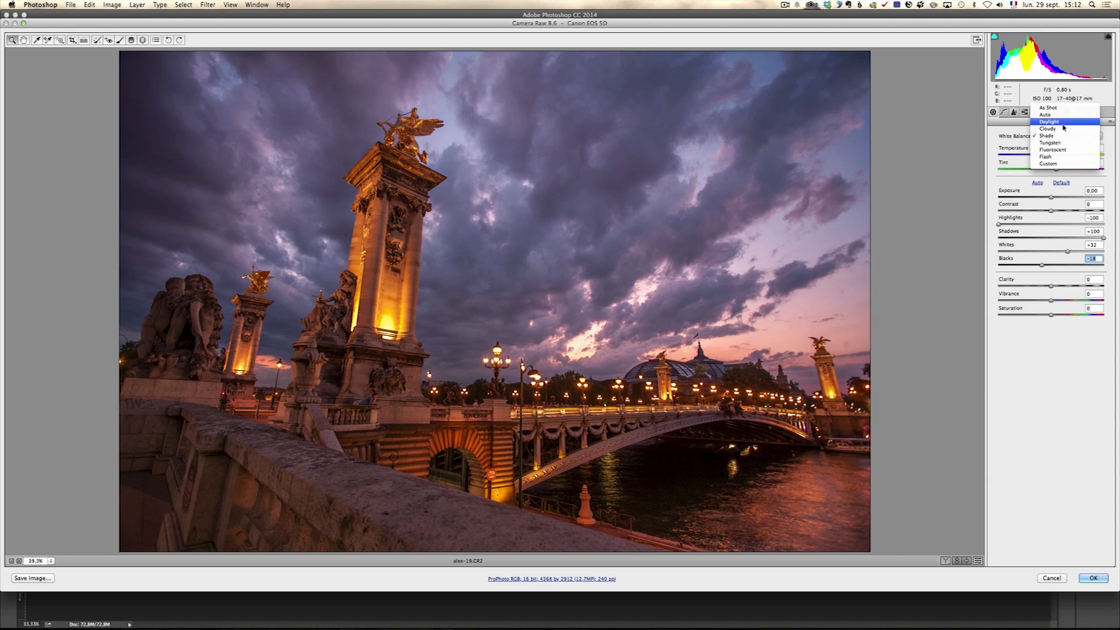
{"action": "left_click", "coordinate": [1048, 121]}
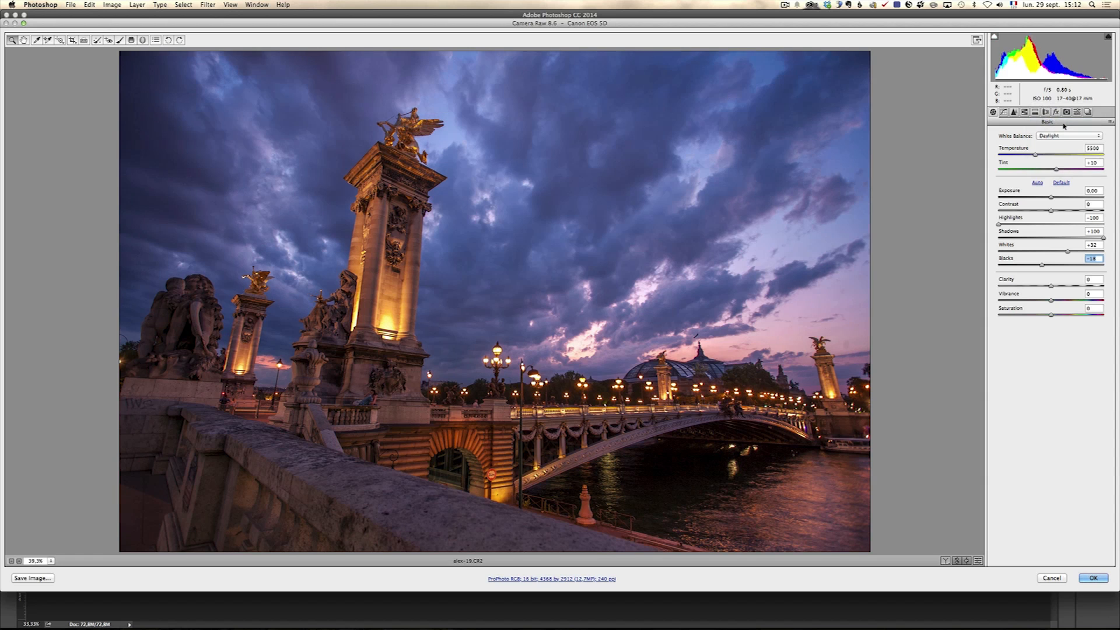
Step: Fine-tune white balance to temperature 5600 with tint +13
{"action": "left_click_drag", "start_coordinate": [1047, 171], "coordinate": [1058, 171]}
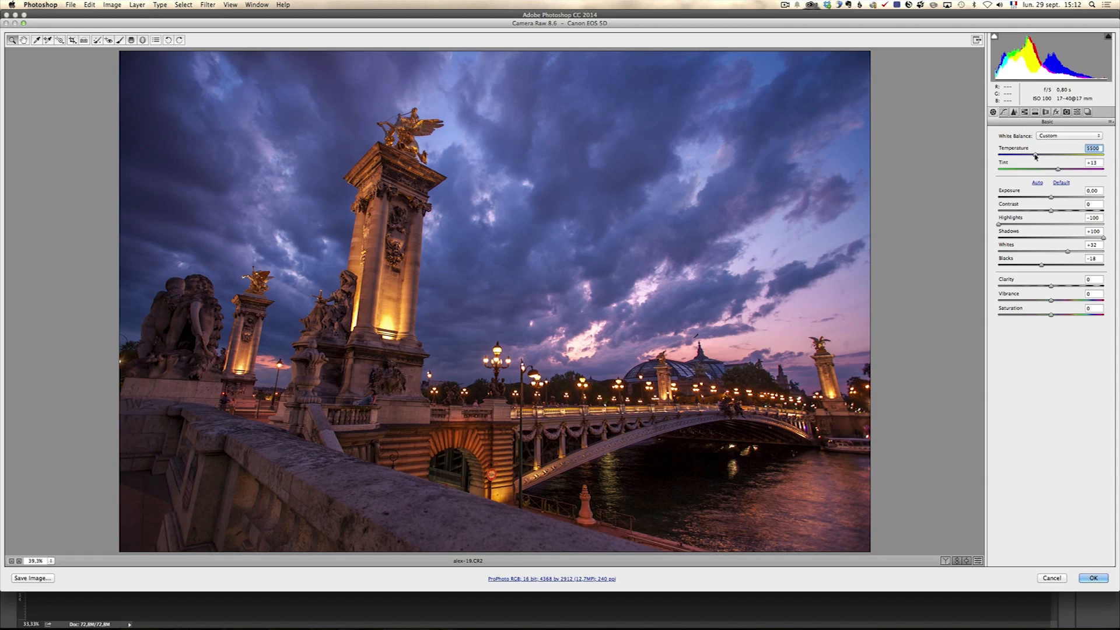
{"action": "left_click_drag", "start_coordinate": [1033, 155], "coordinate": [1036, 155]}
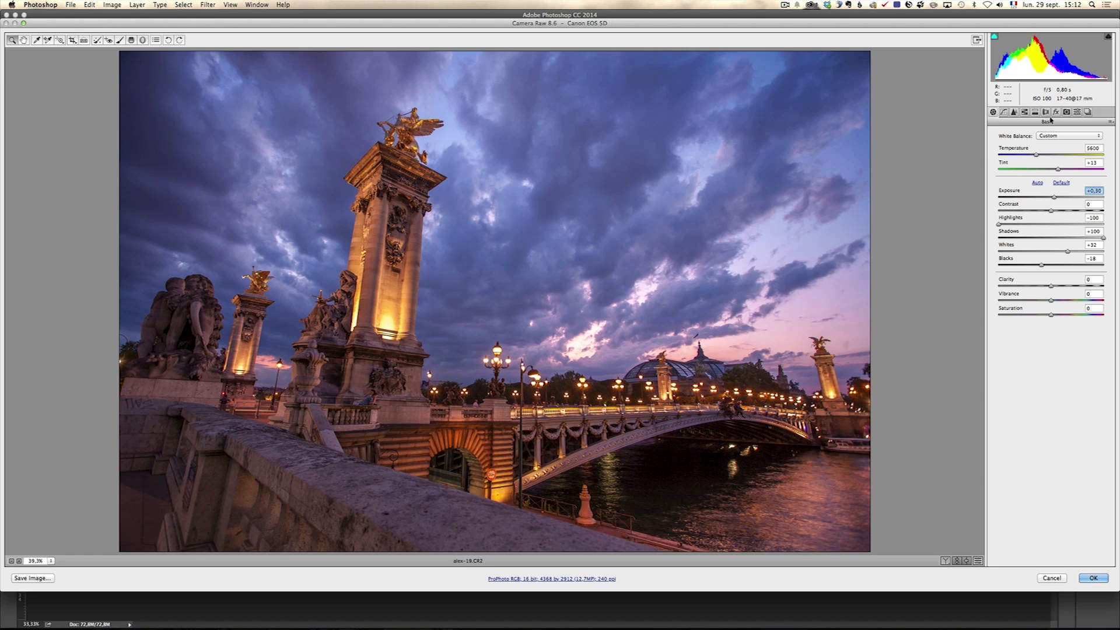
Step: Enable the detected Canon lens profile correction in Lens Corrections
{"action": "left_click", "coordinate": [1046, 112]}
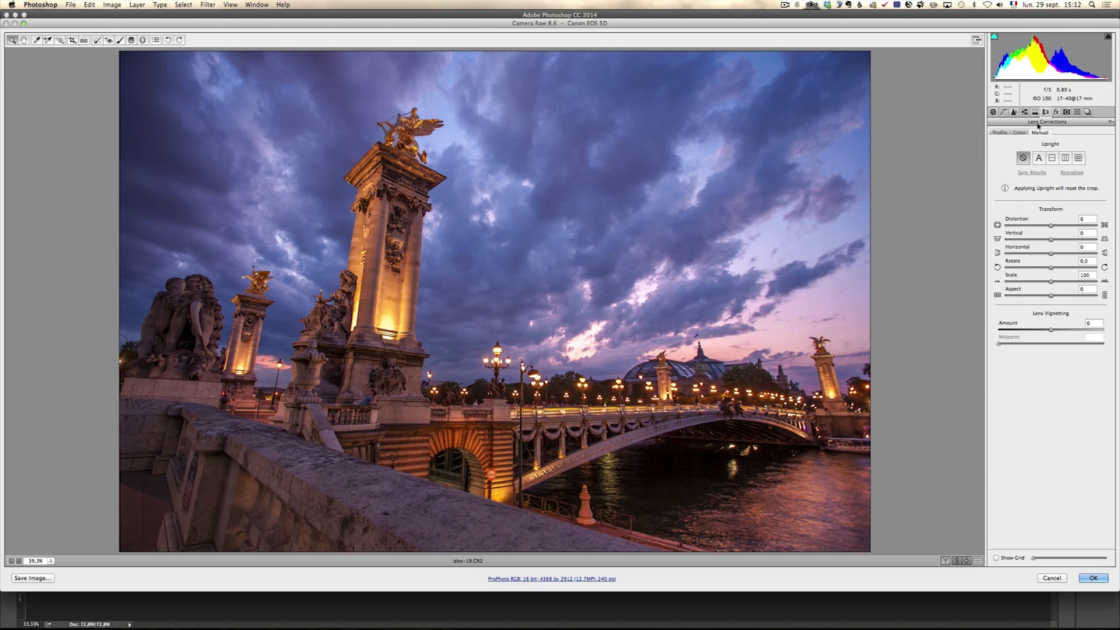
{"action": "left_click", "coordinate": [999, 131]}
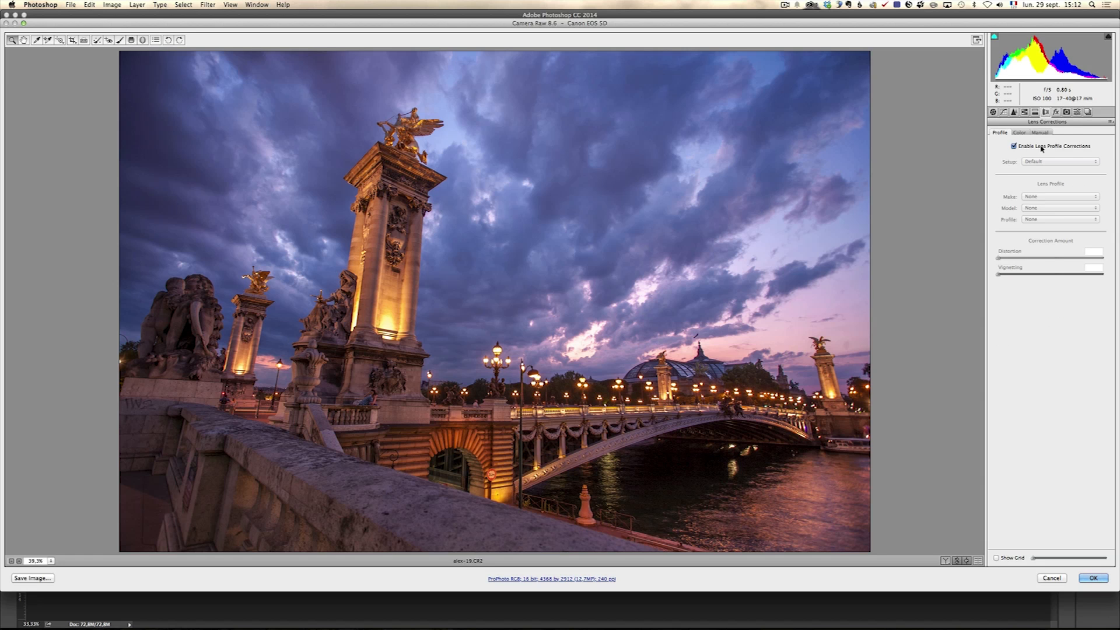
{"action": "left_click", "coordinate": [1013, 145]}
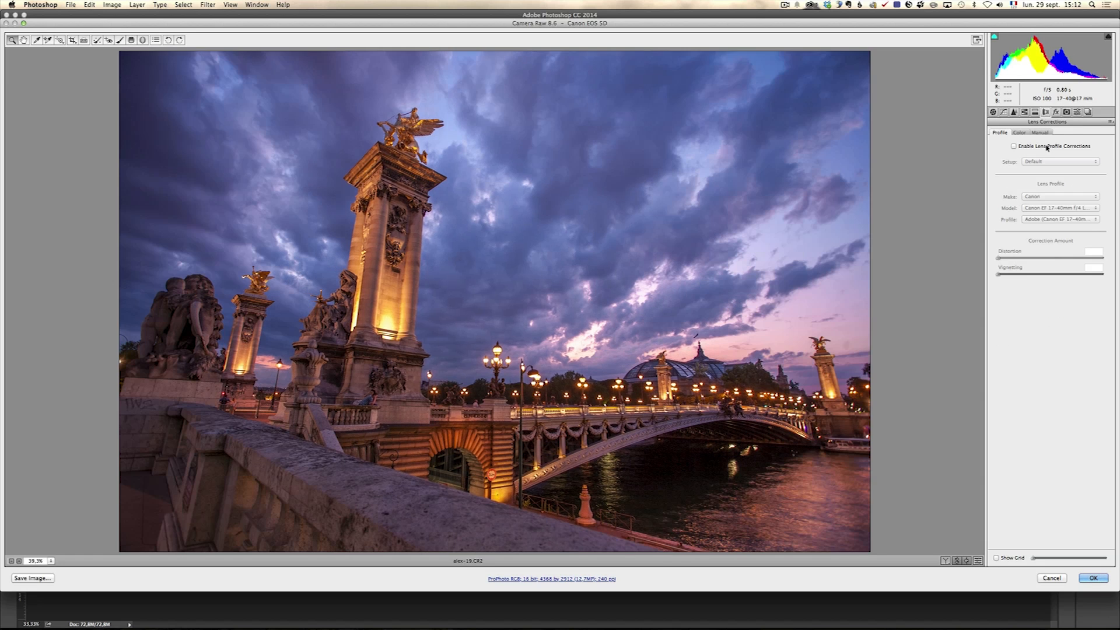
{"action": "left_click", "coordinate": [1014, 146]}
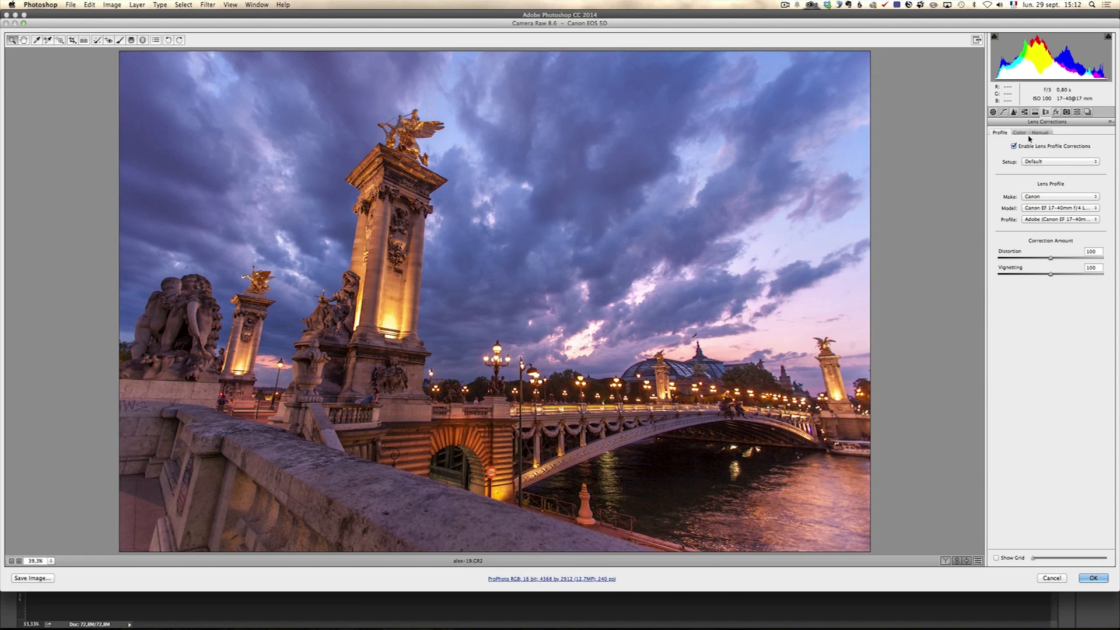
Step: Remove chromatic aberration and apply automatic Upright to straighten the monument's verticals
{"action": "left_click", "coordinate": [1019, 132]}
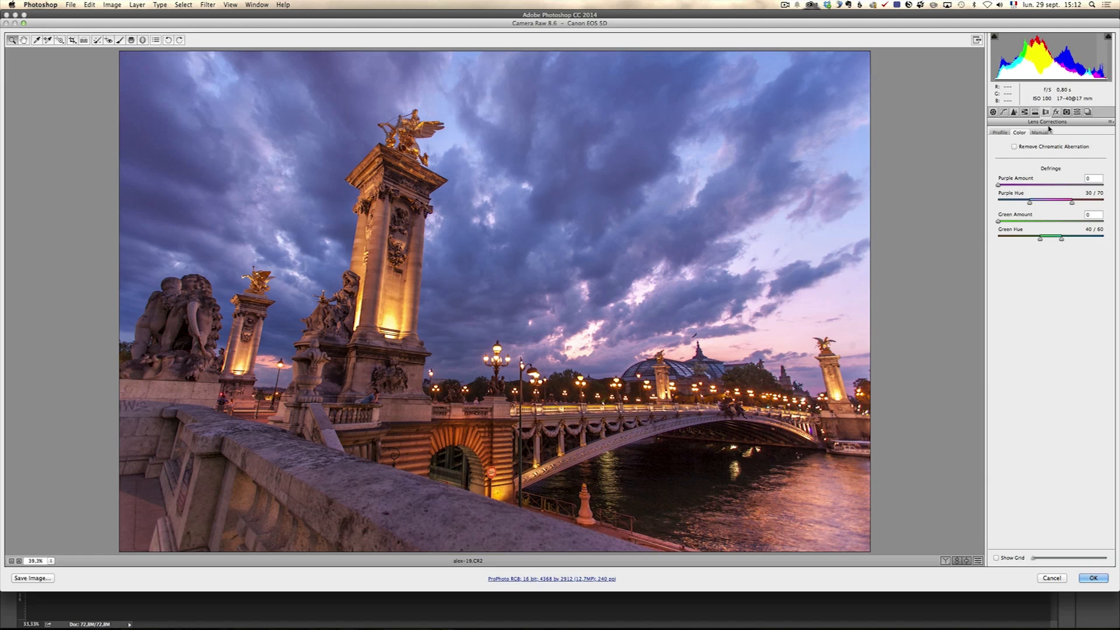
{"action": "left_click", "coordinate": [1013, 147]}
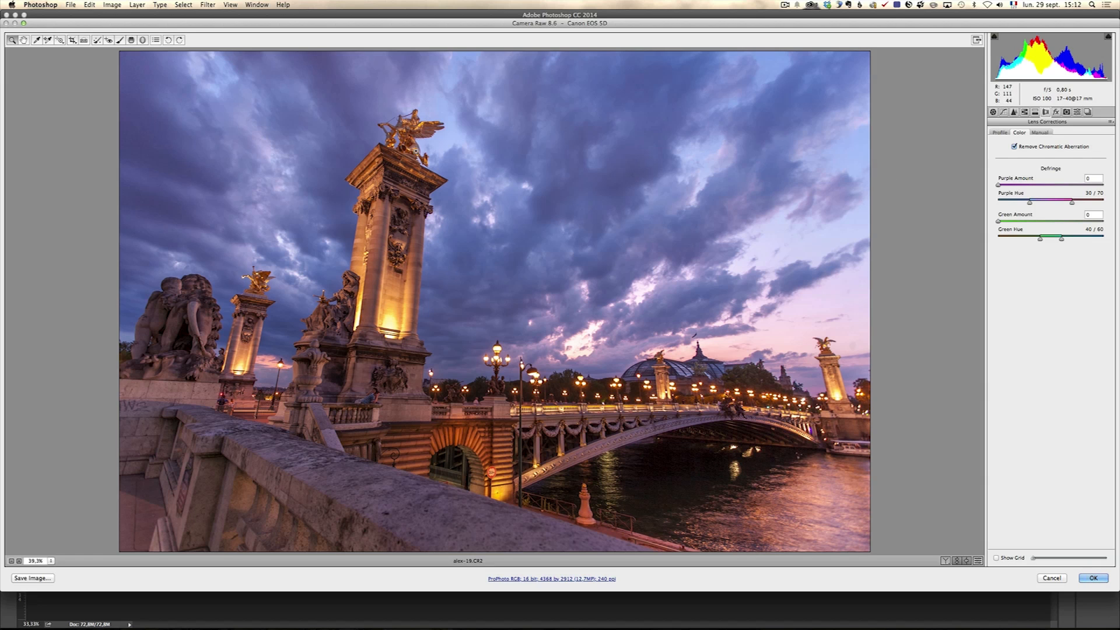
{"action": "mouse_move", "coordinate": [804, 359]}
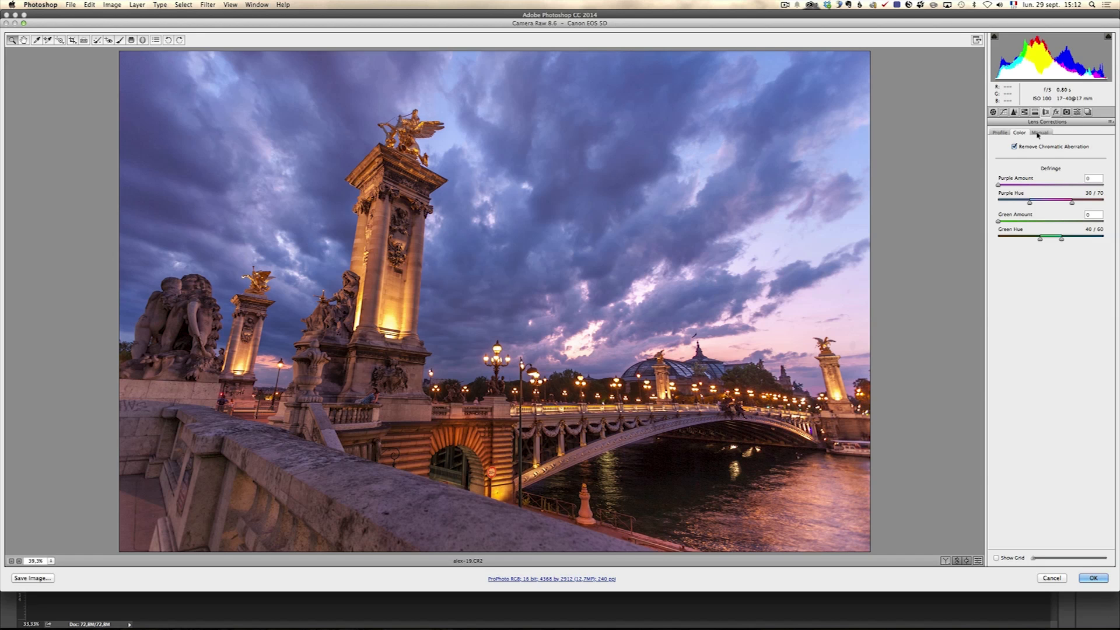
{"action": "left_click", "coordinate": [1039, 133]}
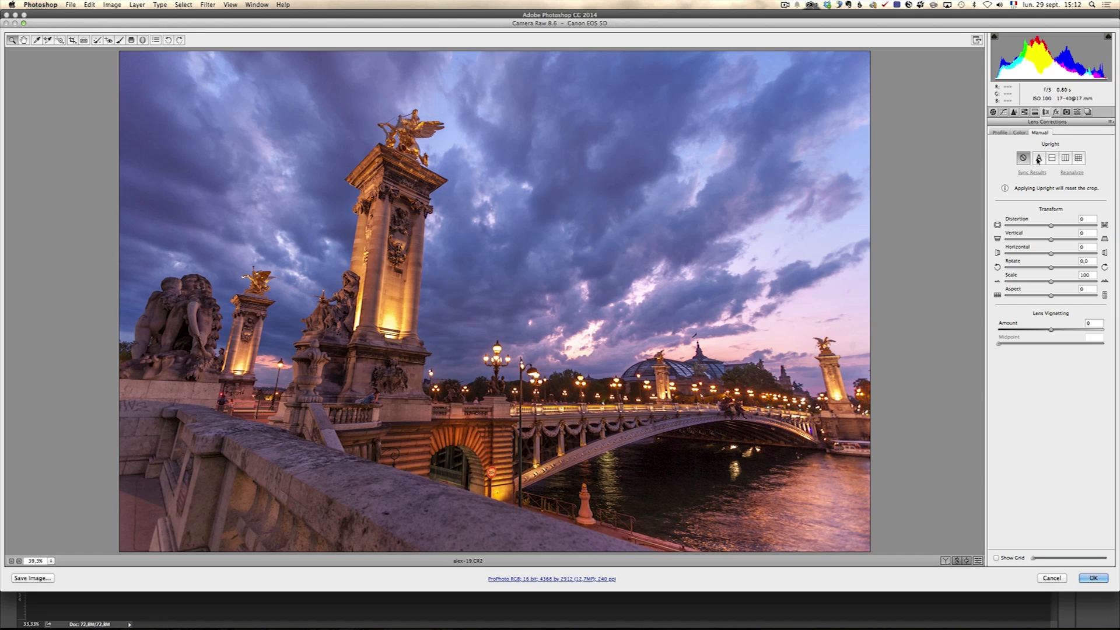
{"action": "left_click", "coordinate": [1038, 157]}
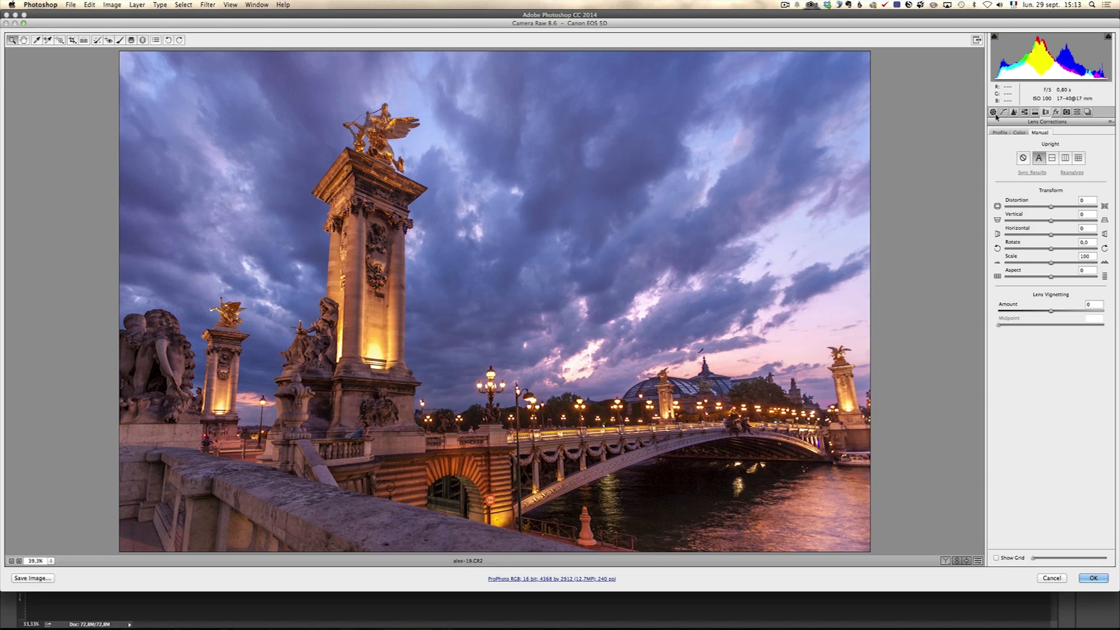
Step: Add a graduated filter (temperature -24, exposure -0.80) from the top edge down over the sky
{"action": "left_click", "coordinate": [991, 111]}
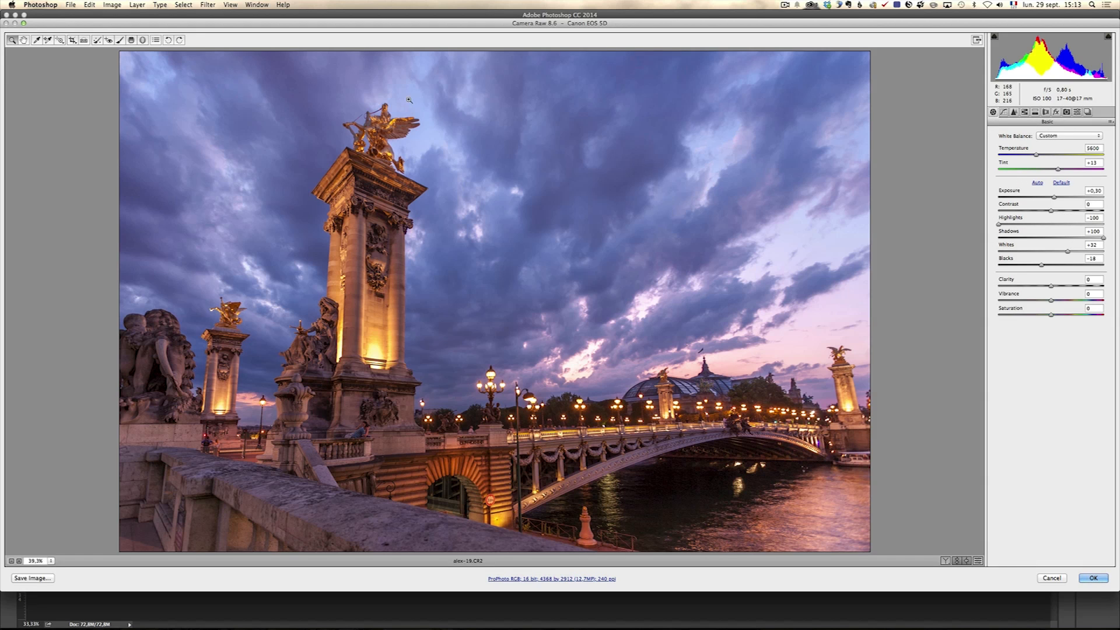
{"action": "mouse_move", "coordinate": [504, 250]}
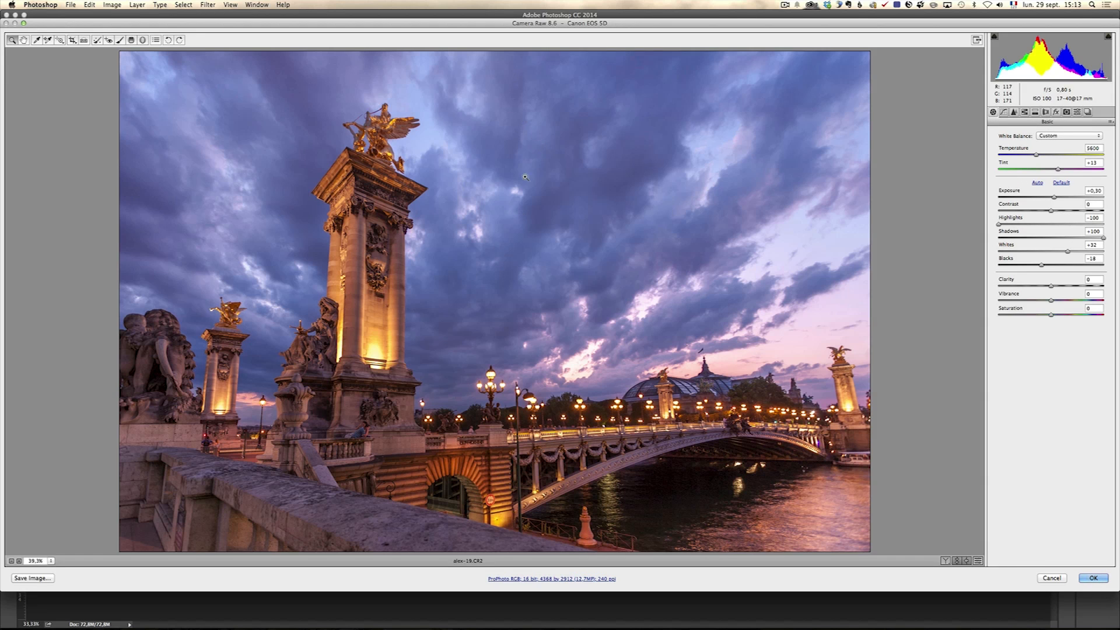
{"action": "mouse_move", "coordinate": [793, 160]}
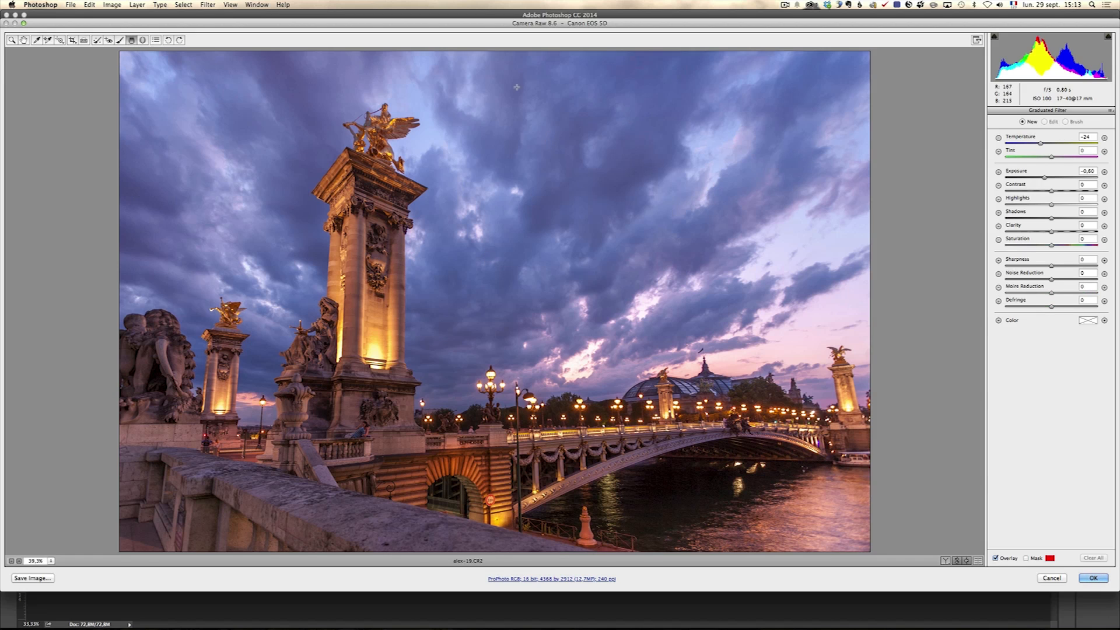
{"action": "mouse_move", "coordinate": [1041, 145]}
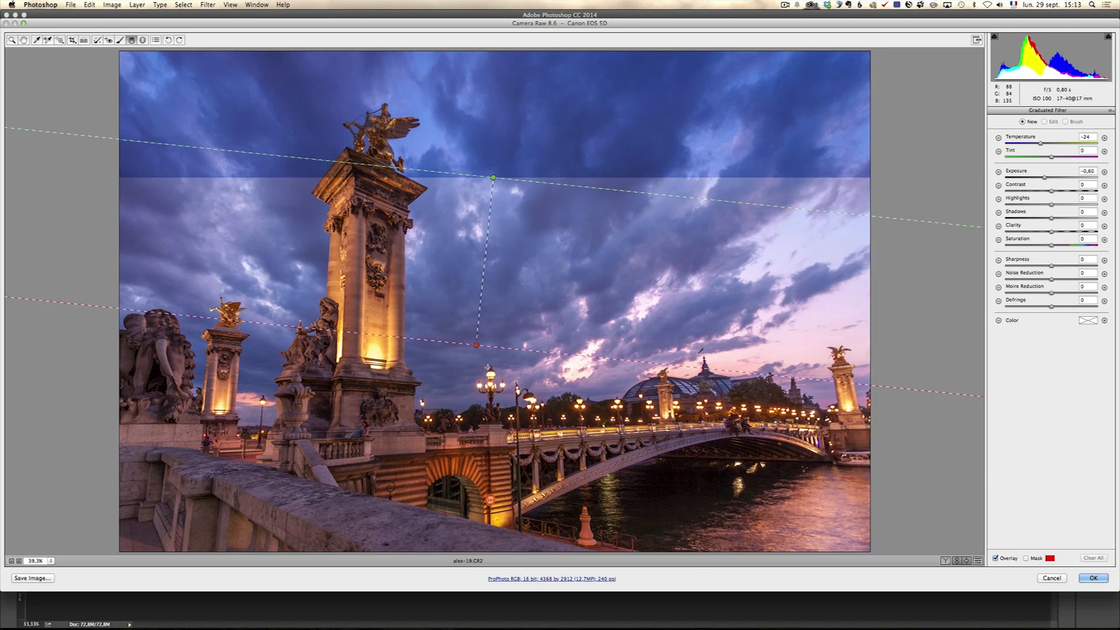
{"action": "left_click_drag", "start_coordinate": [475, 345], "coordinate": [493, 389]}
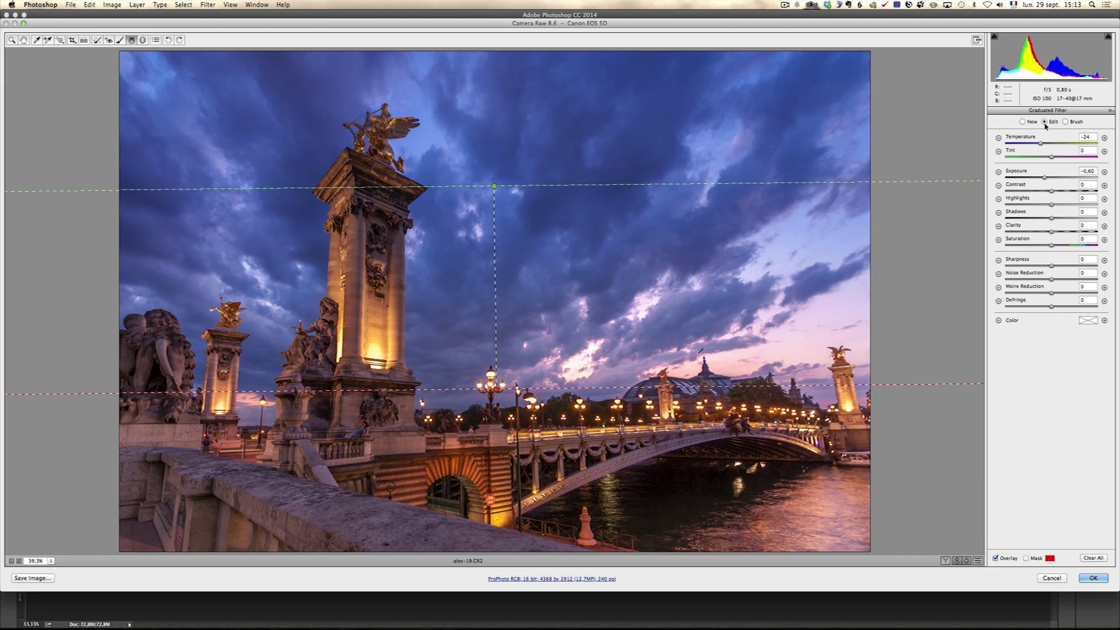
{"action": "left_click", "coordinate": [1068, 121]}
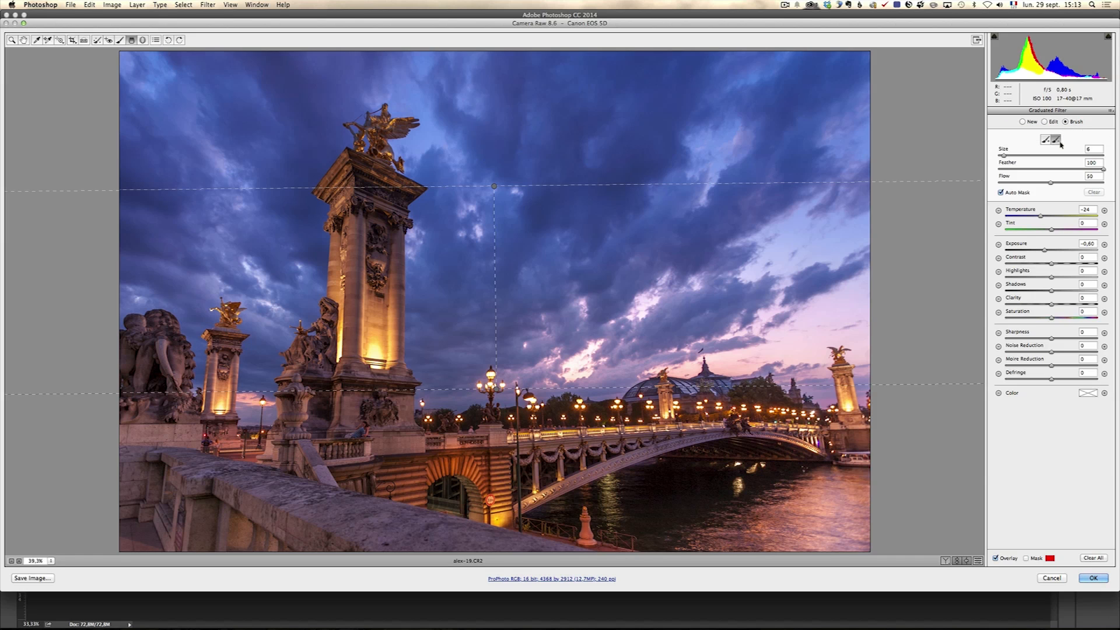
{"action": "mouse_move", "coordinate": [646, 227]}
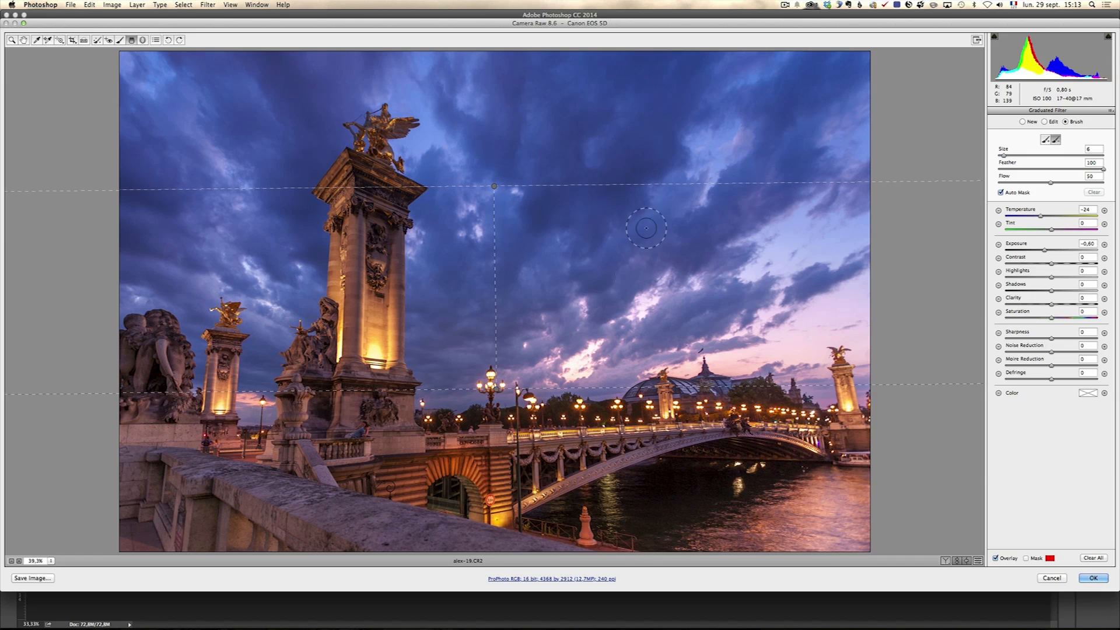
{"action": "mouse_move", "coordinate": [549, 123]}
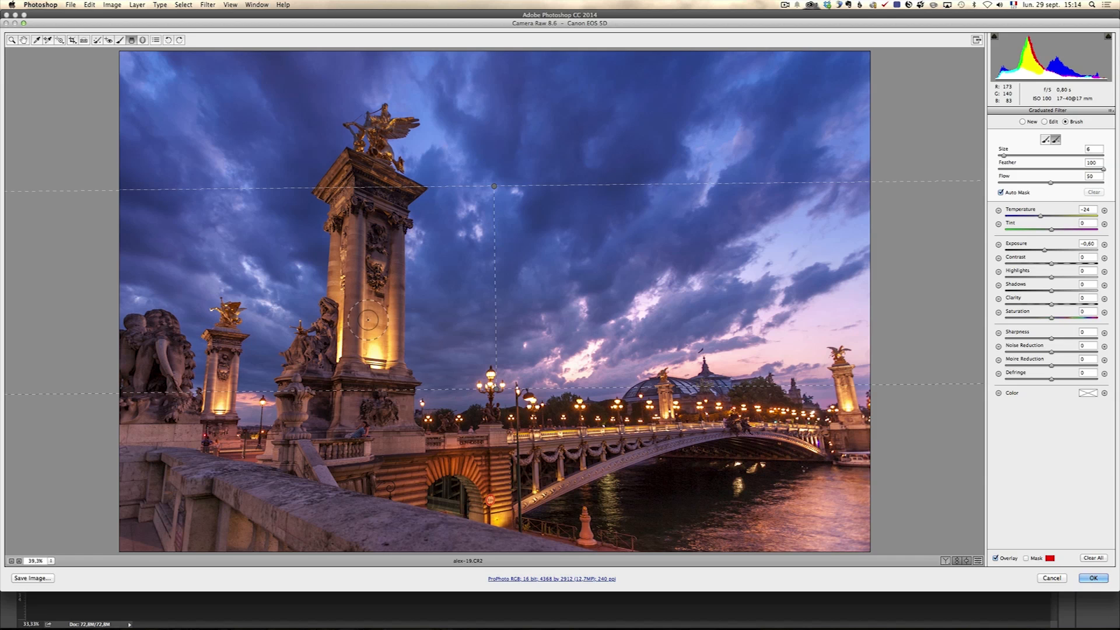
{"action": "mouse_move", "coordinate": [445, 317]}
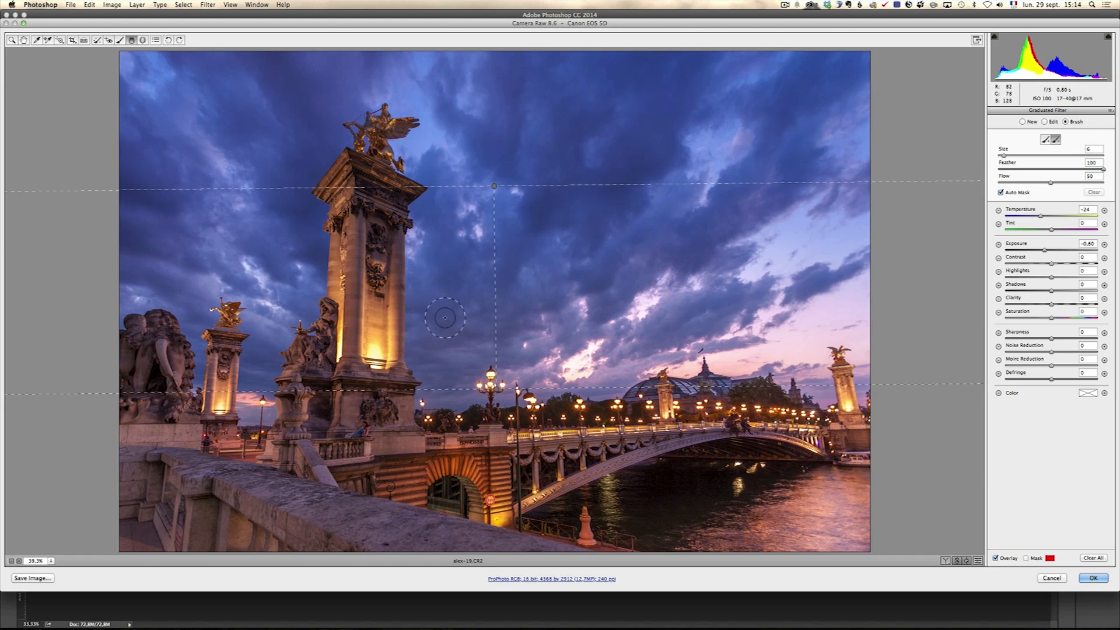
Step: Erase the sky adjustment from the lit column and statue, checking with the mask overlay
{"action": "left_click_drag", "start_coordinate": [444, 317], "coordinate": [384, 293]}
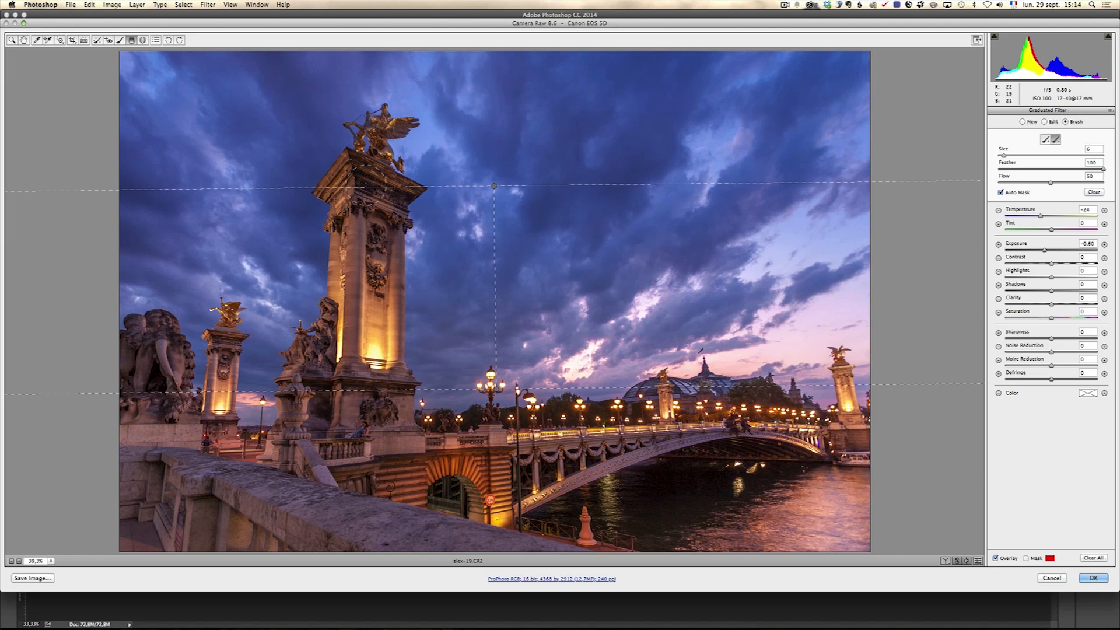
{"action": "mouse_move", "coordinate": [367, 189]}
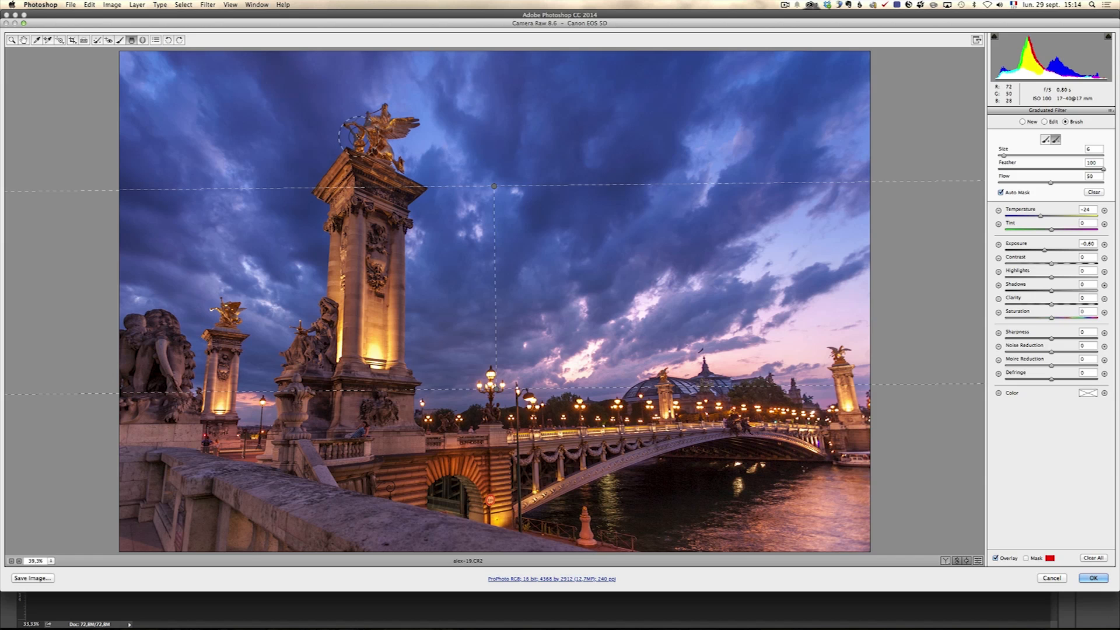
{"action": "left_click_drag", "start_coordinate": [357, 136], "coordinate": [396, 225]}
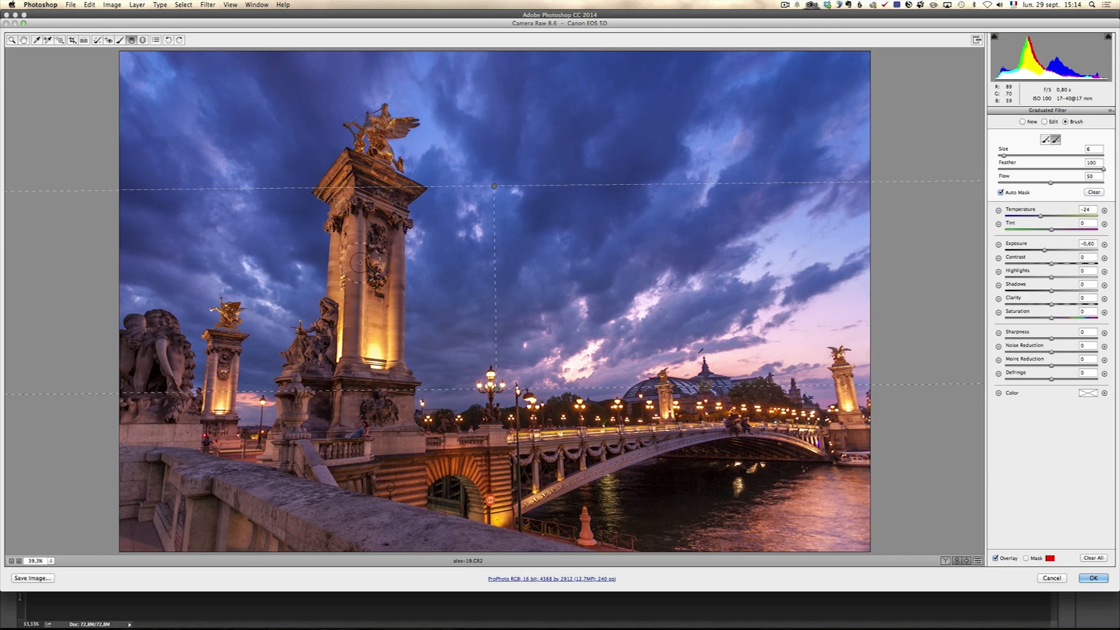
{"action": "left_click_drag", "start_coordinate": [364, 262], "coordinate": [333, 185]}
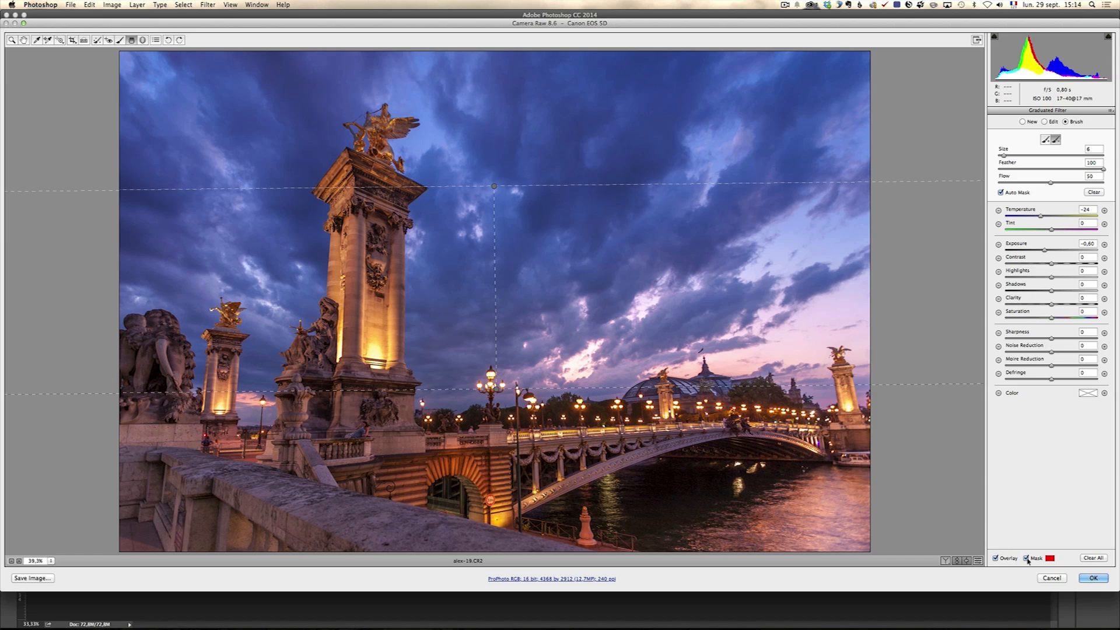
{"action": "left_click", "coordinate": [1026, 558]}
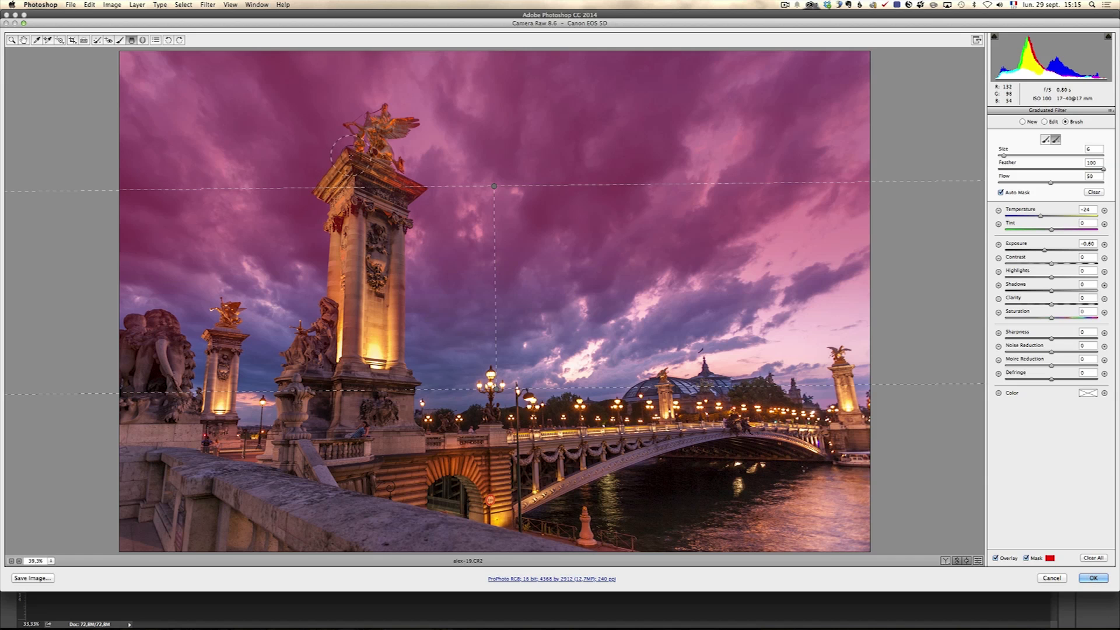
{"action": "left_click_drag", "start_coordinate": [350, 156], "coordinate": [417, 187]}
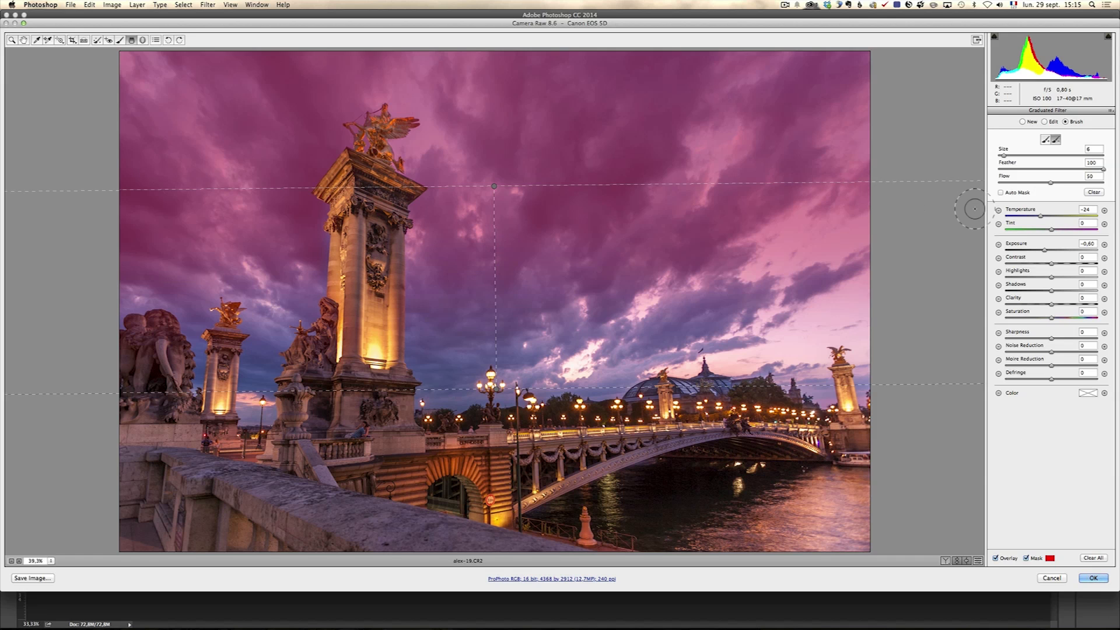
{"action": "mouse_move", "coordinate": [911, 258]}
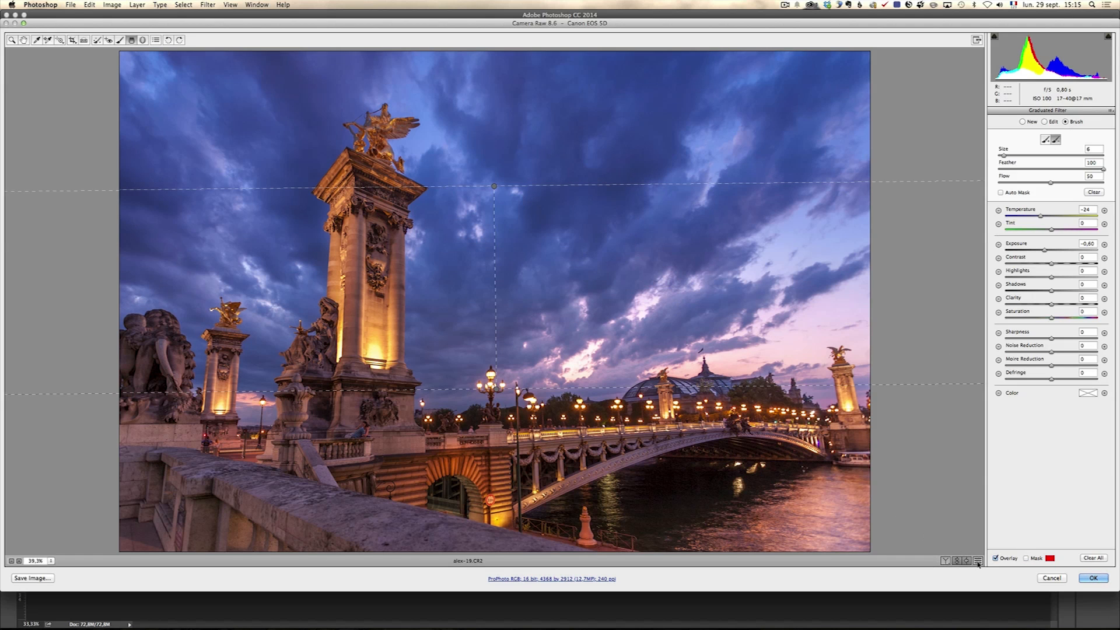
{"action": "left_click", "coordinate": [1022, 121]}
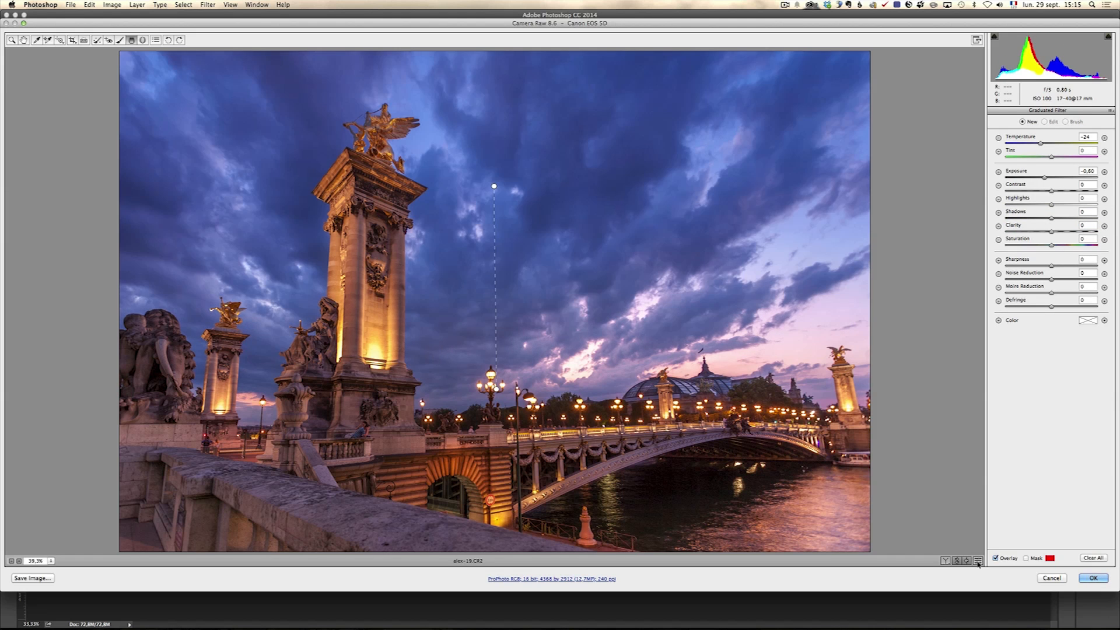
{"action": "mouse_move", "coordinate": [978, 561]}
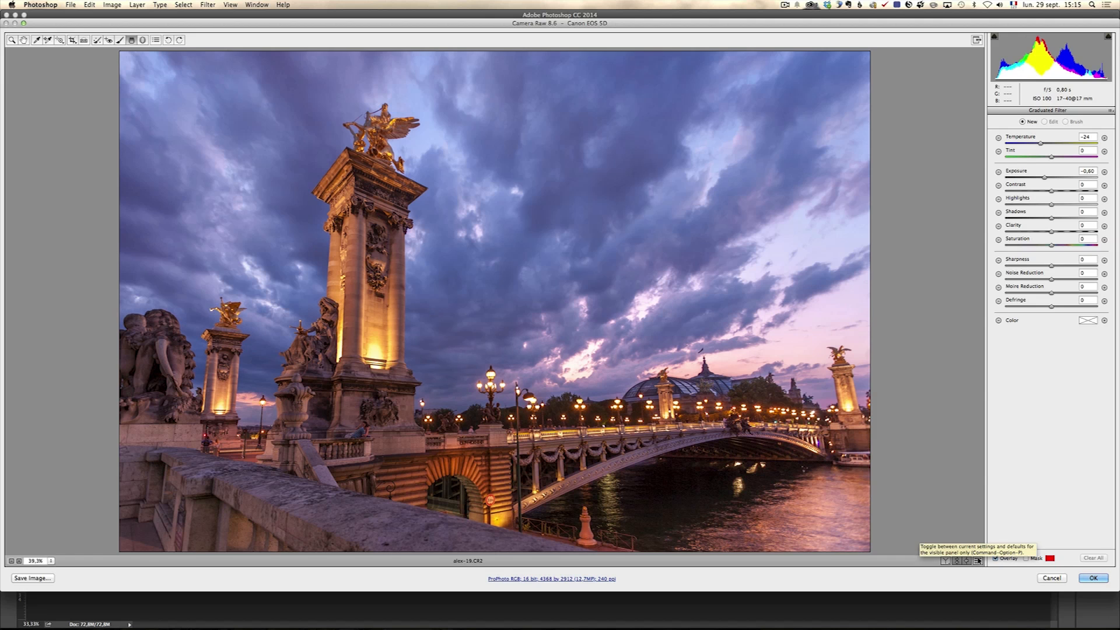
{"action": "left_click_drag", "start_coordinate": [493, 187], "coordinate": [496, 390]}
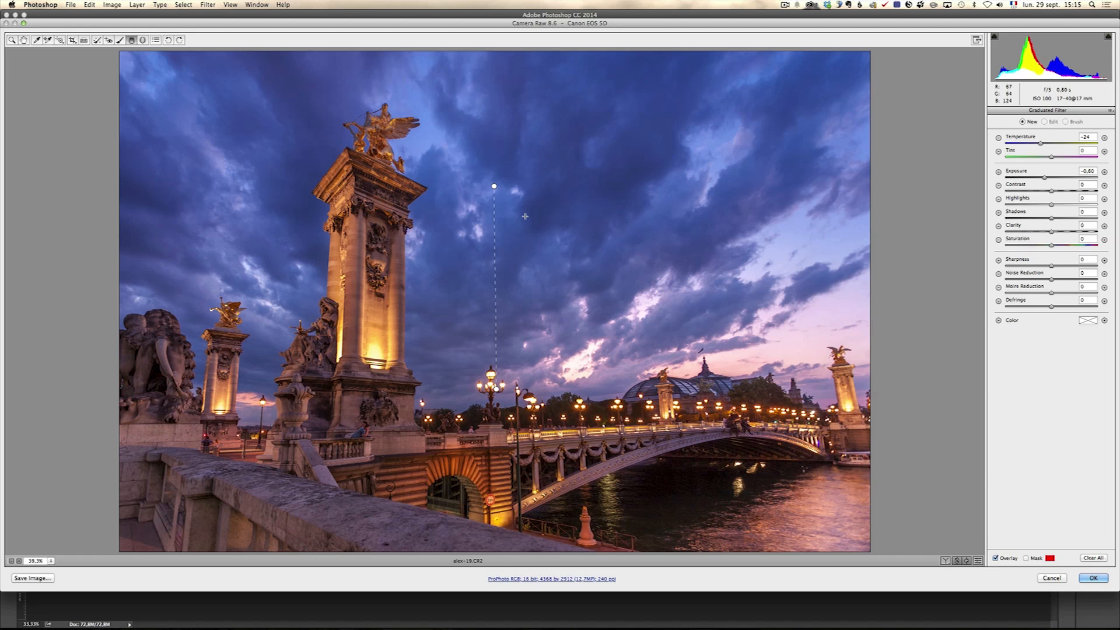
{"action": "mouse_move", "coordinate": [520, 103]}
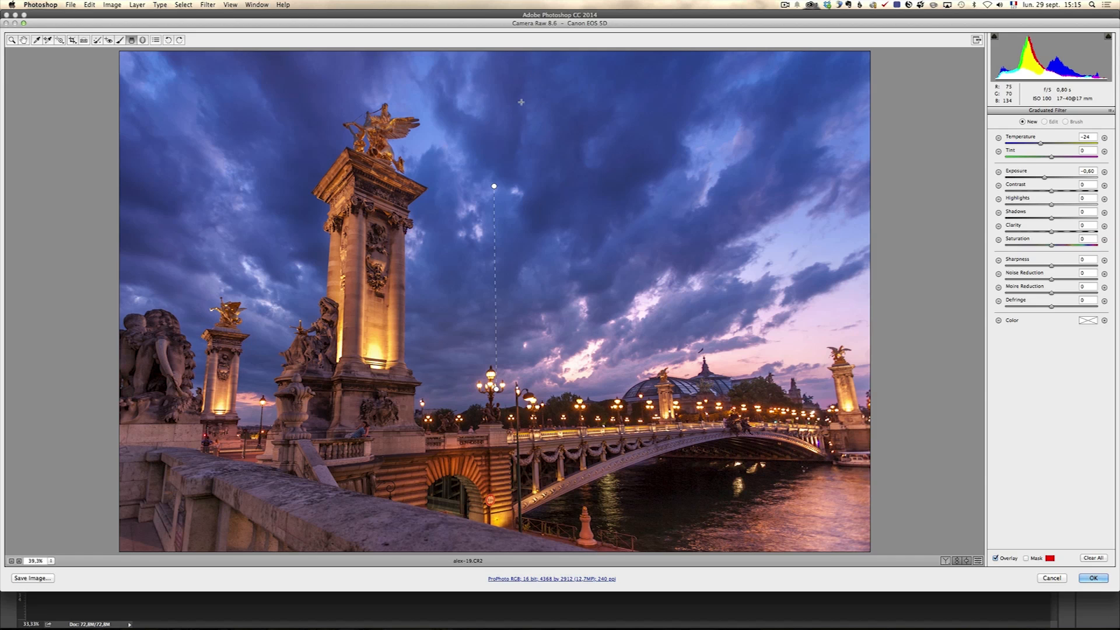
{"action": "mouse_move", "coordinate": [339, 143]}
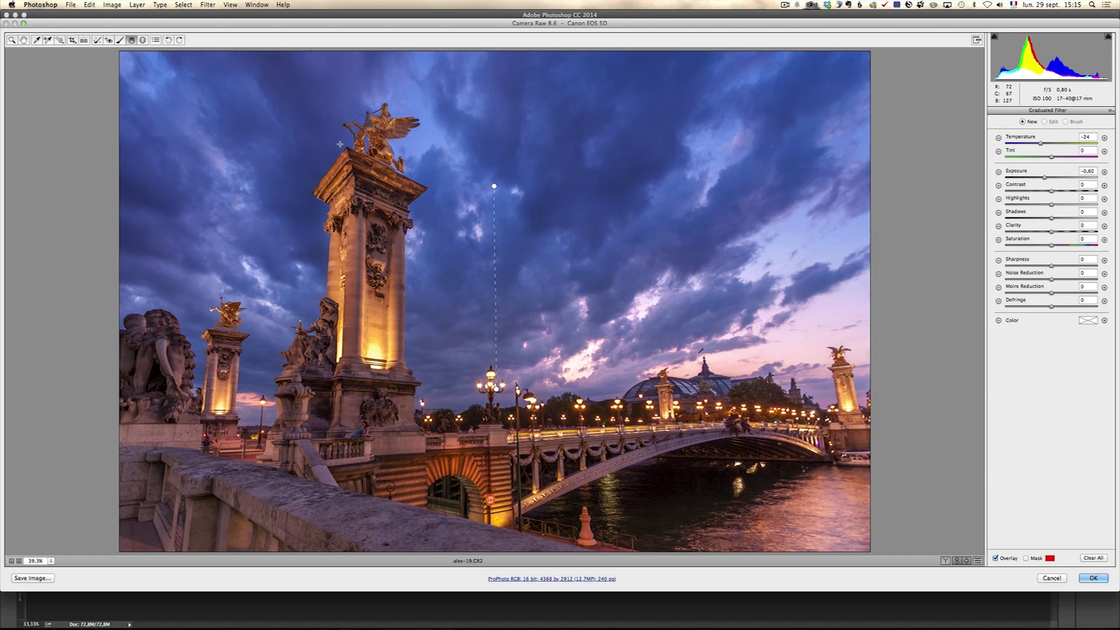
{"action": "mouse_move", "coordinate": [396, 240]}
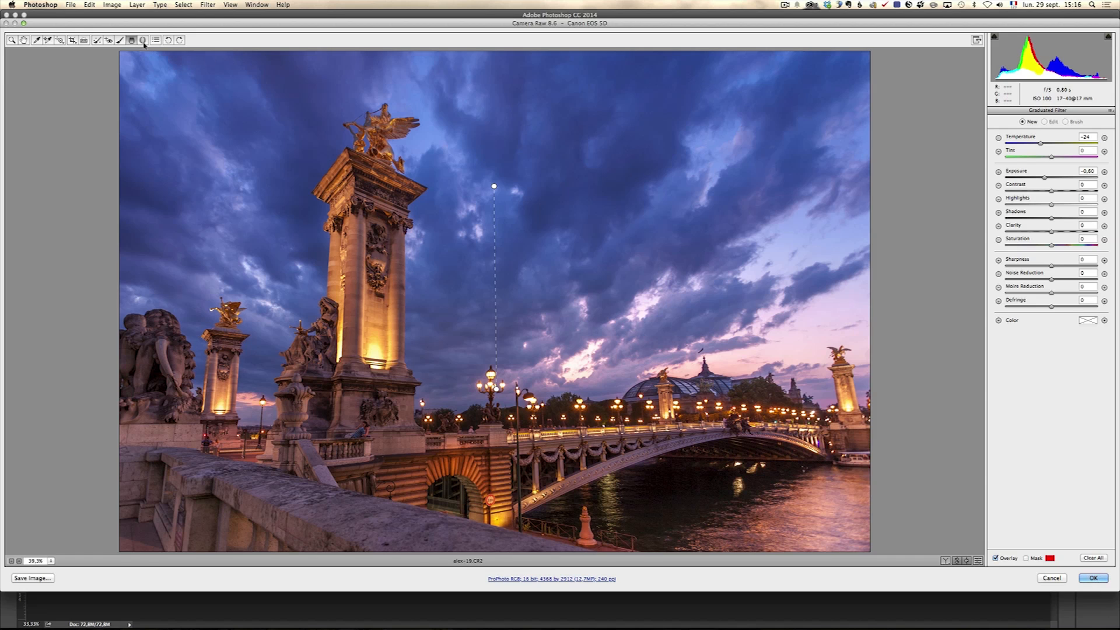
Step: Add a radial filter over the sunset glow with temperature +78 and tint +42, enlarged around the dome
{"action": "left_click", "coordinate": [142, 40]}
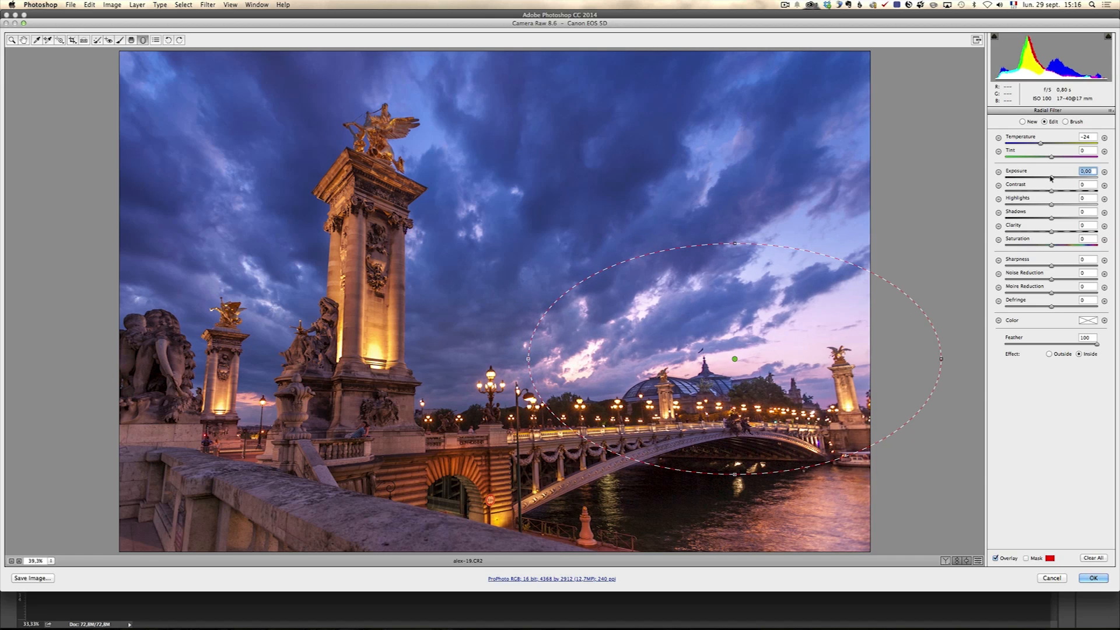
{"action": "left_click_drag", "start_coordinate": [1057, 144], "coordinate": [1075, 145]}
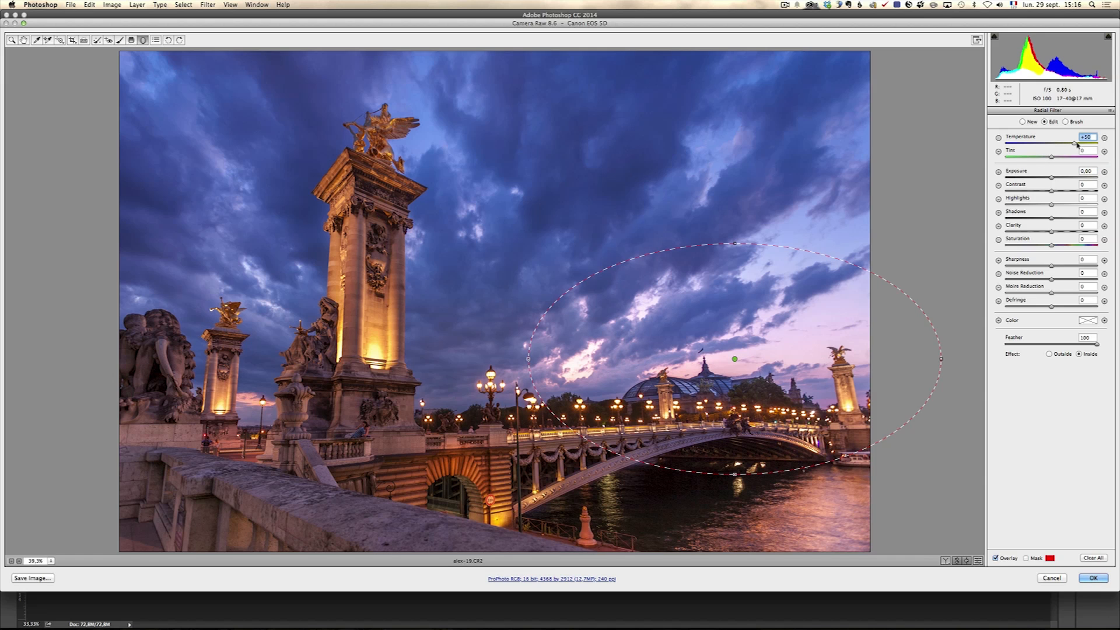
{"action": "left_click_drag", "start_coordinate": [1050, 155], "coordinate": [1074, 155]}
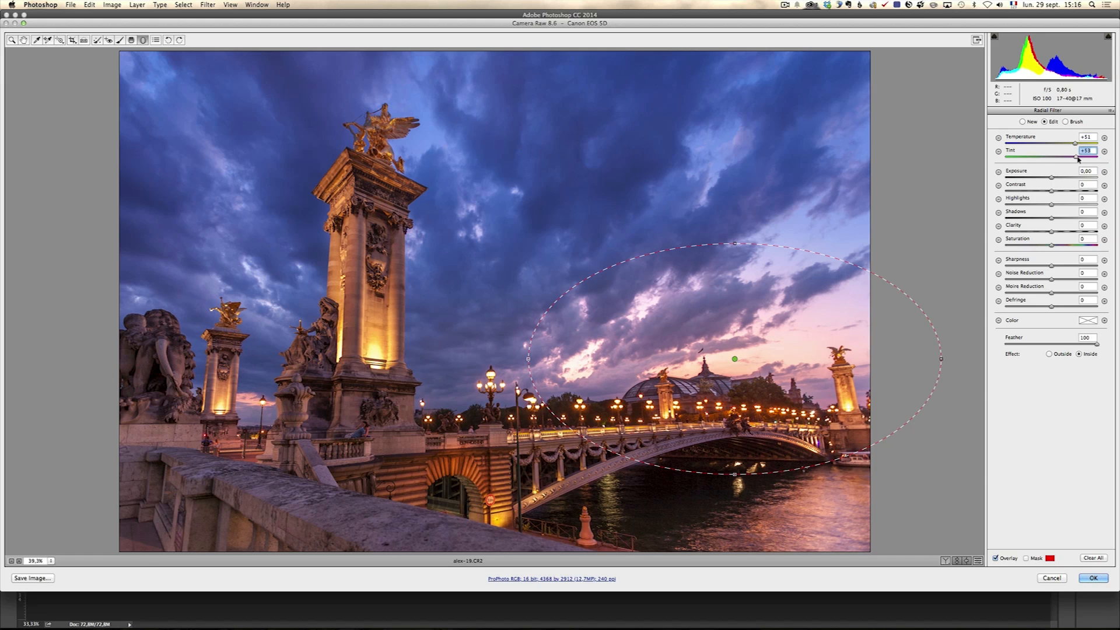
{"action": "left_click_drag", "start_coordinate": [1069, 156], "coordinate": [1082, 155]}
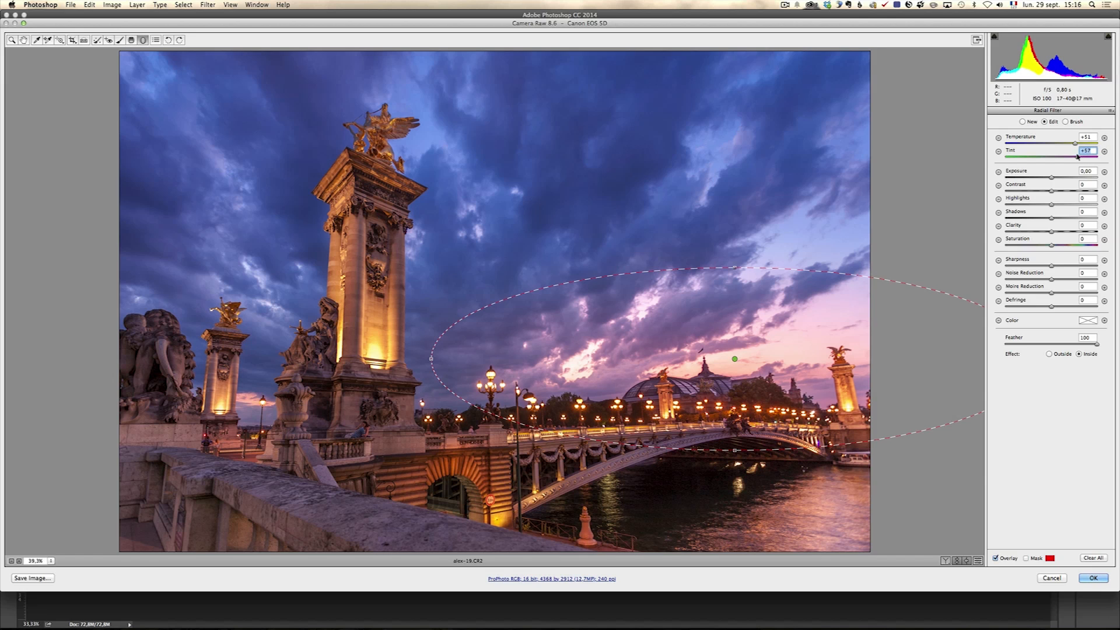
{"action": "left_click_drag", "start_coordinate": [1078, 141], "coordinate": [1090, 142]}
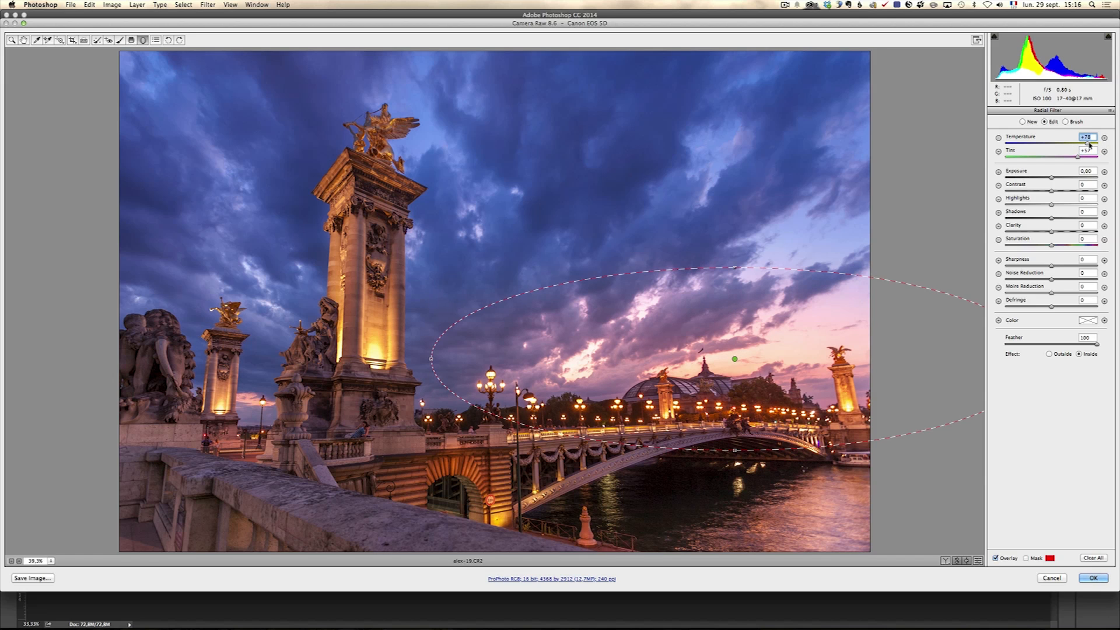
{"action": "left_click_drag", "start_coordinate": [1076, 155], "coordinate": [1070, 155]}
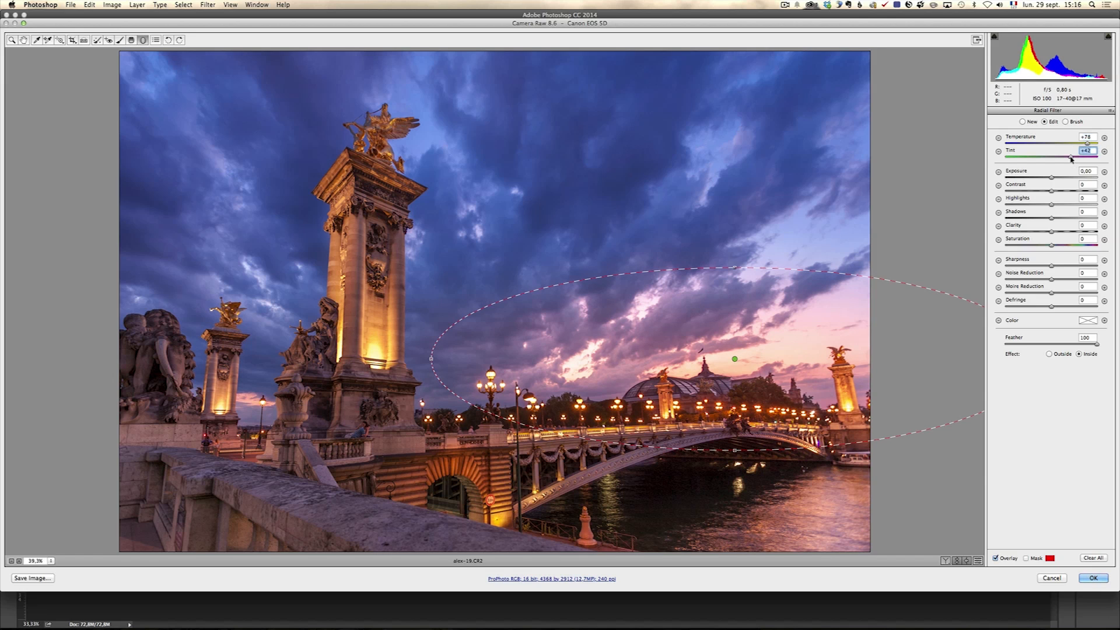
{"action": "mouse_move", "coordinate": [755, 369]}
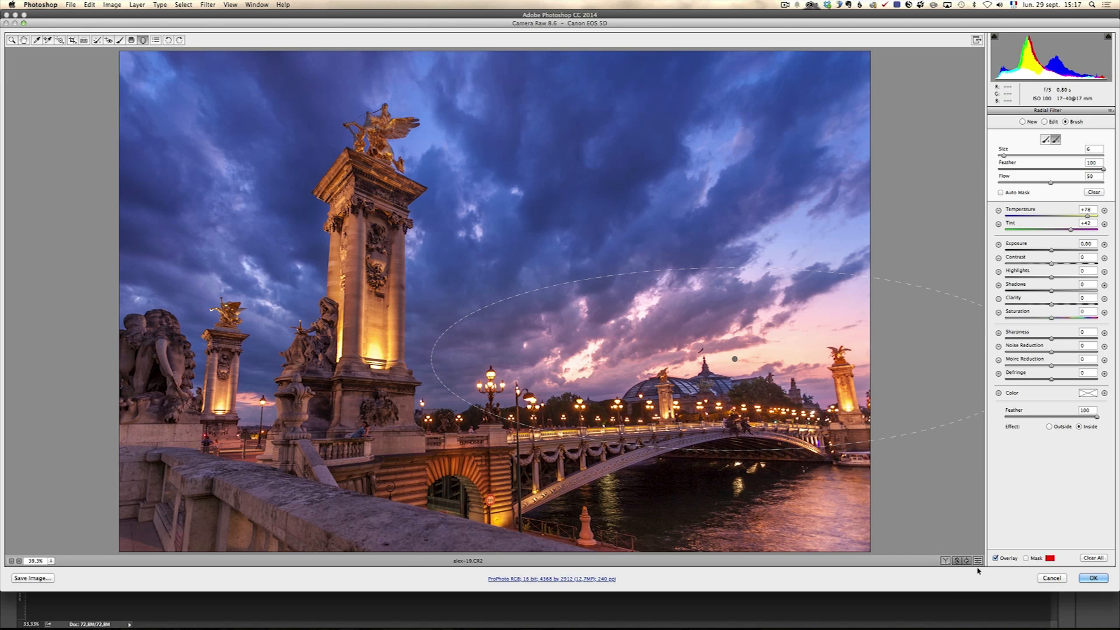
Step: Boost the radial filter's saturation to +63 and return to the Basic panel
{"action": "left_click", "coordinate": [1022, 122]}
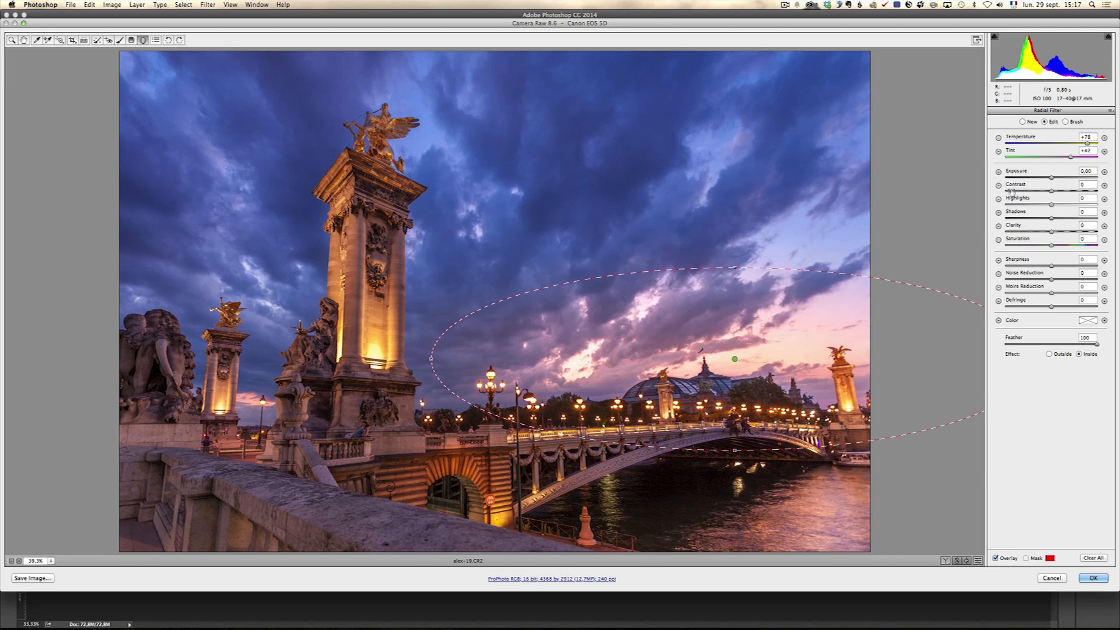
{"action": "left_click_drag", "start_coordinate": [1051, 231], "coordinate": [1090, 231]}
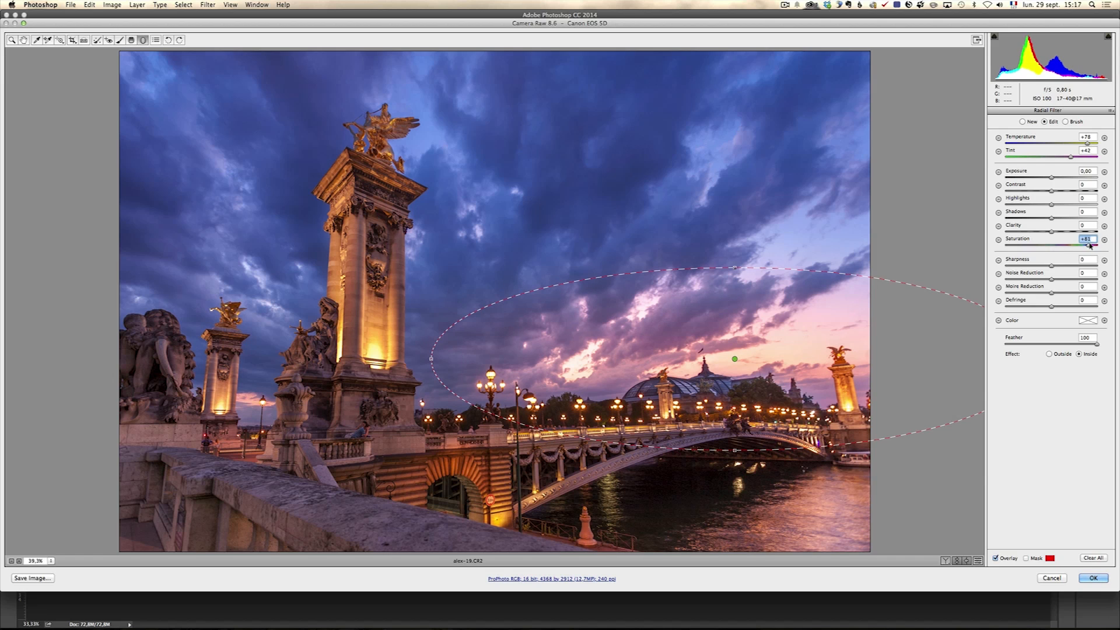
{"action": "left_click_drag", "start_coordinate": [1089, 238], "coordinate": [1080, 238]}
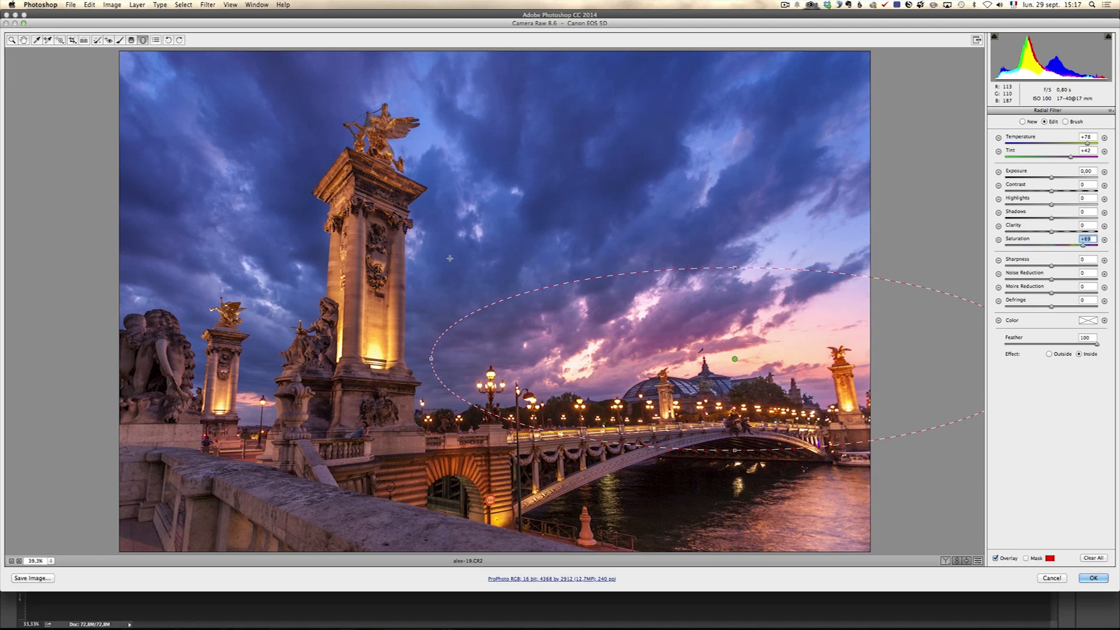
{"action": "mouse_move", "coordinate": [609, 192]}
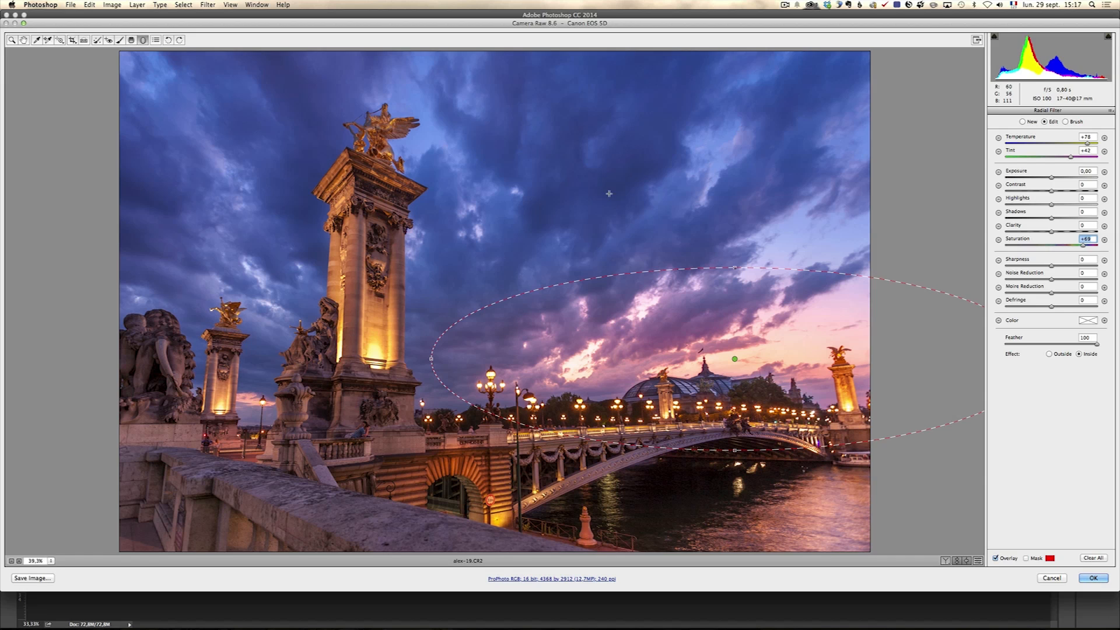
{"action": "left_click", "coordinate": [12, 40]}
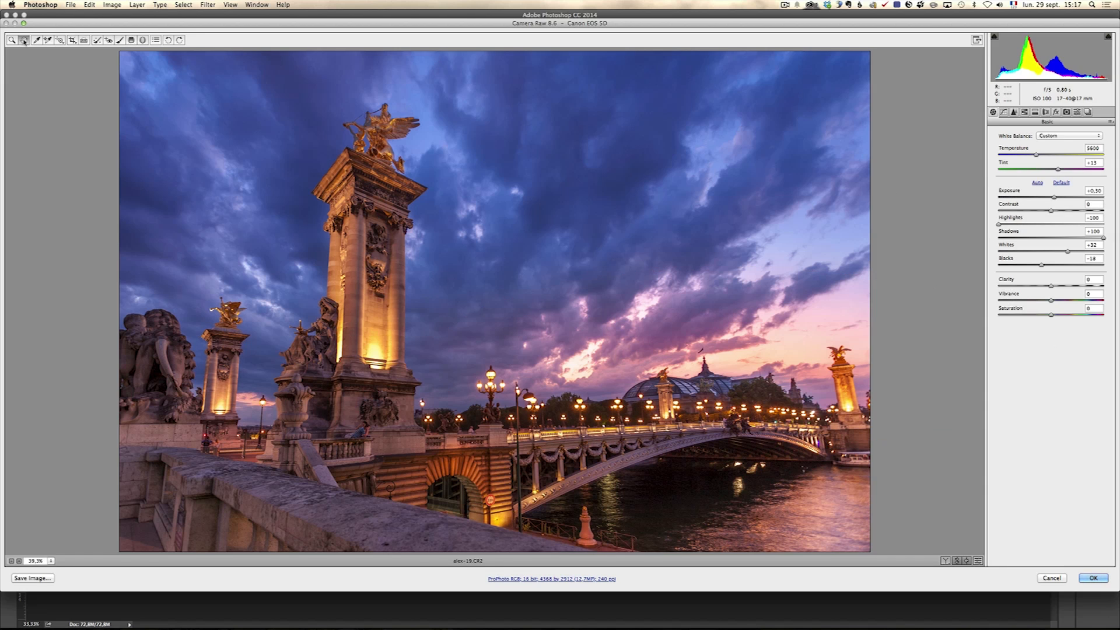
Step: In Detail at 100% preview, set Luminance 10, Sharpening Amount 91 and Masking 72, then return to Basic
{"action": "left_click", "coordinate": [1023, 112]}
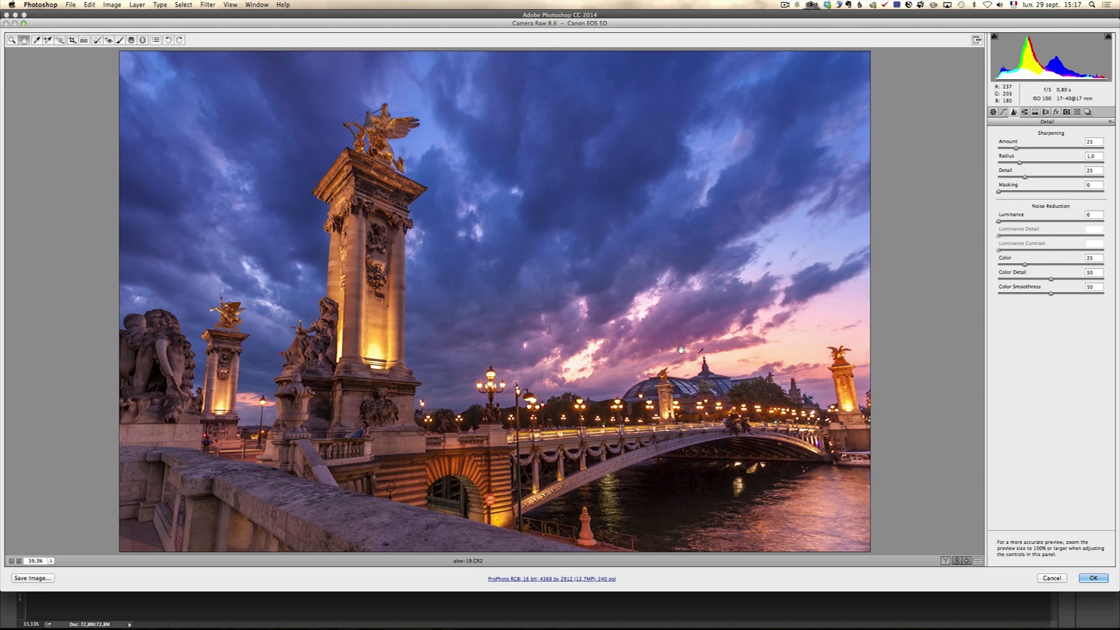
{"action": "left_click", "coordinate": [40, 561]}
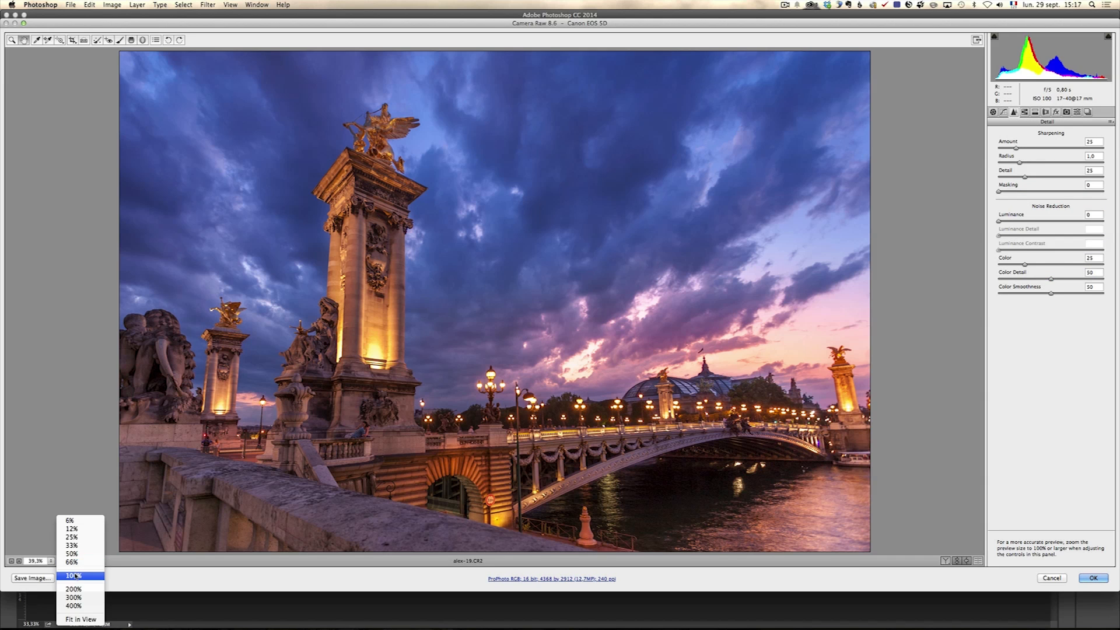
{"action": "left_click", "coordinate": [75, 575]}
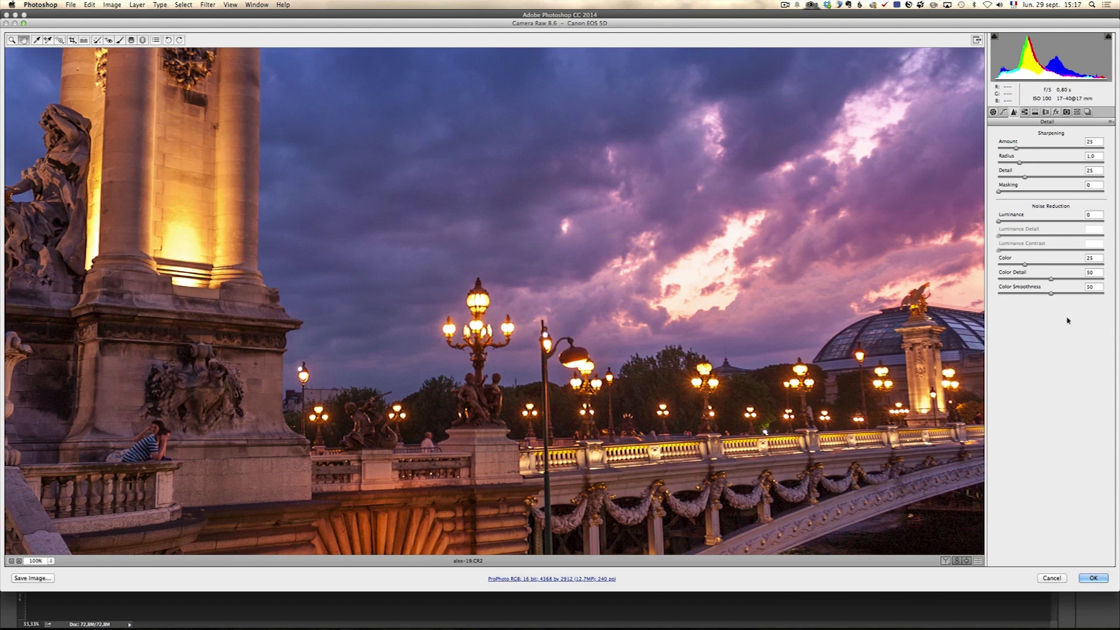
{"action": "mouse_move", "coordinate": [492, 288]}
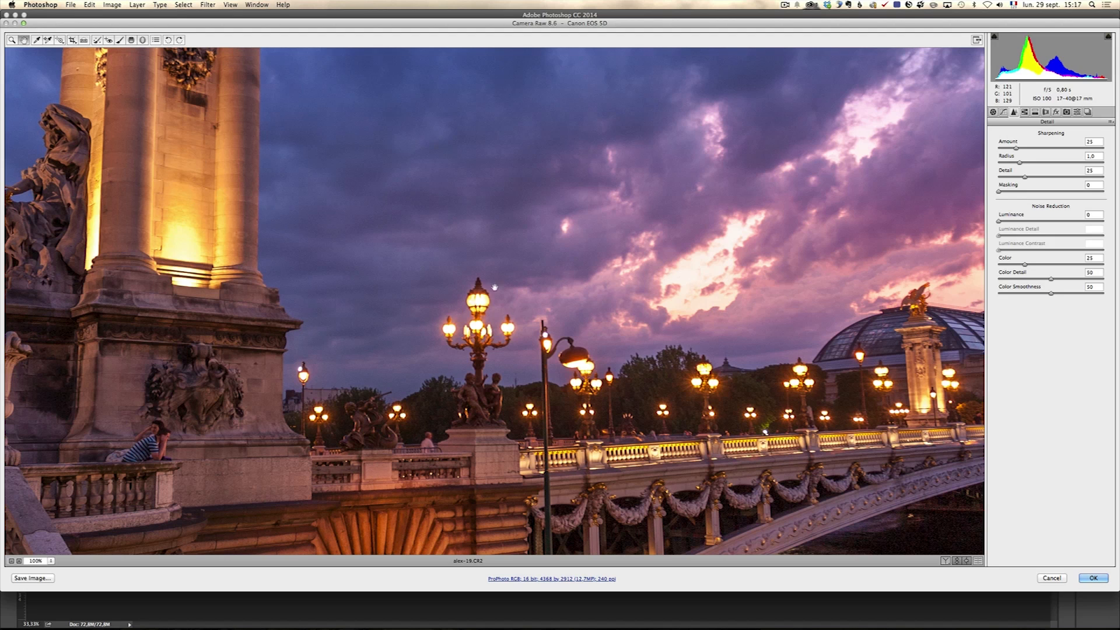
{"action": "mouse_move", "coordinate": [760, 301]}
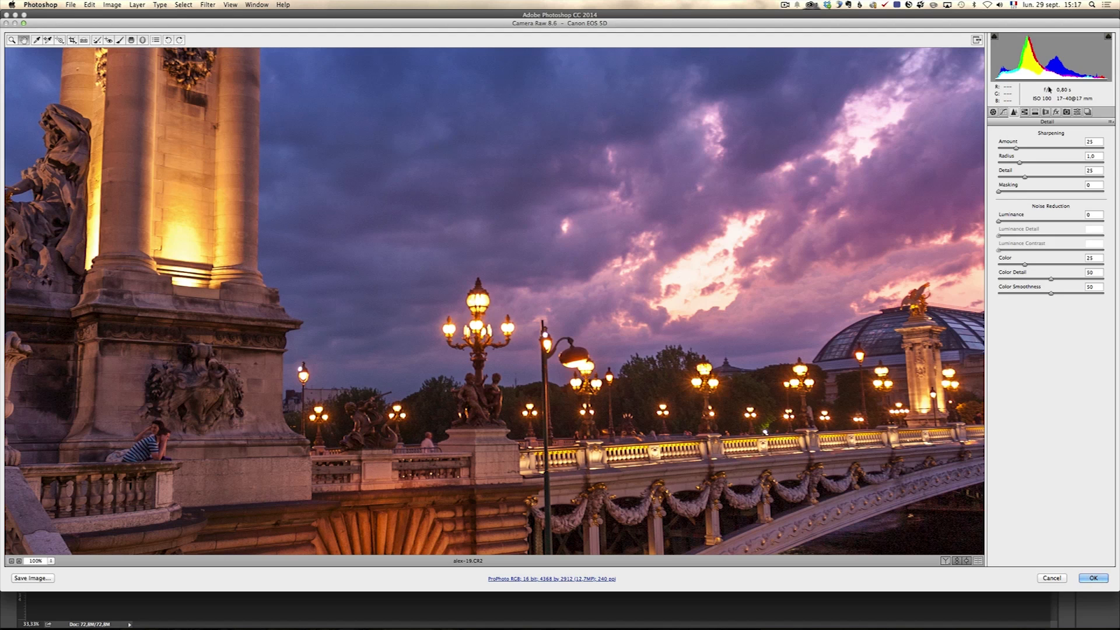
{"action": "mouse_move", "coordinate": [776, 233]}
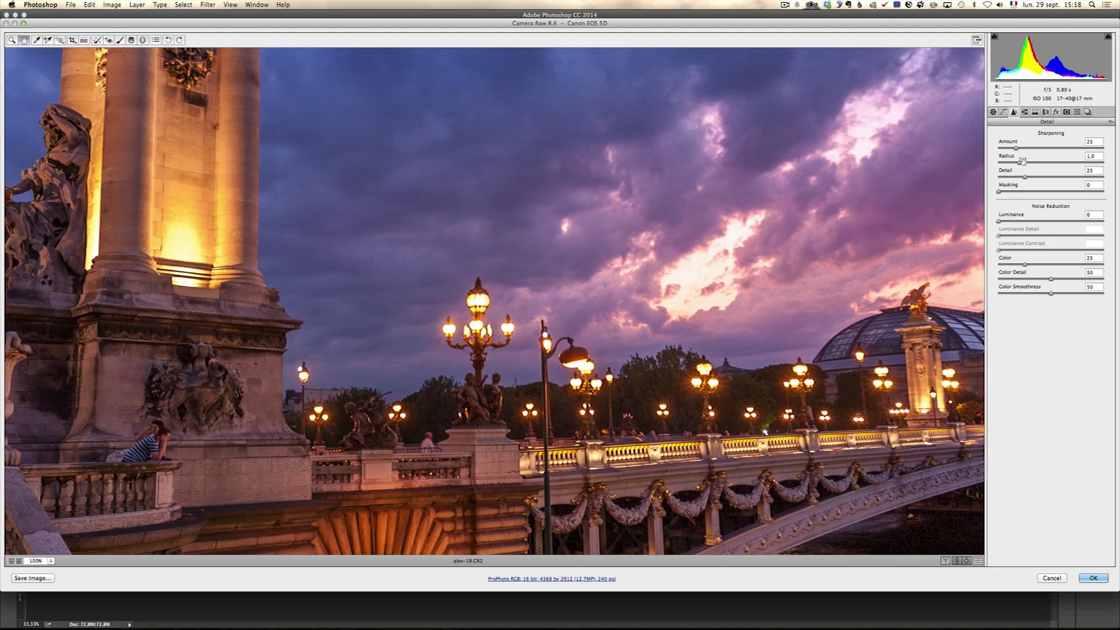
{"action": "mouse_move", "coordinate": [528, 300]}
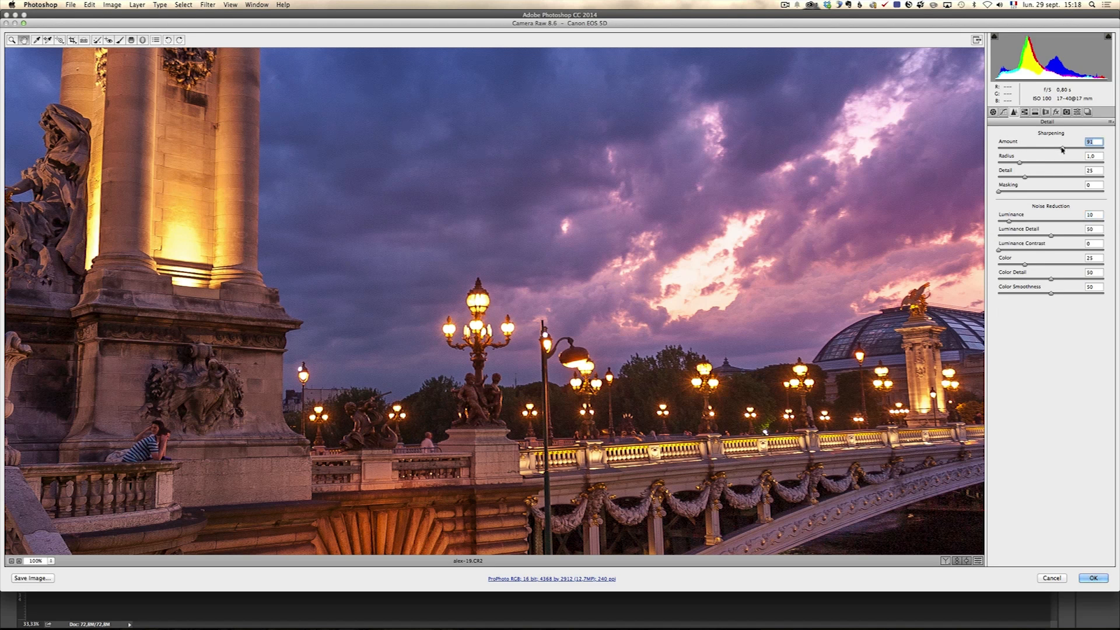
{"action": "mouse_move", "coordinate": [857, 201]}
{"action": "type", "text": "72"}
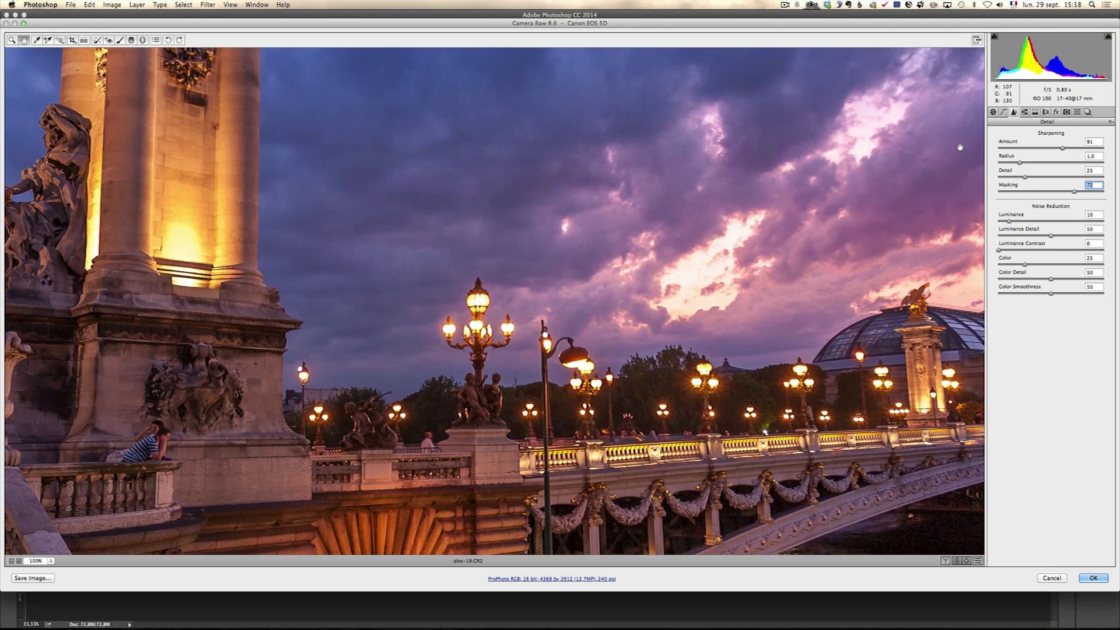
{"action": "left_click", "coordinate": [991, 112]}
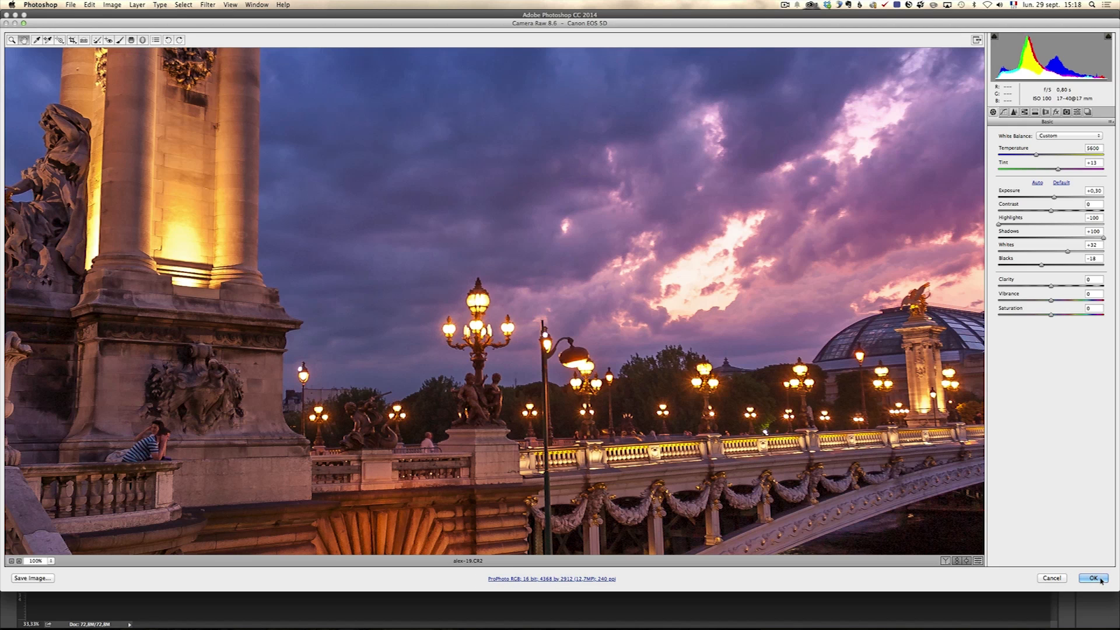
Step: Apply the raw edits, duplicate the layer as New Smart Object via Copy, and start Perspective Warp on it
{"action": "left_click", "coordinate": [1112, 577]}
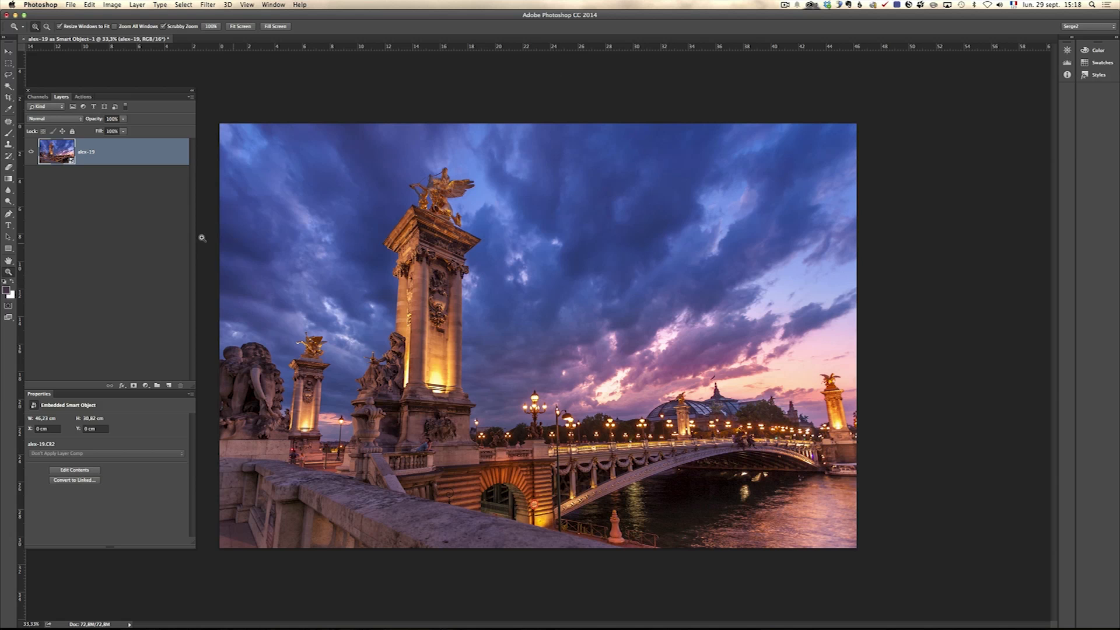
{"action": "right_click", "coordinate": [85, 152]}
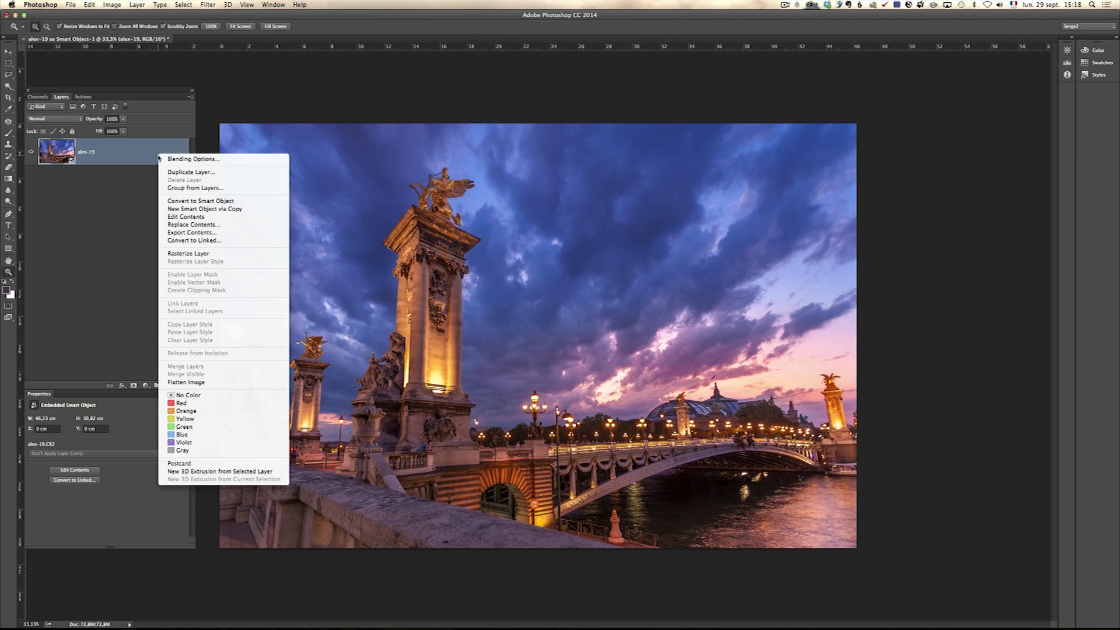
{"action": "mouse_move", "coordinate": [223, 209]}
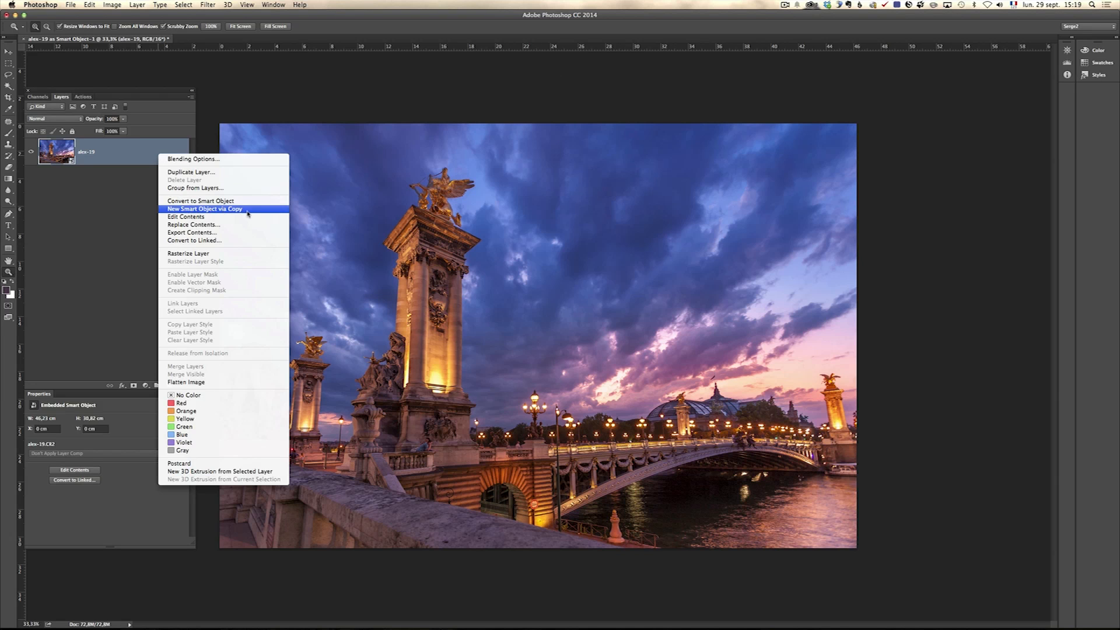
{"action": "left_click", "coordinate": [205, 209]}
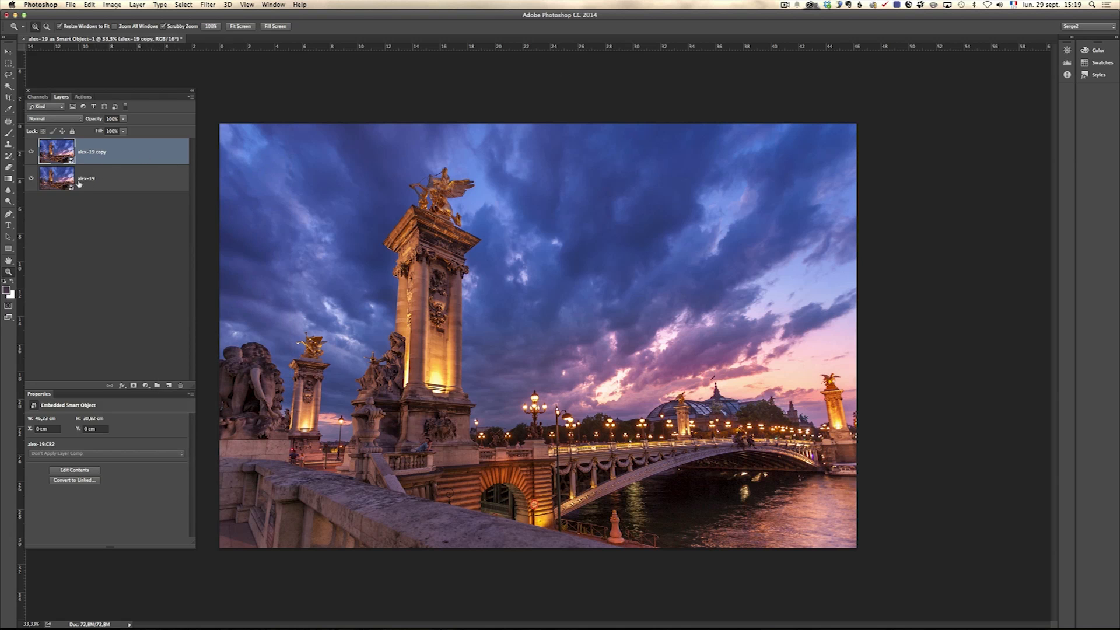
{"action": "right_click", "coordinate": [91, 152]}
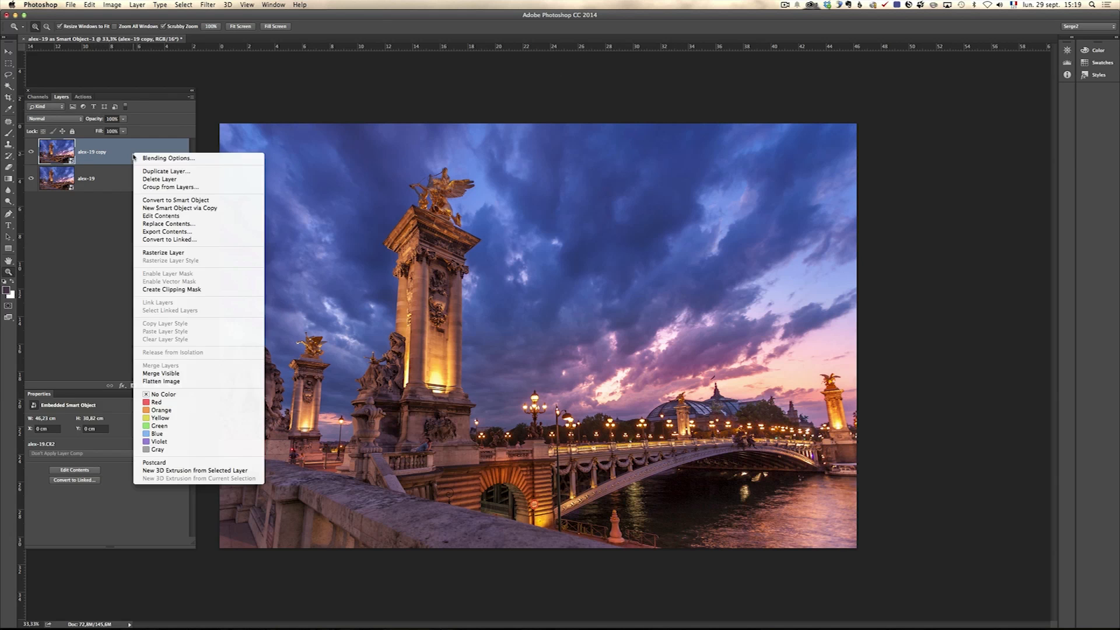
{"action": "mouse_move", "coordinate": [169, 239]}
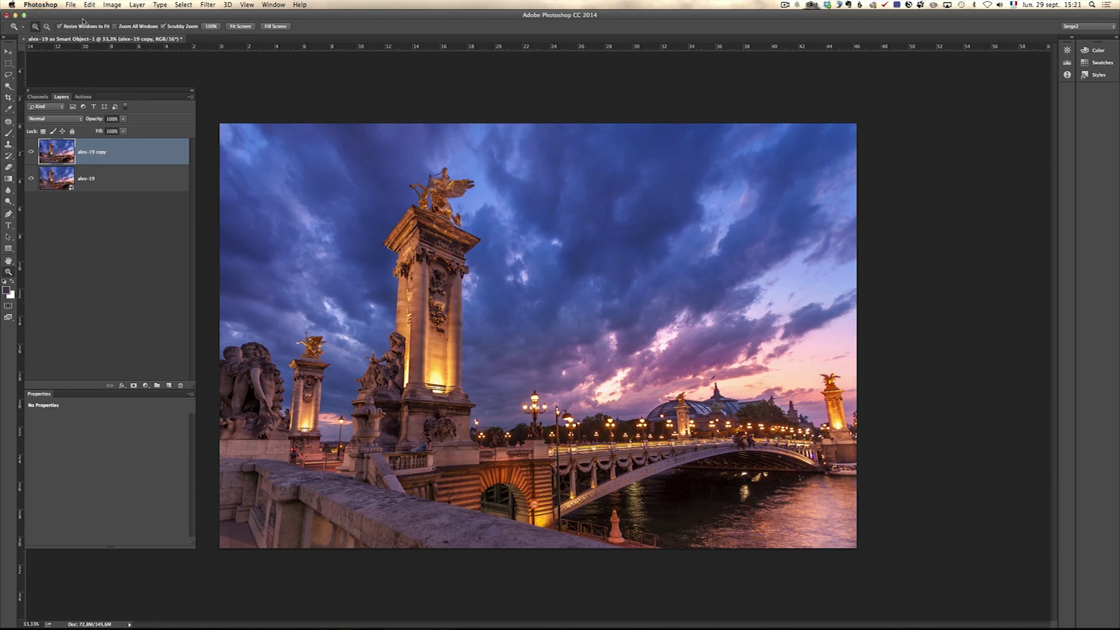
{"action": "left_click", "coordinate": [88, 5]}
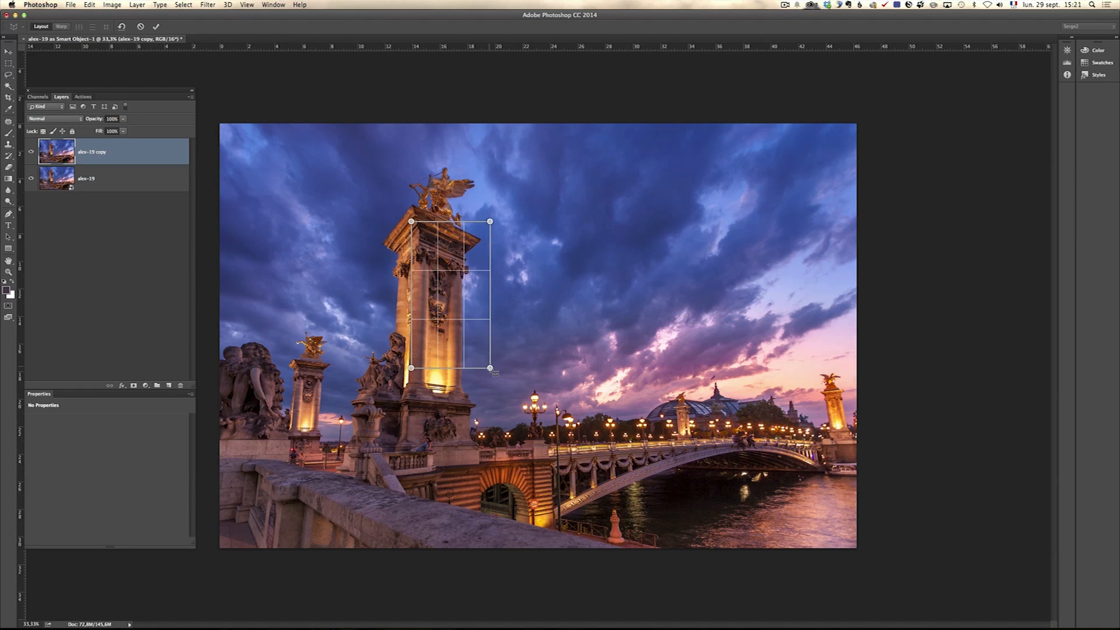
Step: Place a warp quad on the lit column and align its corners with the column's sides
{"action": "left_click", "coordinate": [62, 27]}
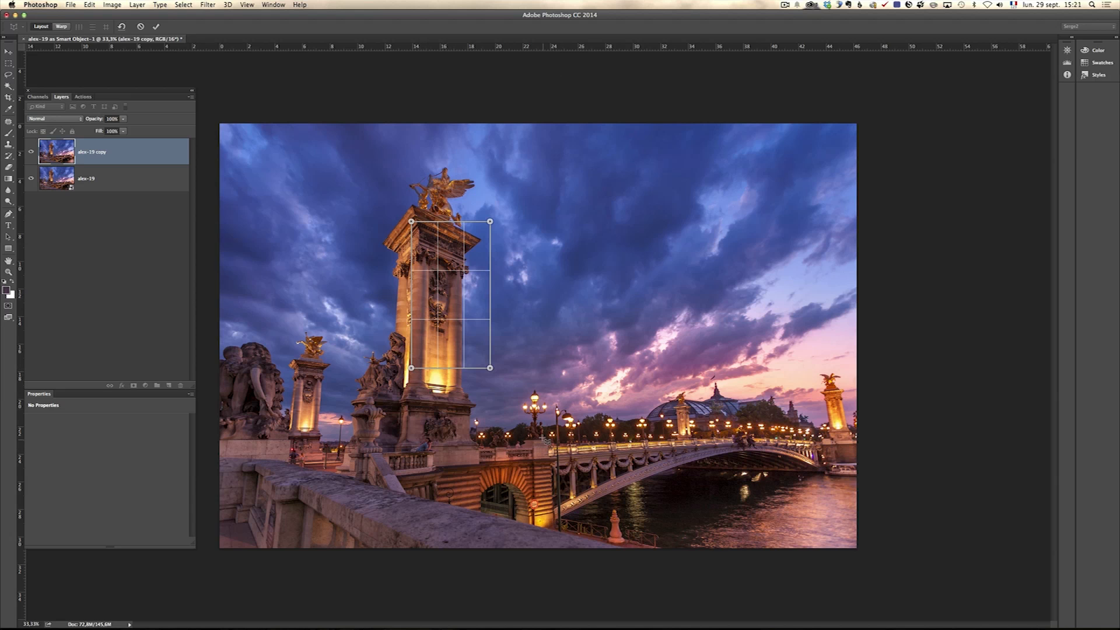
{"action": "left_click_drag", "start_coordinate": [489, 367], "coordinate": [463, 403]}
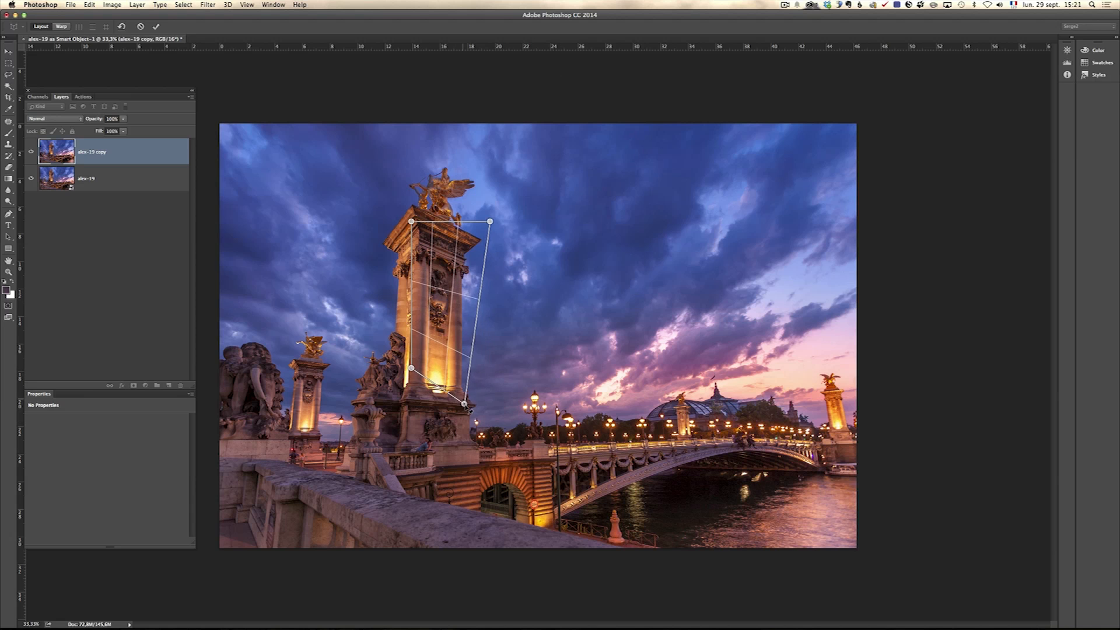
{"action": "left_click_drag", "start_coordinate": [464, 403], "coordinate": [457, 411]}
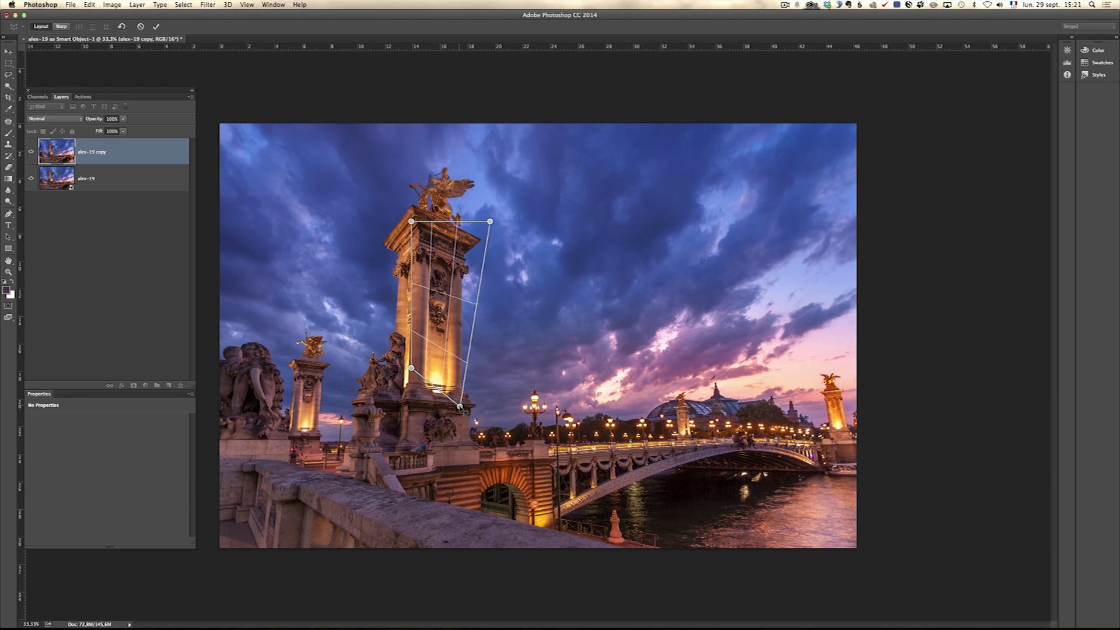
{"action": "left_click_drag", "start_coordinate": [460, 410], "coordinate": [472, 405]}
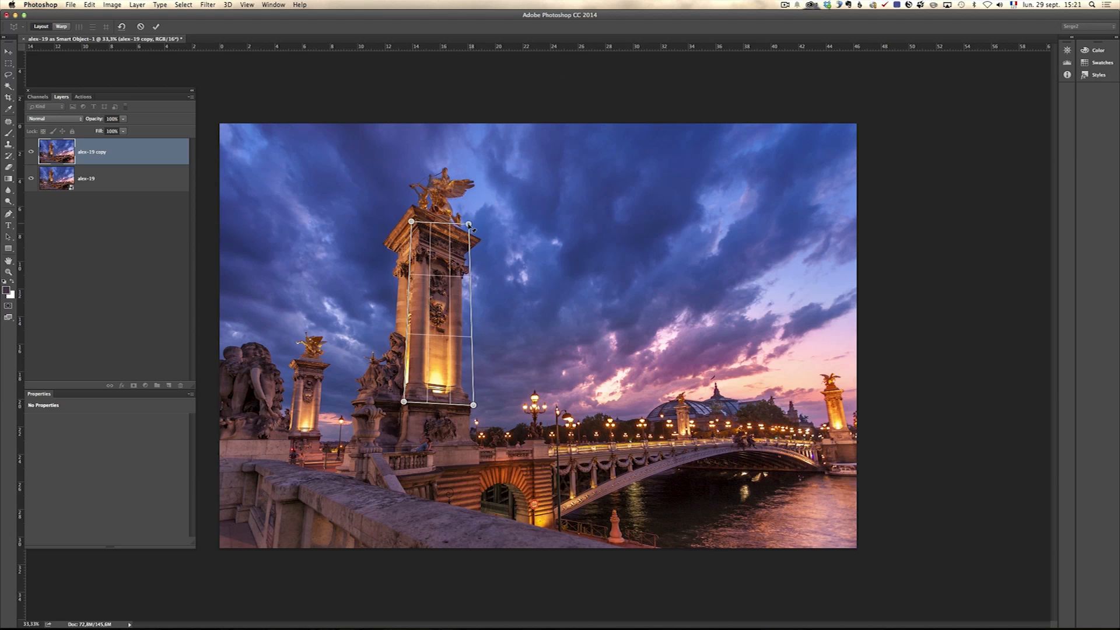
{"action": "left_click_drag", "start_coordinate": [470, 225], "coordinate": [475, 228]}
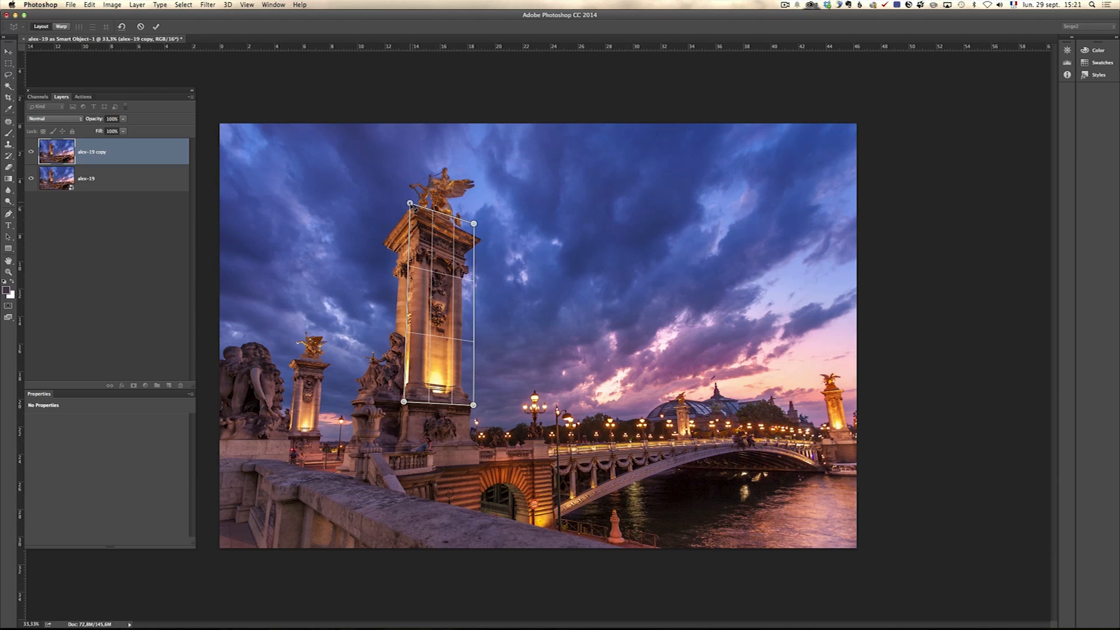
{"action": "left_click_drag", "start_coordinate": [472, 224], "coordinate": [477, 237]}
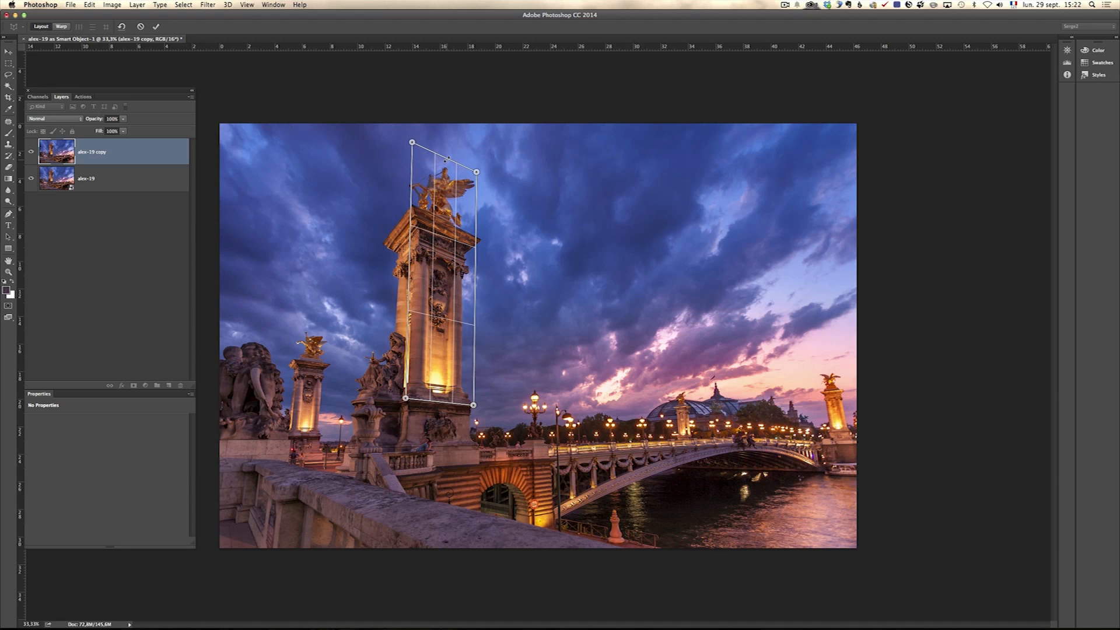
Step: Extend the column quad over the smaller column and down to the bottom edge, then start a bridge quad
{"action": "left_click_drag", "start_coordinate": [412, 142], "coordinate": [323, 140]}
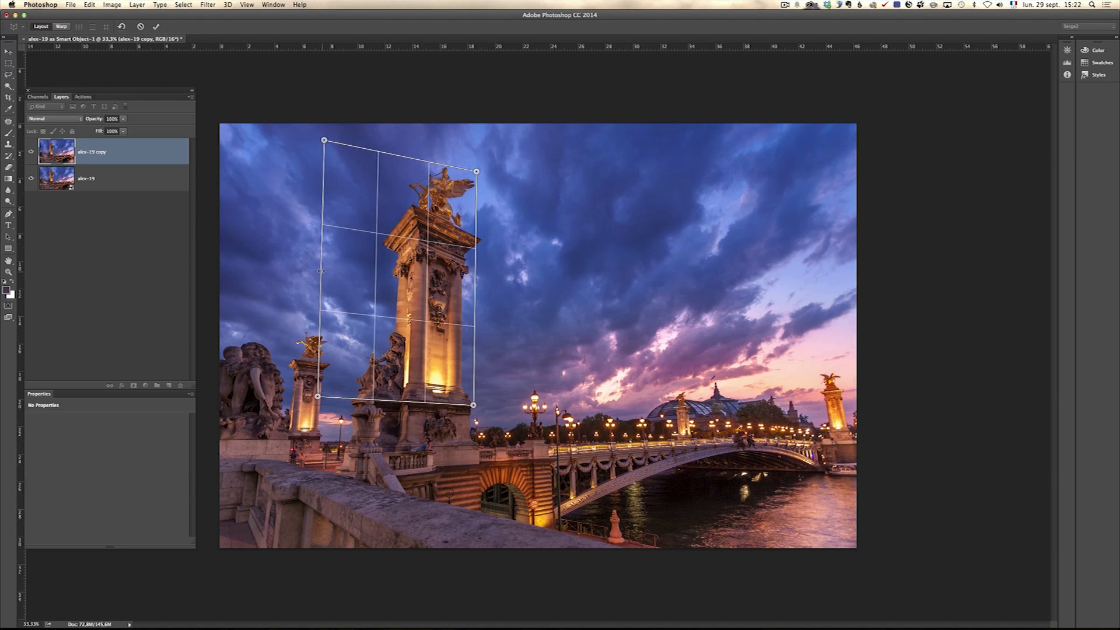
{"action": "left_click_drag", "start_coordinate": [474, 171], "coordinate": [485, 172]}
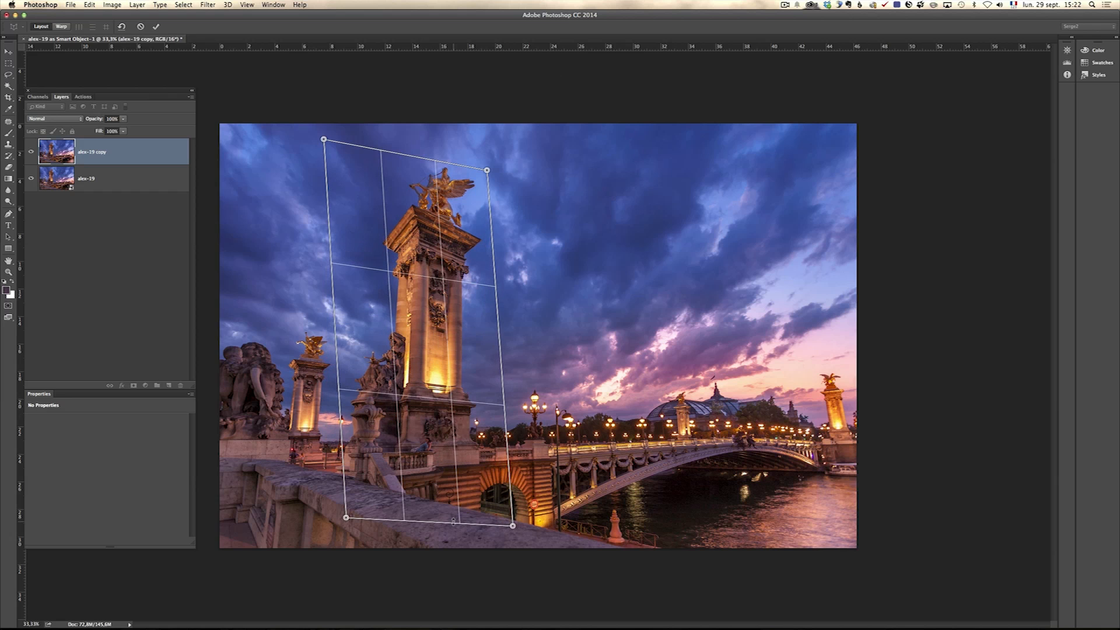
{"action": "left_click_drag", "start_coordinate": [512, 524], "coordinate": [480, 537]}
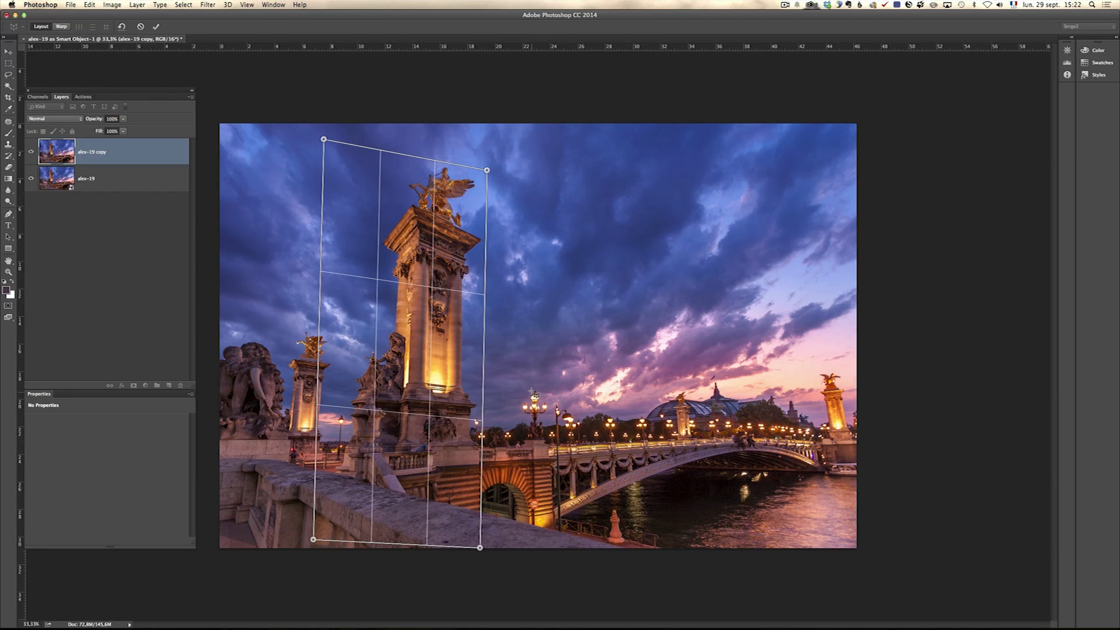
{"action": "left_click_drag", "start_coordinate": [528, 378], "coordinate": [689, 491]}
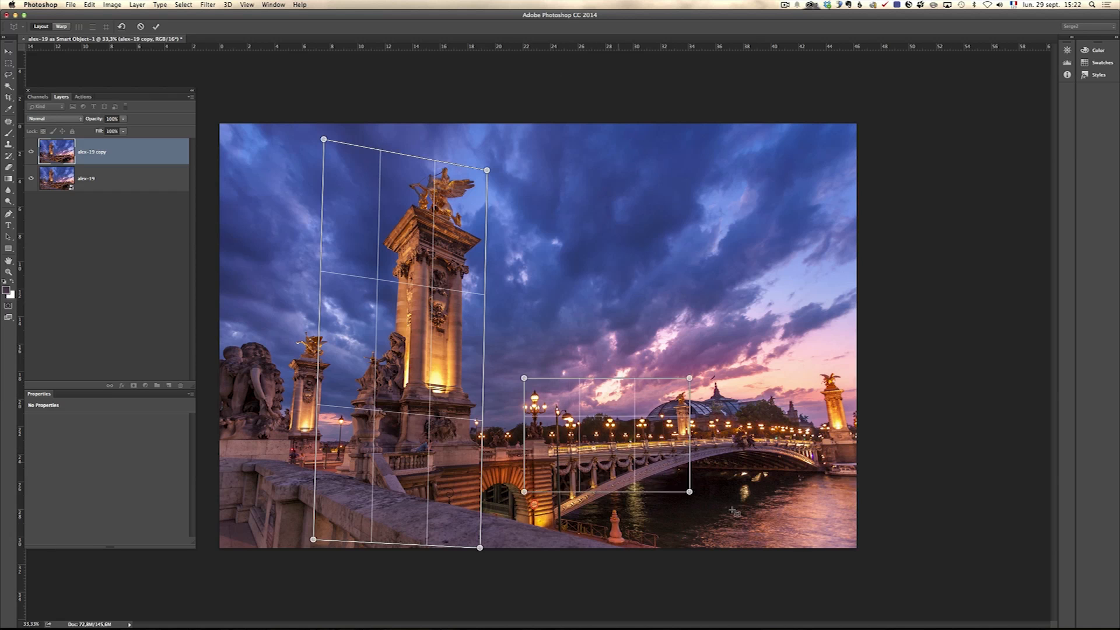
Step: Fit the second quad to the bridge deck and railing out to the far right column
{"action": "left_click_drag", "start_coordinate": [689, 376], "coordinate": [816, 377]}
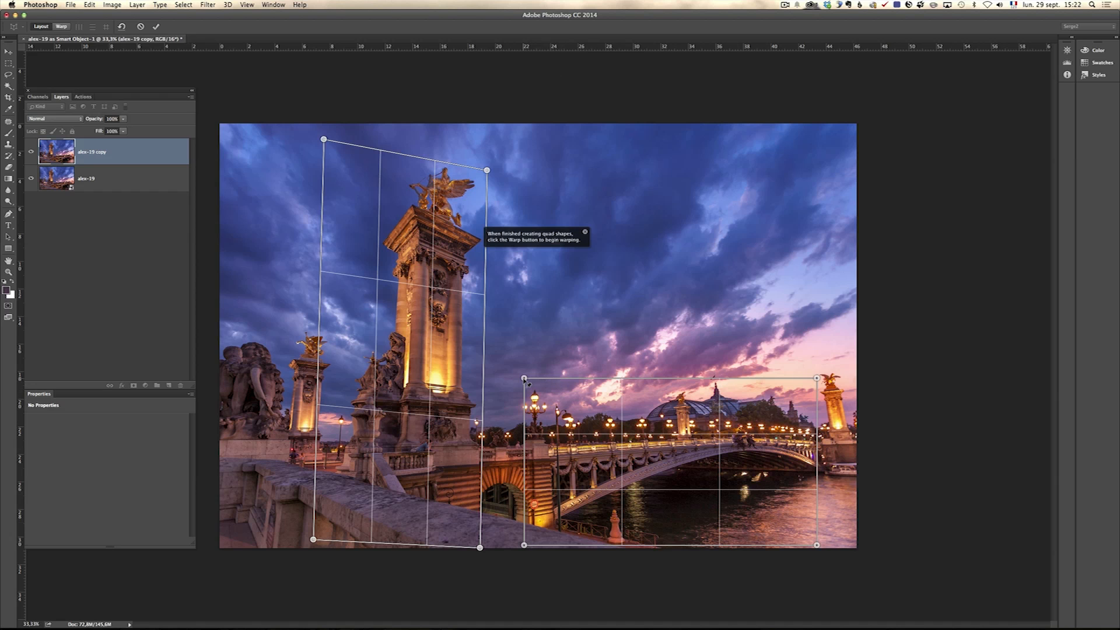
{"action": "left_click_drag", "start_coordinate": [524, 378], "coordinate": [520, 403]}
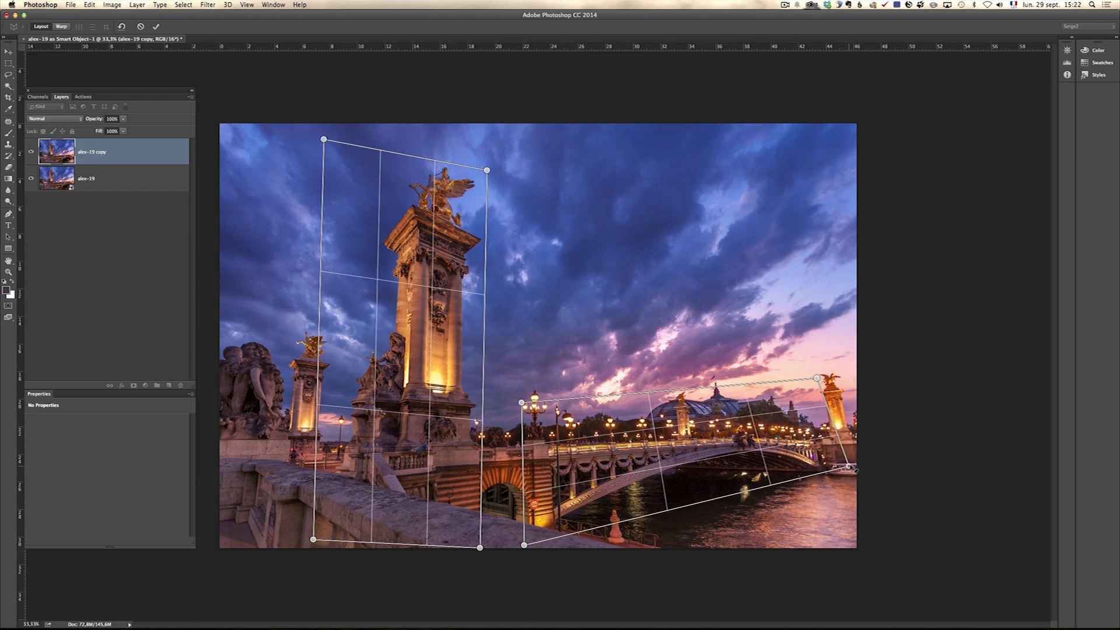
{"action": "left_click_drag", "start_coordinate": [854, 469], "coordinate": [834, 455]}
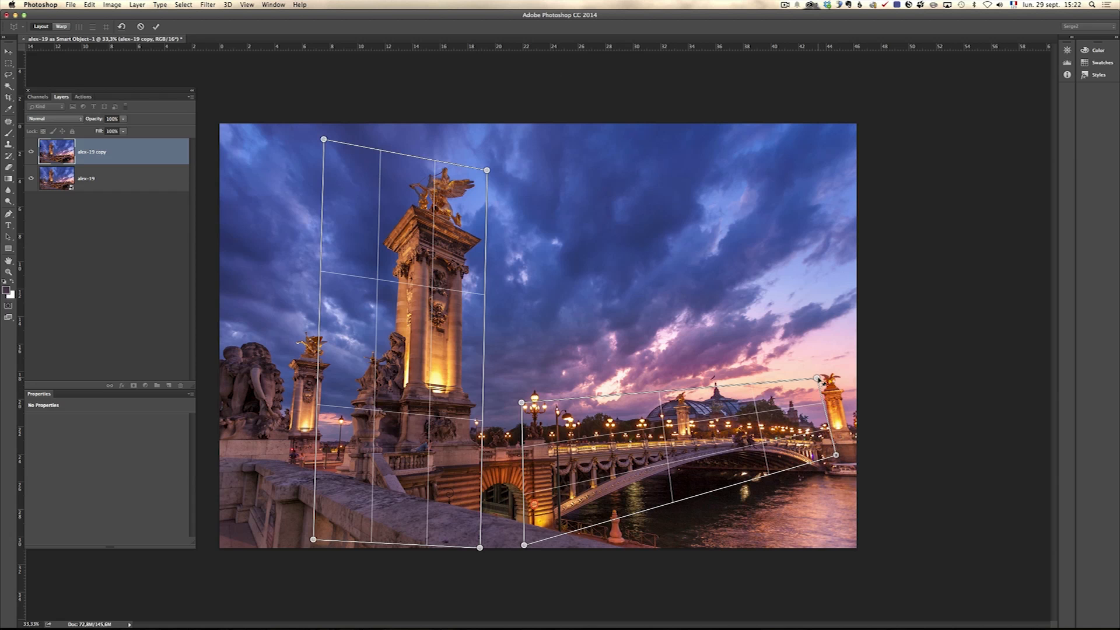
{"action": "left_click_drag", "start_coordinate": [817, 378], "coordinate": [832, 370]}
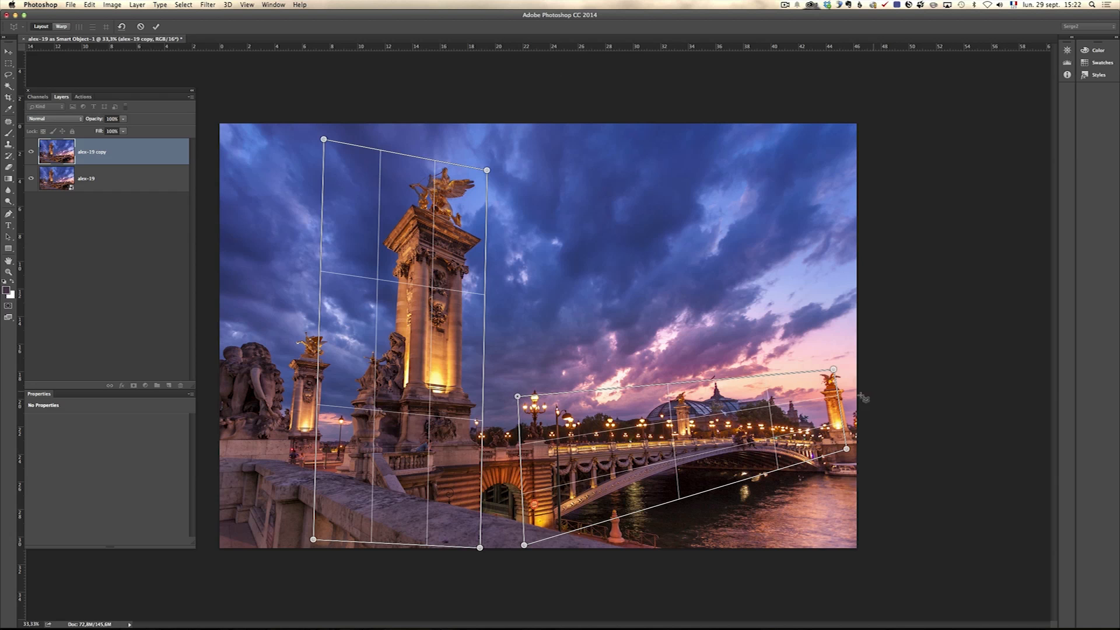
{"action": "mouse_move", "coordinate": [627, 401]}
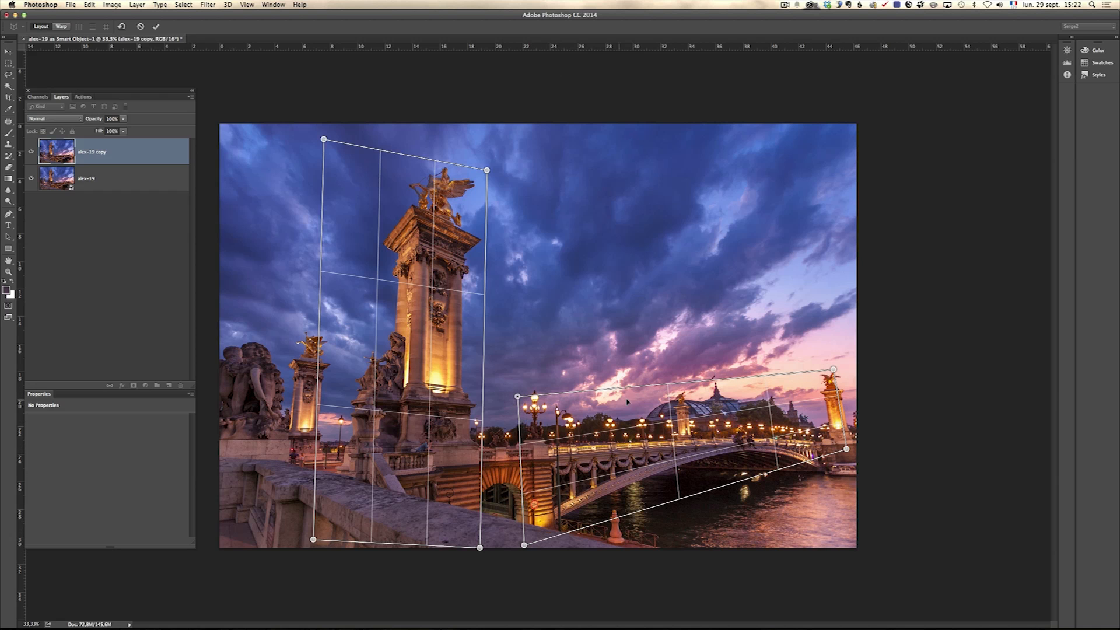
{"action": "left_click_drag", "start_coordinate": [833, 368], "coordinate": [834, 428]}
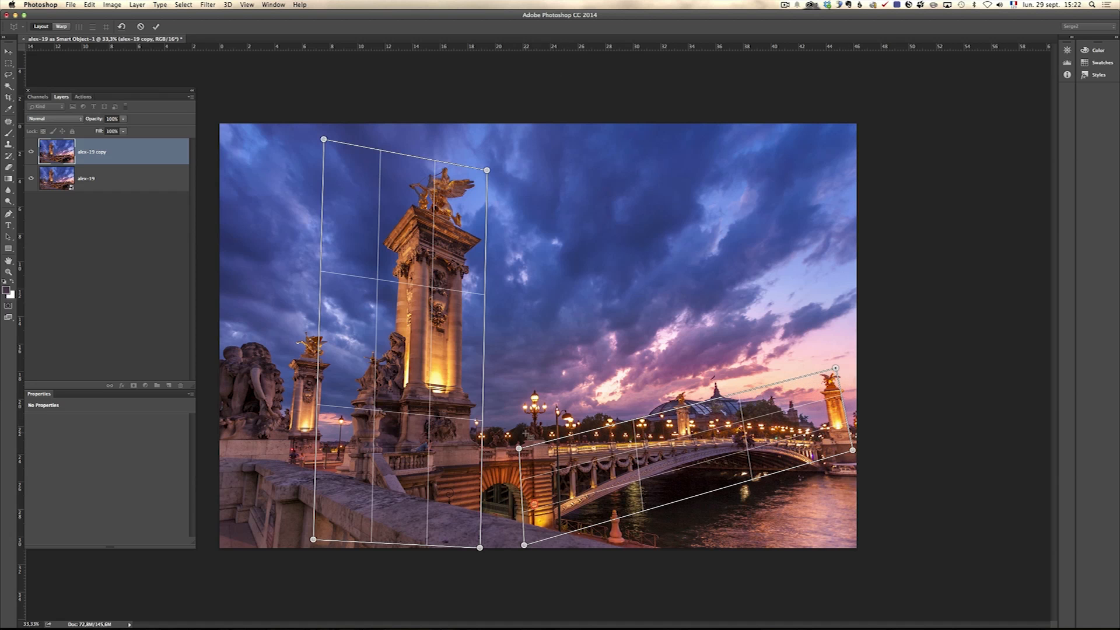
{"action": "left_click_drag", "start_coordinate": [834, 367], "coordinate": [509, 367]}
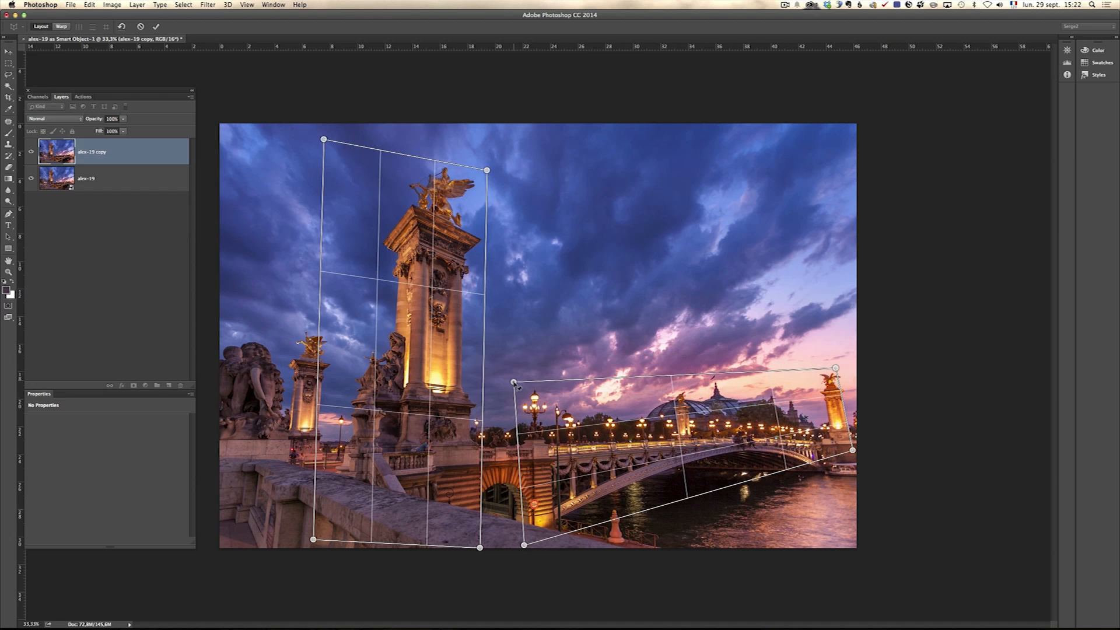
Step: Stretch the bridge quad into the sky, join it to the pillar quad, and push outer corners past the photo
{"action": "left_click_drag", "start_coordinate": [835, 368], "coordinate": [821, 246]}
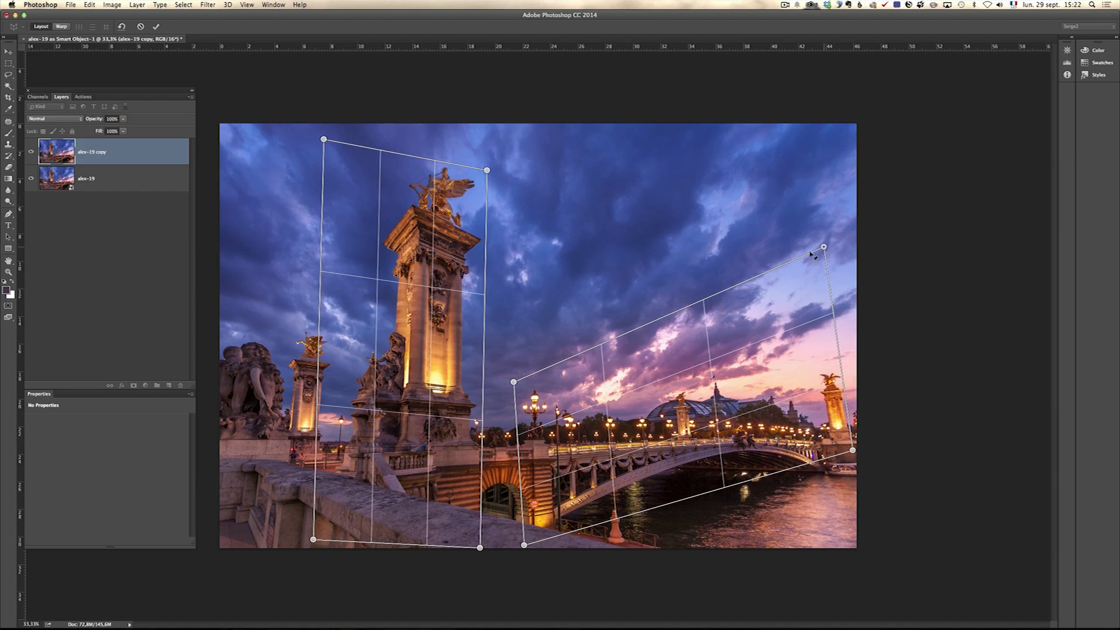
{"action": "left_click_drag", "start_coordinate": [821, 246], "coordinate": [492, 186]}
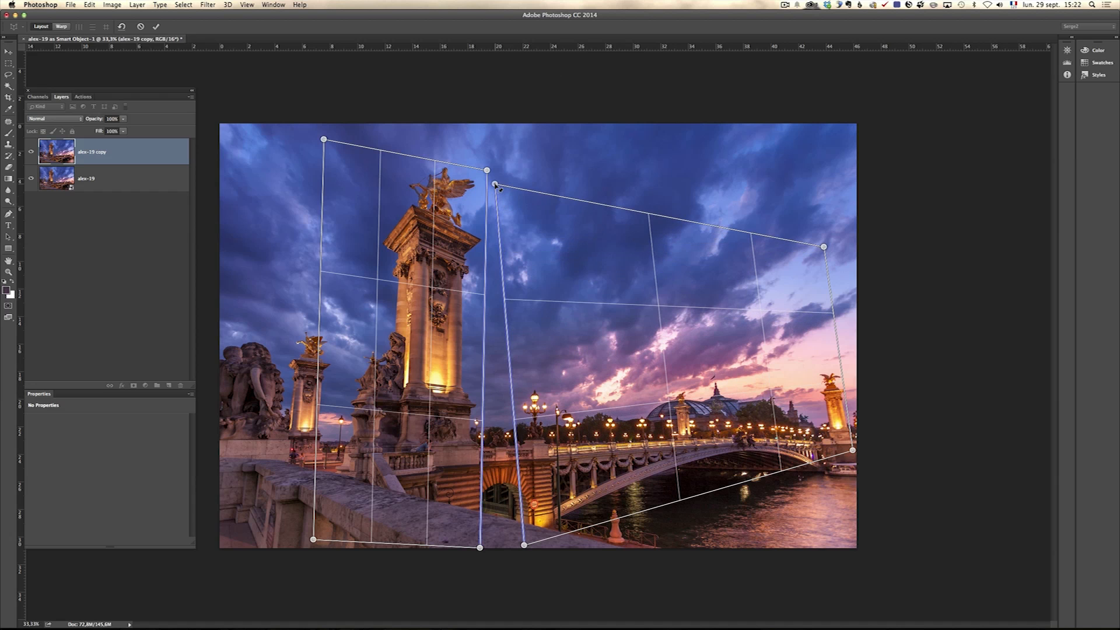
{"action": "left_click_drag", "start_coordinate": [495, 187], "coordinate": [486, 171]}
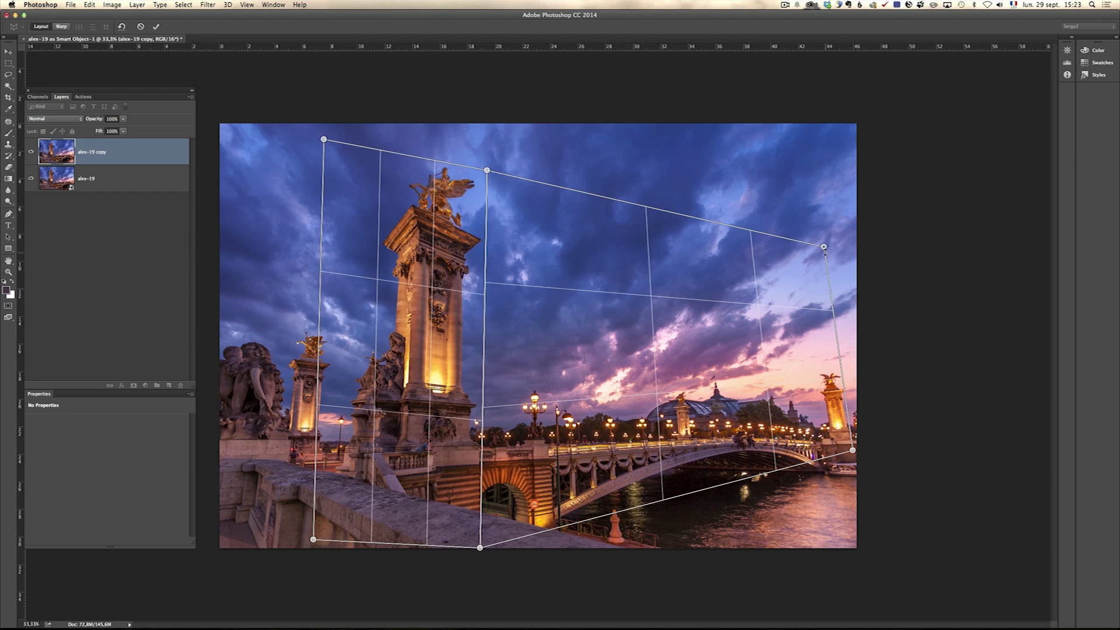
{"action": "left_click_drag", "start_coordinate": [822, 246], "coordinate": [844, 252]}
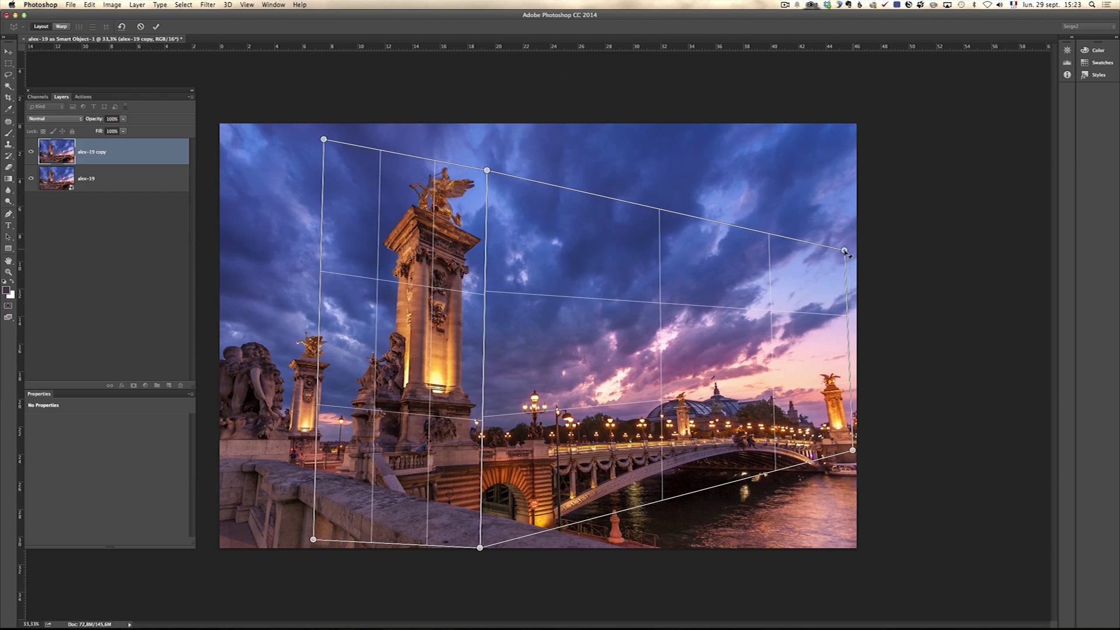
{"action": "left_click_drag", "start_coordinate": [851, 450], "coordinate": [873, 460]}
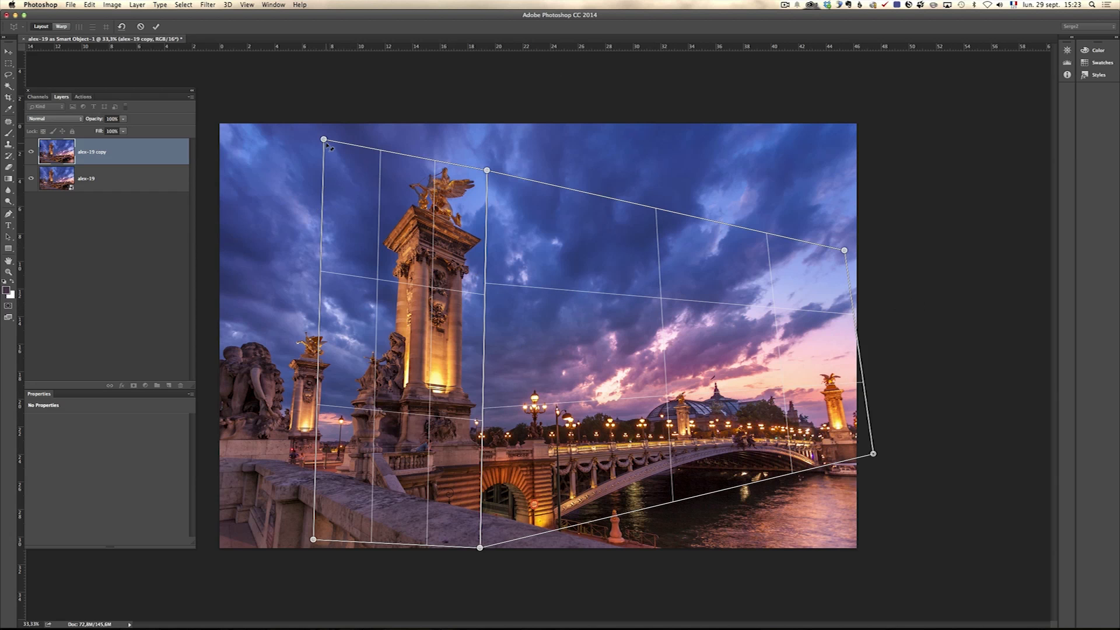
{"action": "left_click_drag", "start_coordinate": [323, 138], "coordinate": [230, 110]}
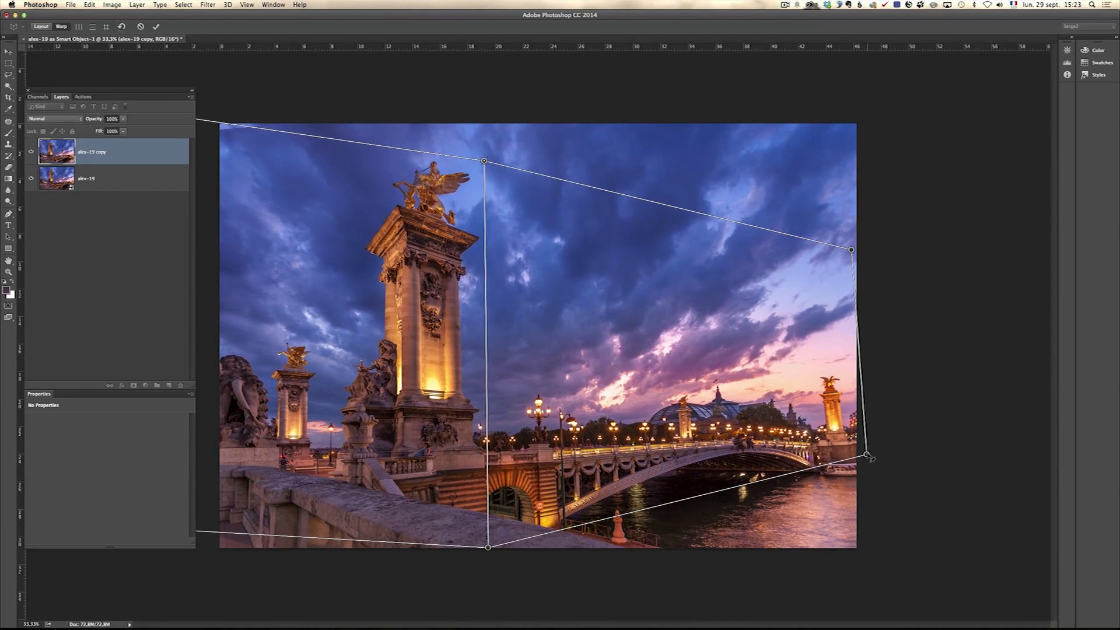
Step: In Warp mode, drag the pins to stand the pillar upright and reshape the bridge side, then commit
{"action": "left_click_drag", "start_coordinate": [868, 457], "coordinate": [854, 470]}
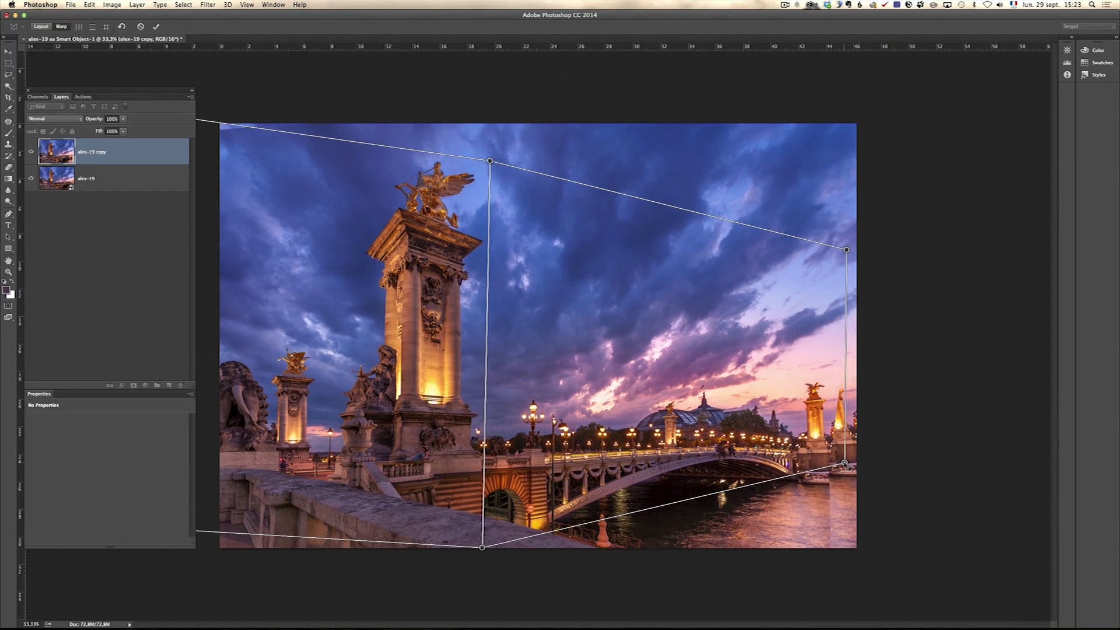
{"action": "left_click_drag", "start_coordinate": [846, 249], "coordinate": [851, 251]}
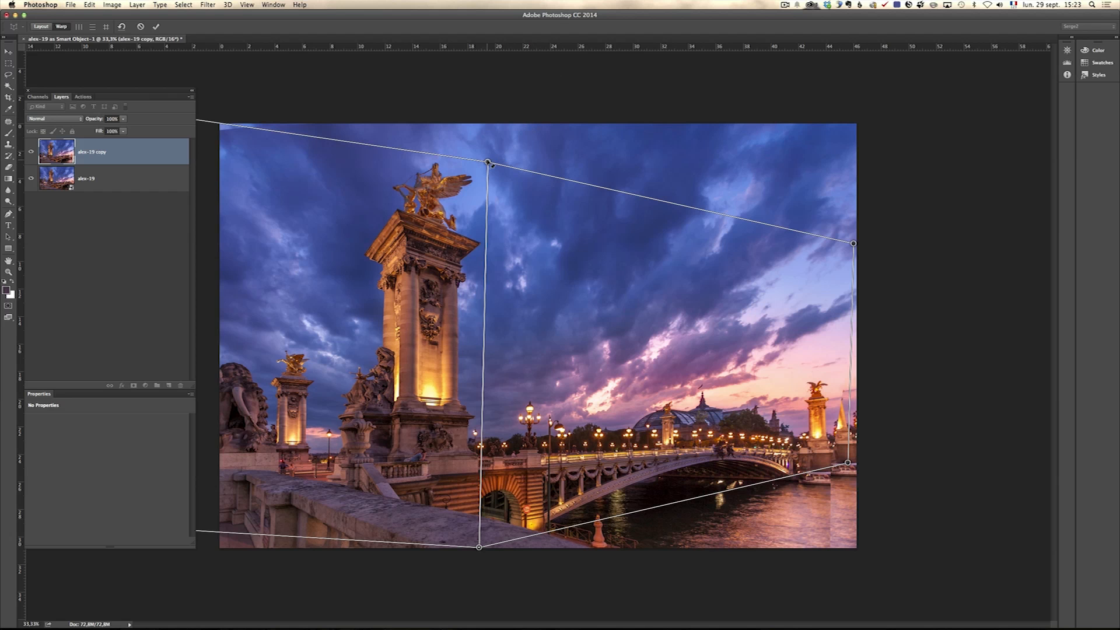
{"action": "left_click_drag", "start_coordinate": [486, 163], "coordinate": [485, 160]}
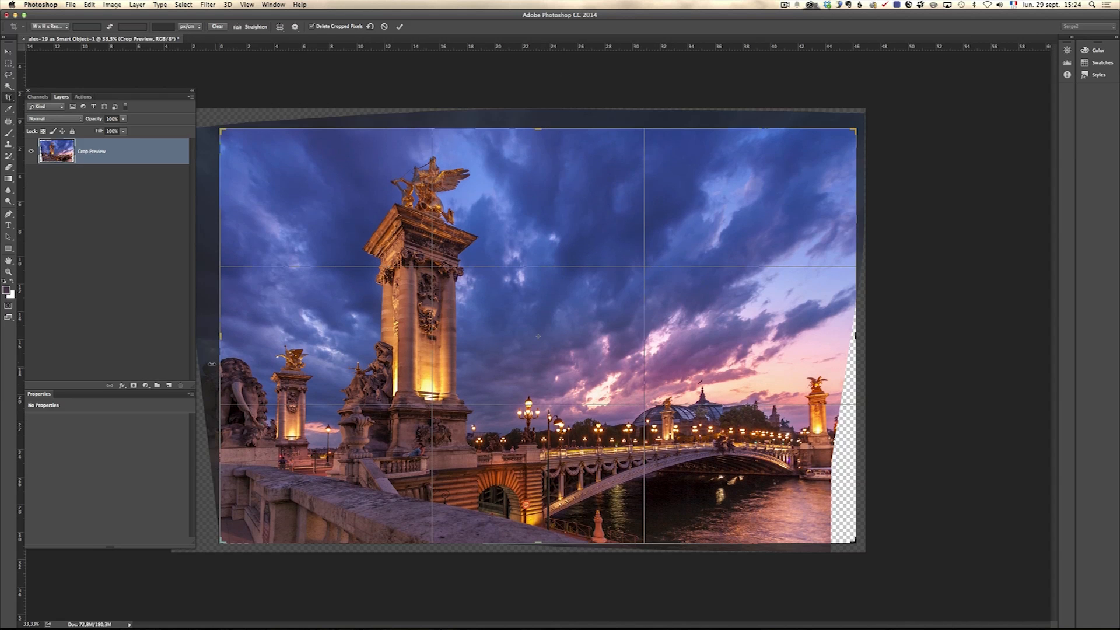
Step: Crop the warped photo to trim the uneven borders, leaving a transparent sliver at the right edge
{"action": "left_click_drag", "start_coordinate": [215, 118], "coordinate": [215, 131]}
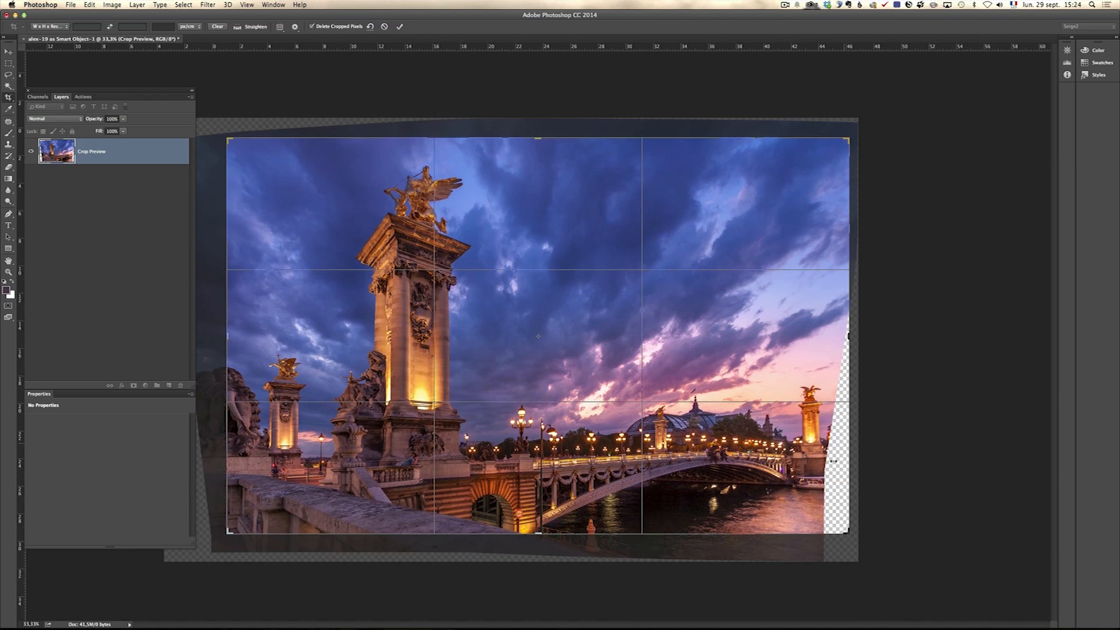
{"action": "mouse_move", "coordinate": [817, 423]}
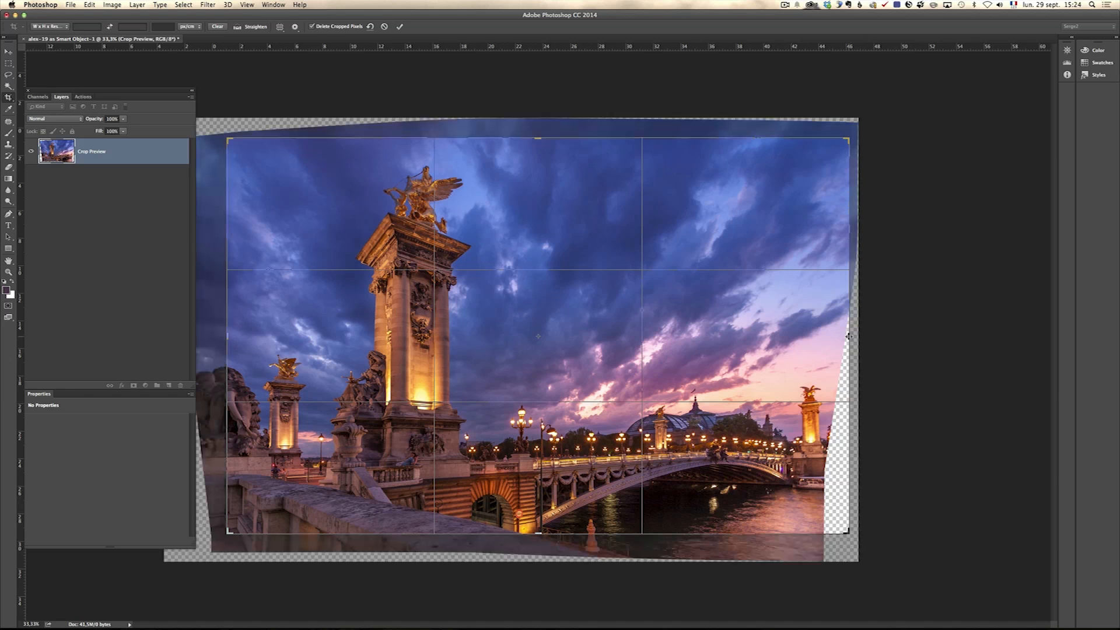
{"action": "left_click_drag", "start_coordinate": [848, 336], "coordinate": [842, 335]}
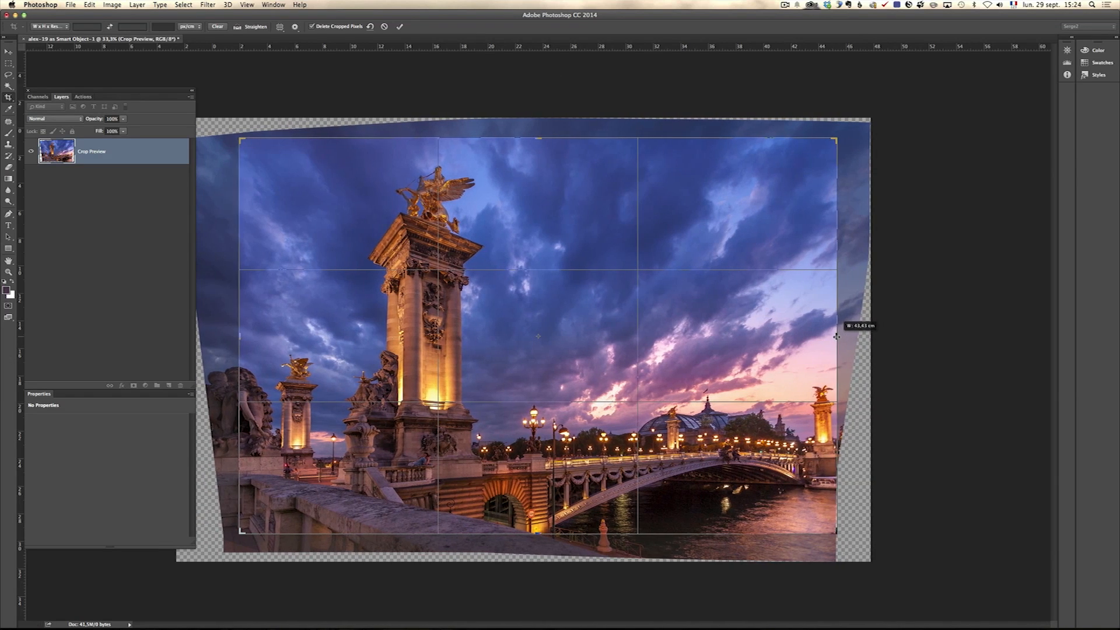
{"action": "left_click_drag", "start_coordinate": [835, 336], "coordinate": [840, 336]}
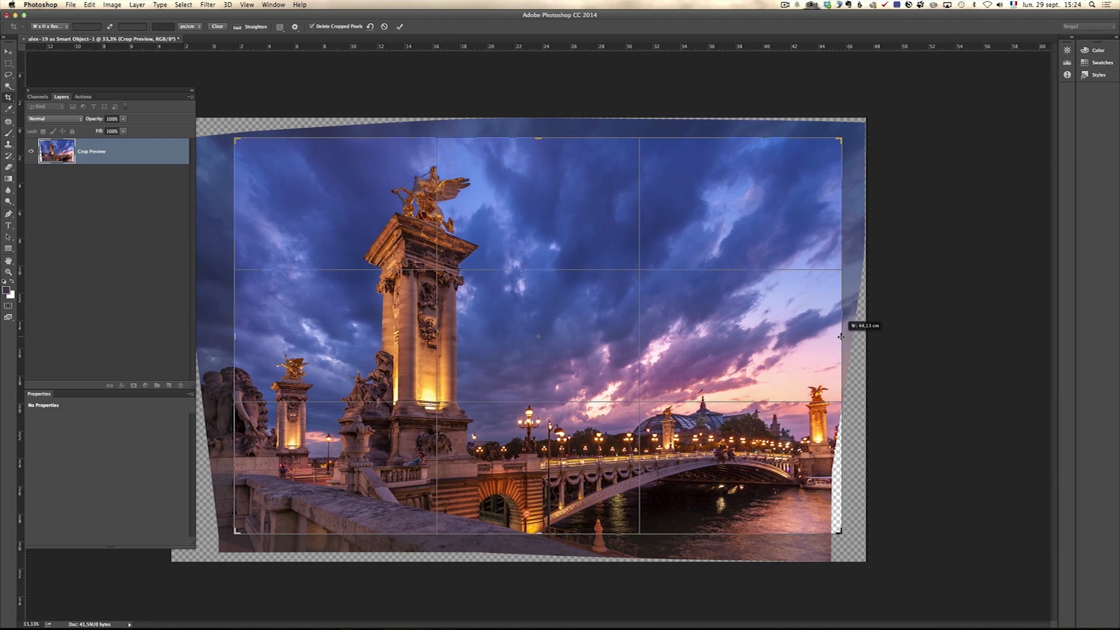
{"action": "left_click_drag", "start_coordinate": [841, 336], "coordinate": [851, 336]}
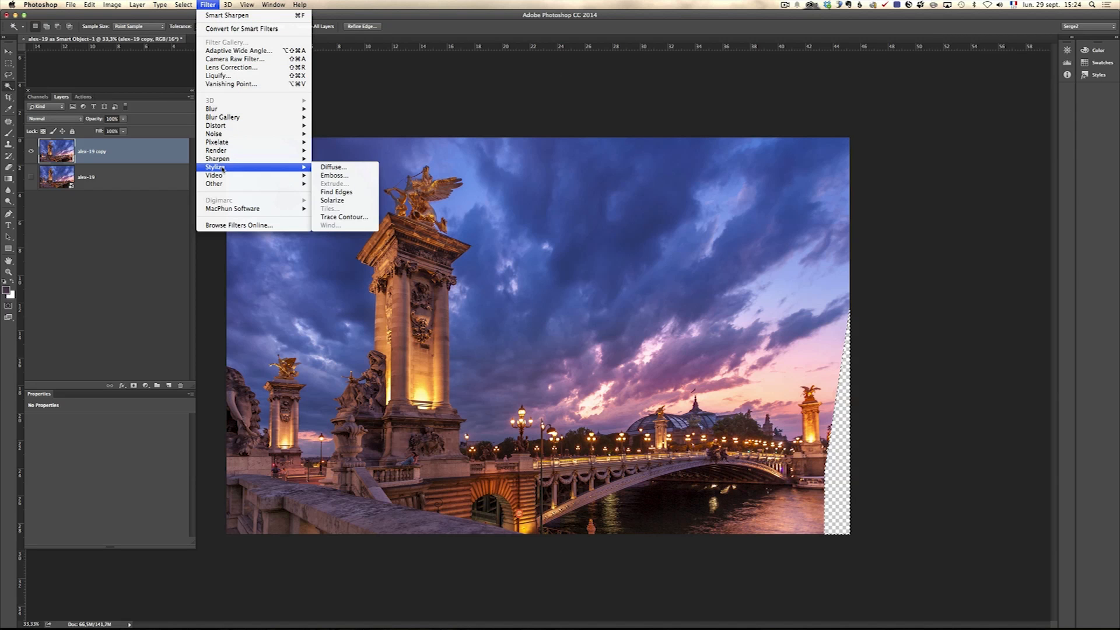
Step: Expand the Magic Wand selection of the transparent strip by 10 pixels
{"action": "left_click", "coordinate": [183, 4]}
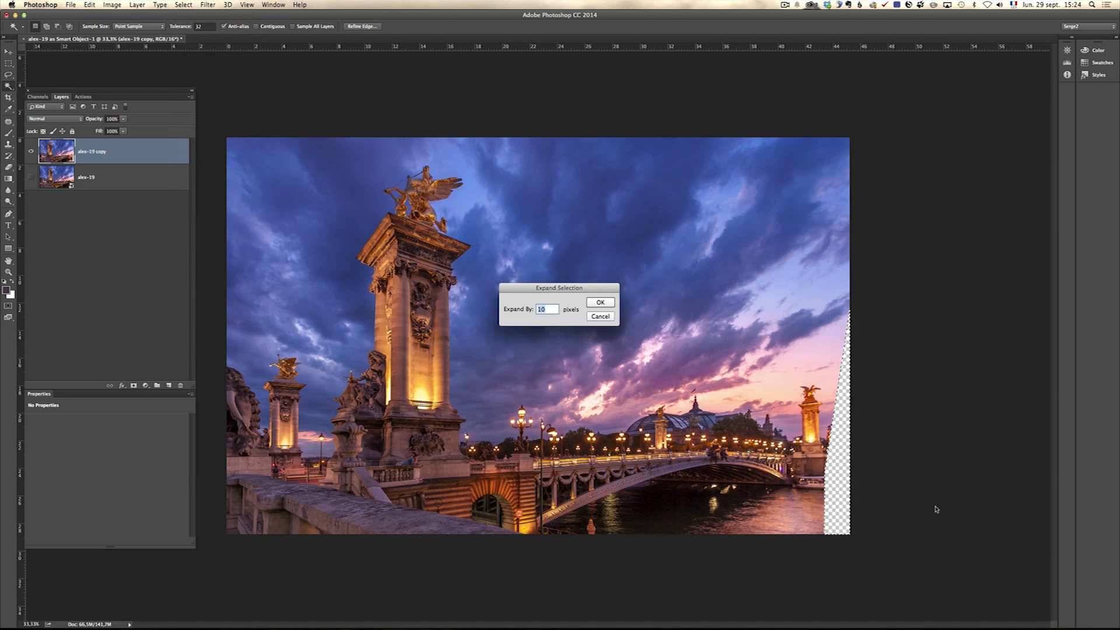
{"action": "left_click", "coordinate": [600, 301]}
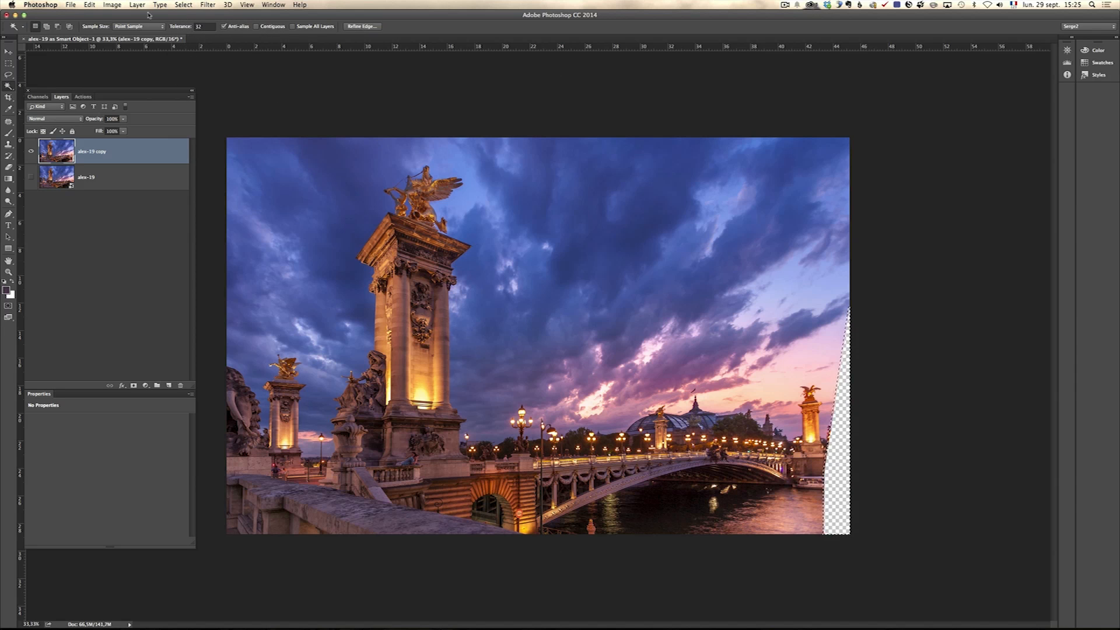
{"action": "left_click", "coordinate": [112, 5]}
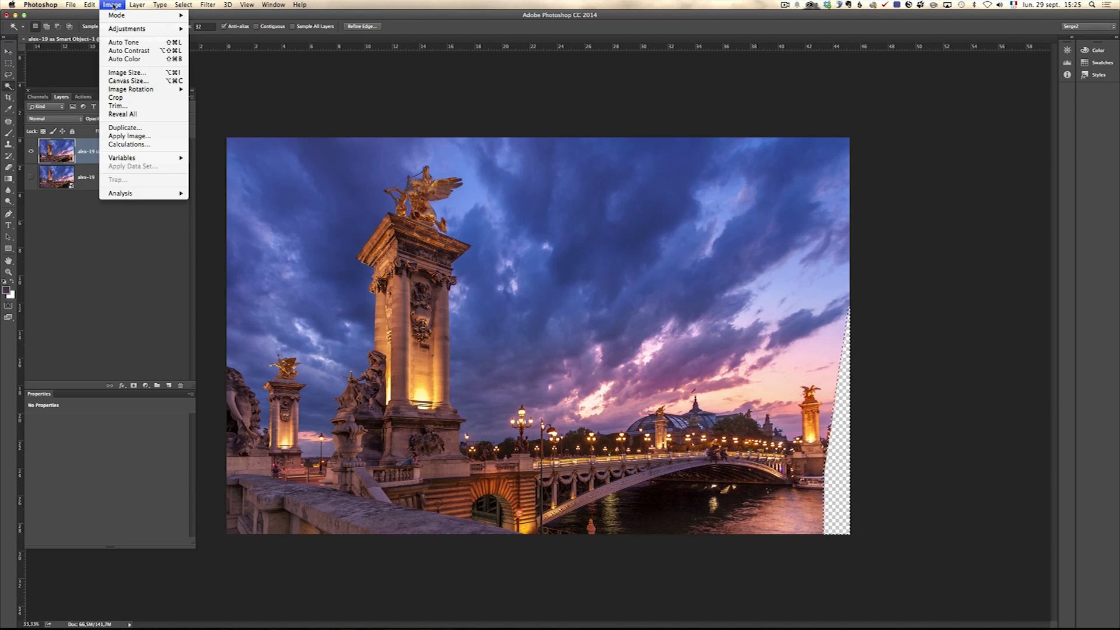
{"action": "left_click", "coordinate": [89, 5]}
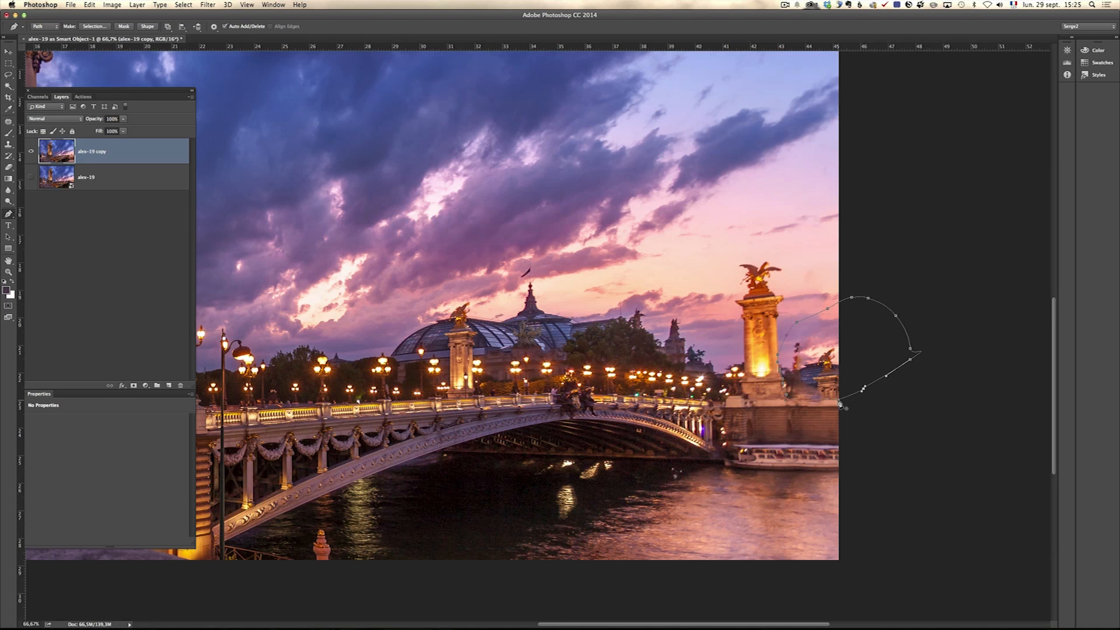
Step: Turn the drawn pen path into a selection with Feather Radius 50
{"action": "right_click", "coordinate": [842, 403]}
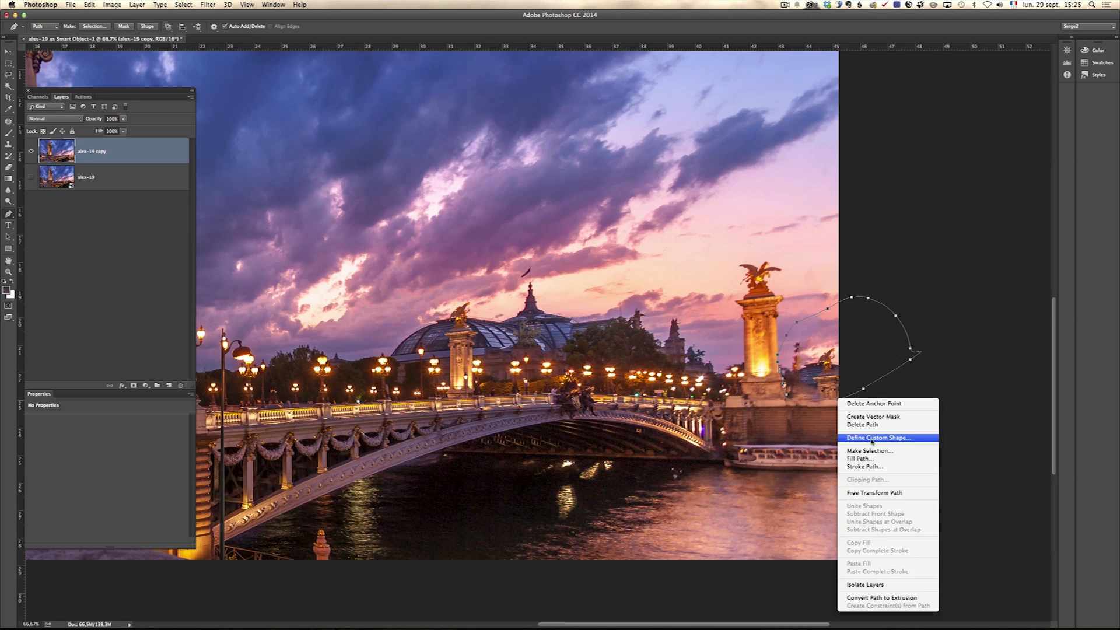
{"action": "left_click", "coordinate": [869, 450]}
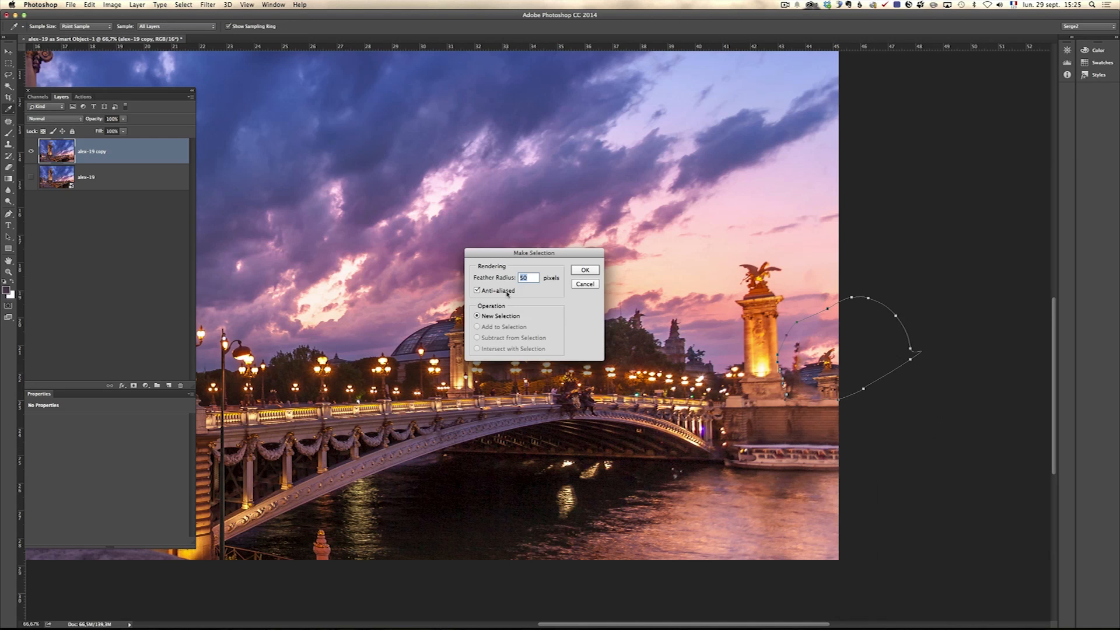
{"action": "left_click", "coordinate": [585, 270]}
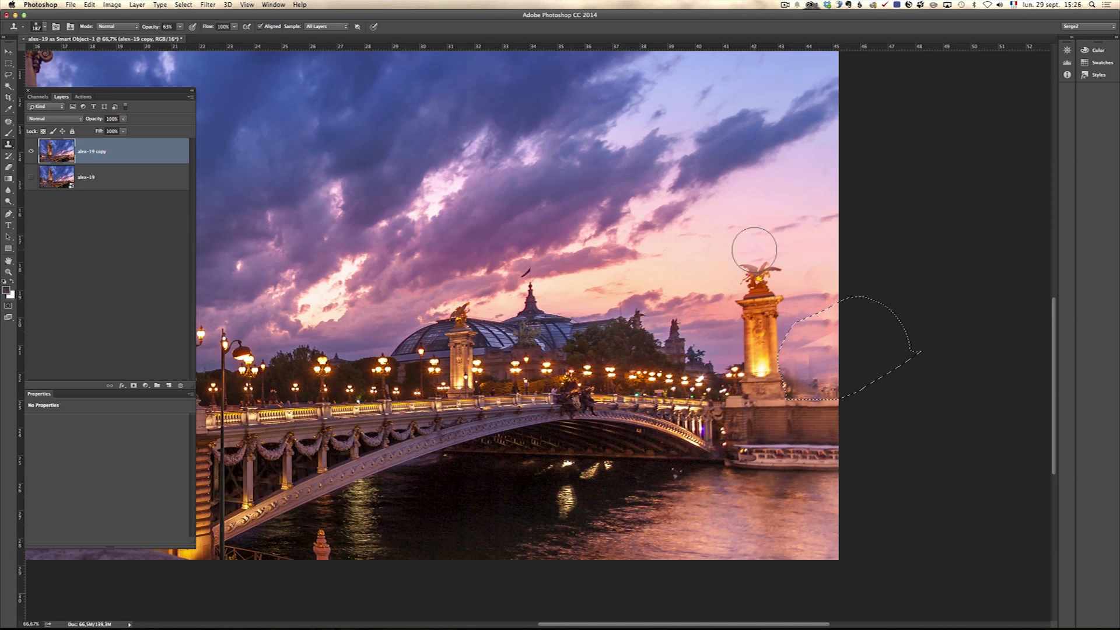
Step: Clone sky into the selection beside the far pillar, then blend it with a Content-Aware patch
{"action": "left_click_drag", "start_coordinate": [754, 248], "coordinate": [809, 350]}
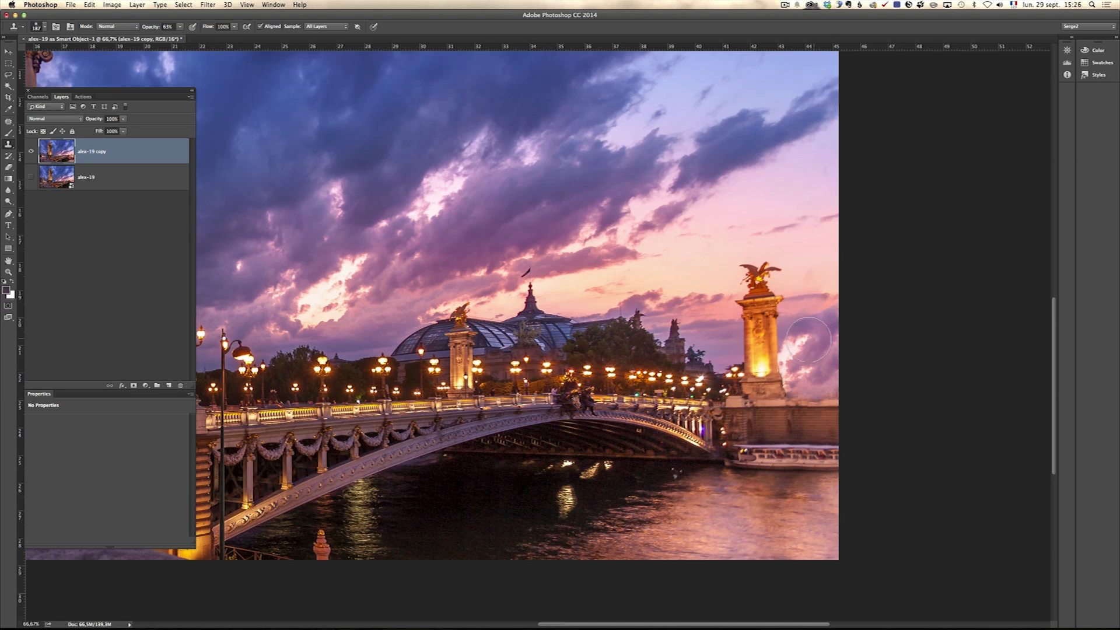
{"action": "left_click", "coordinate": [9, 121]}
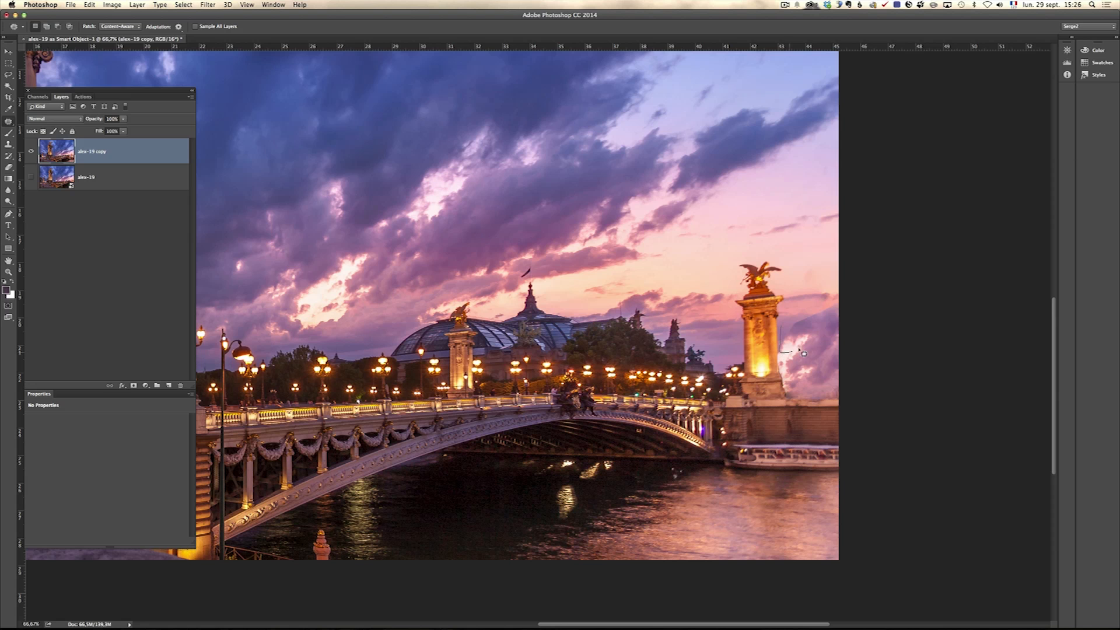
{"action": "left_click_drag", "start_coordinate": [778, 357], "coordinate": [828, 265]}
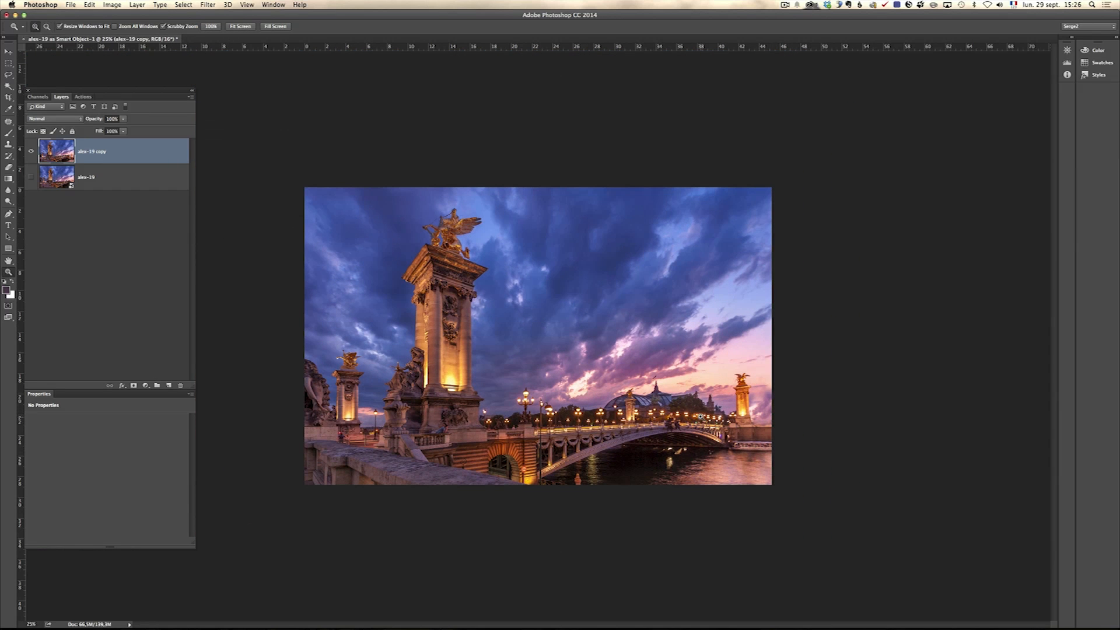
{"action": "mouse_move", "coordinate": [794, 428]}
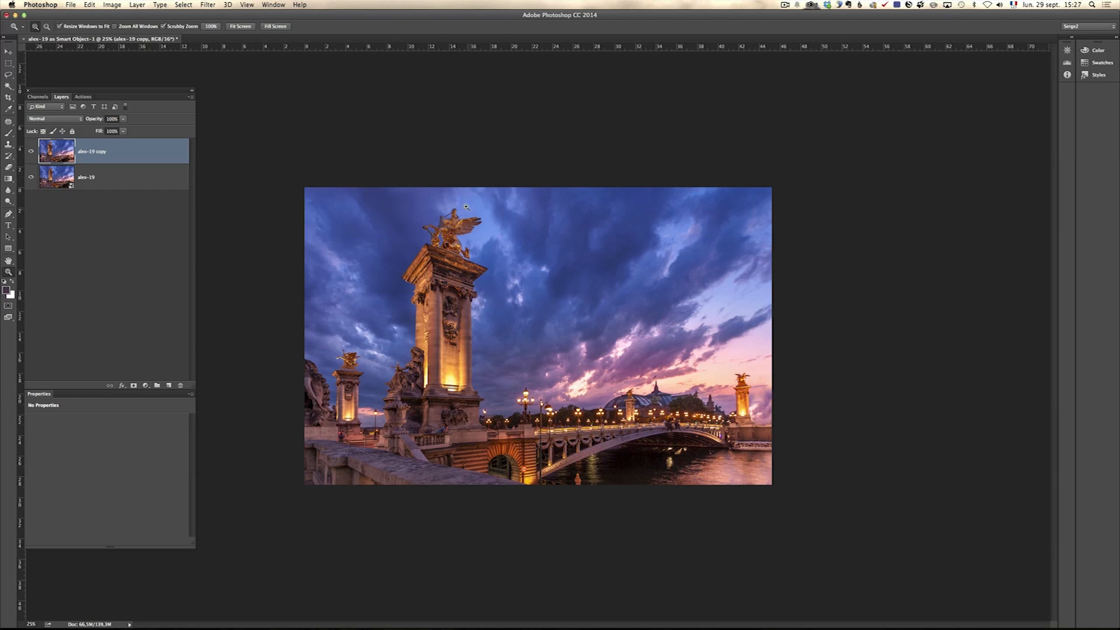
{"action": "mouse_move", "coordinate": [889, 374]}
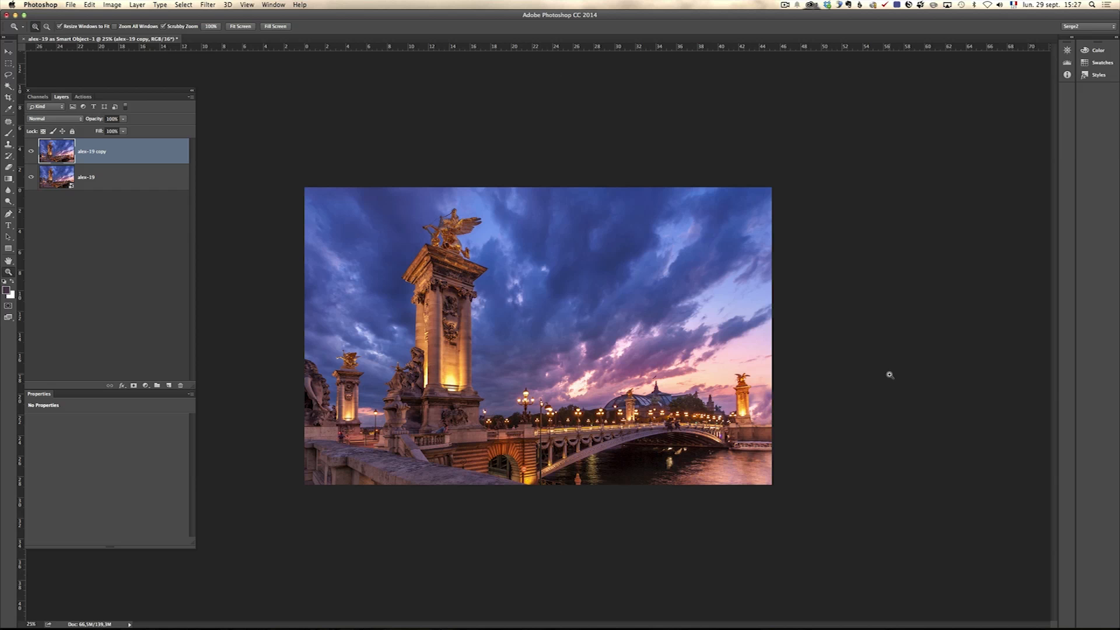